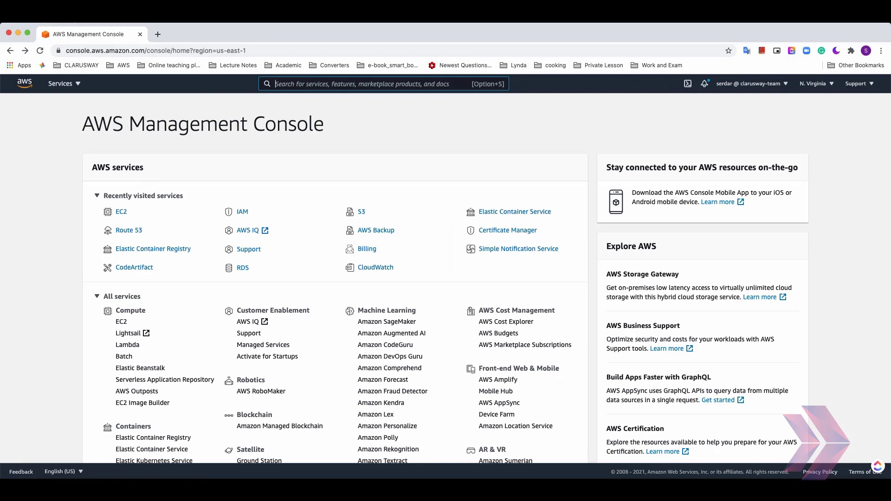
{"action": "mouse_move", "coordinate": [273, 209]}
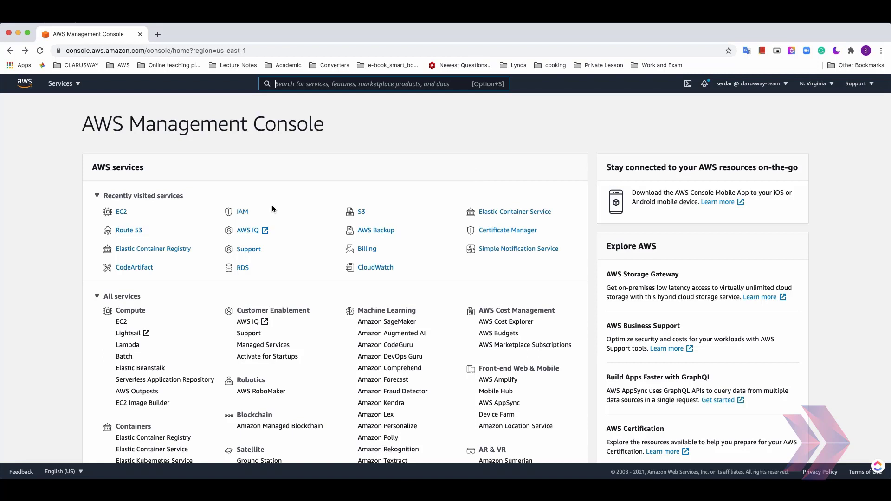
{"action": "mouse_move", "coordinate": [304, 158]}
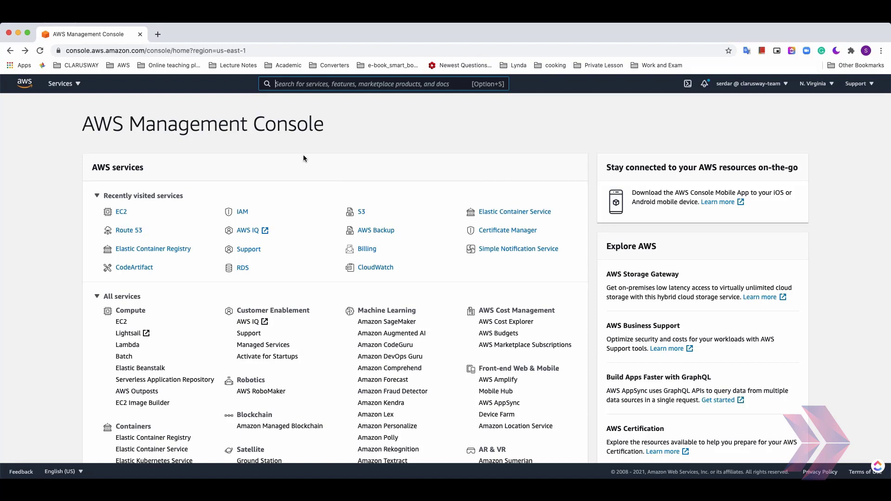
{"action": "mouse_move", "coordinate": [262, 157]}
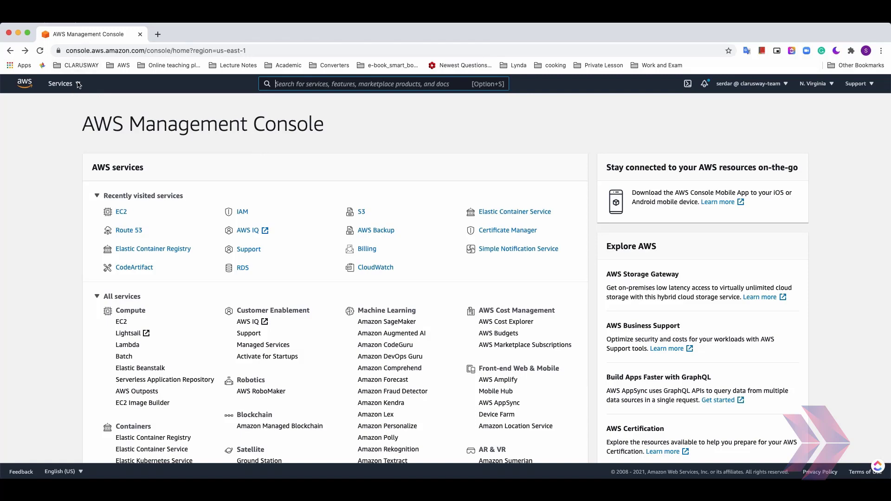
- Reach the EC2 Dashboard from the Services menu under Favorites
{"action": "left_click", "coordinate": [59, 83]}
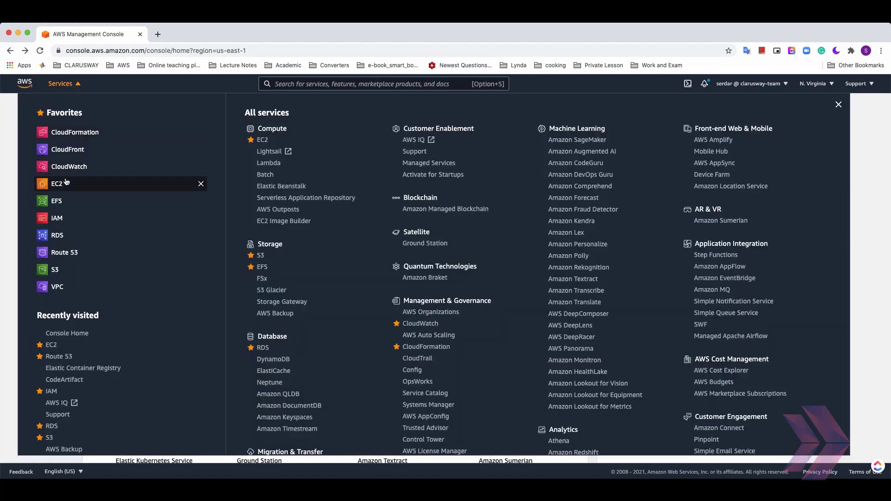
{"action": "mouse_move", "coordinate": [61, 187]}
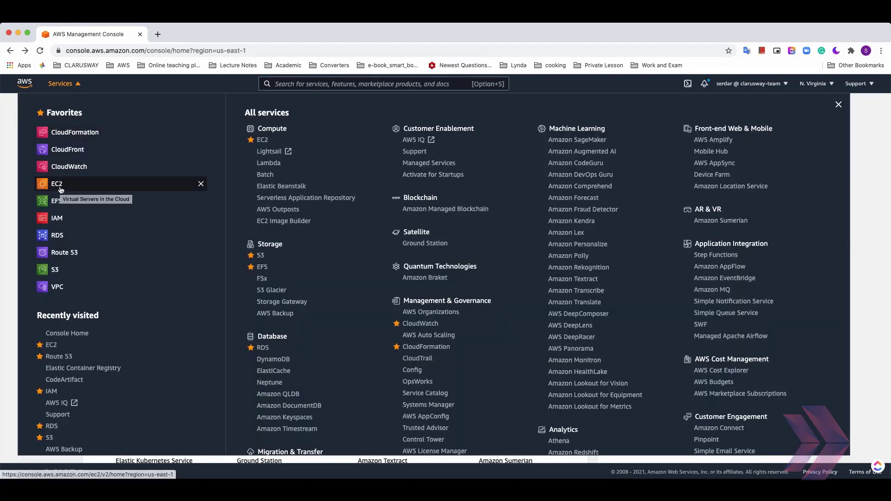
{"action": "left_click", "coordinate": [56, 183]}
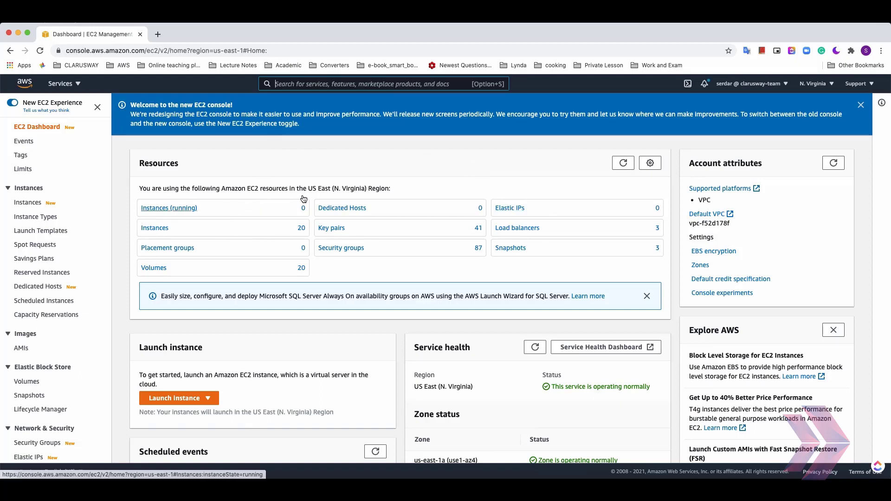
{"action": "mouse_move", "coordinate": [166, 229]}
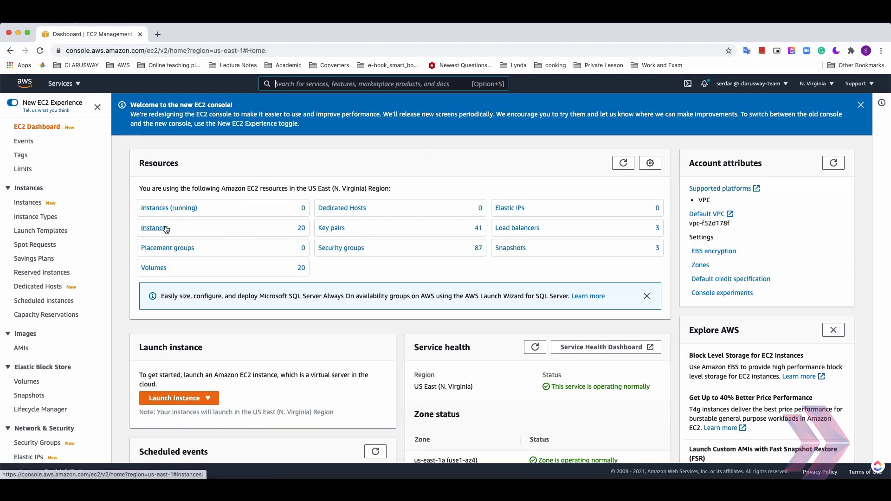
{"action": "mouse_move", "coordinate": [345, 217]}
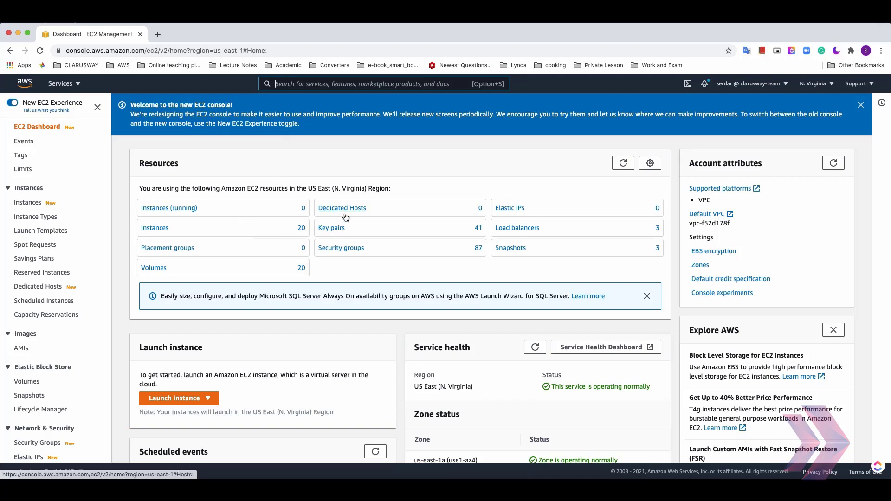
{"action": "mouse_move", "coordinate": [240, 399]}
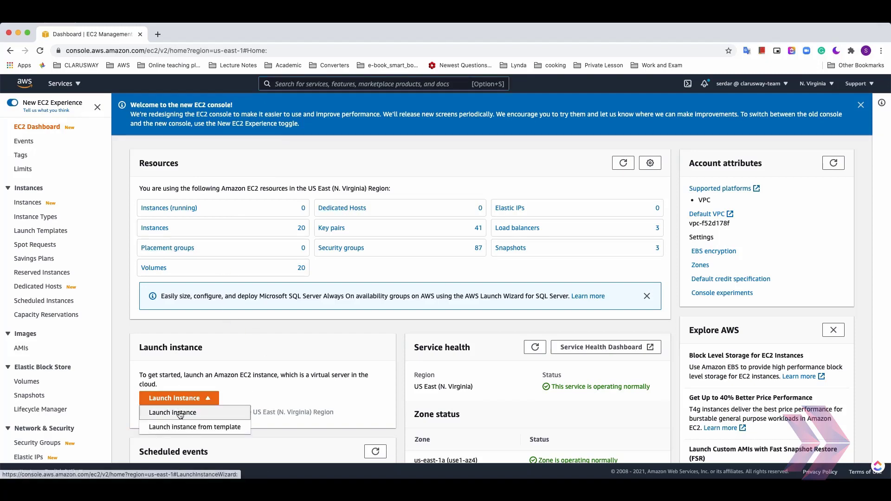
- Start the Launch instance wizard at Step 1: Choose an Amazon Machine Image
{"action": "left_click", "coordinate": [171, 412]}
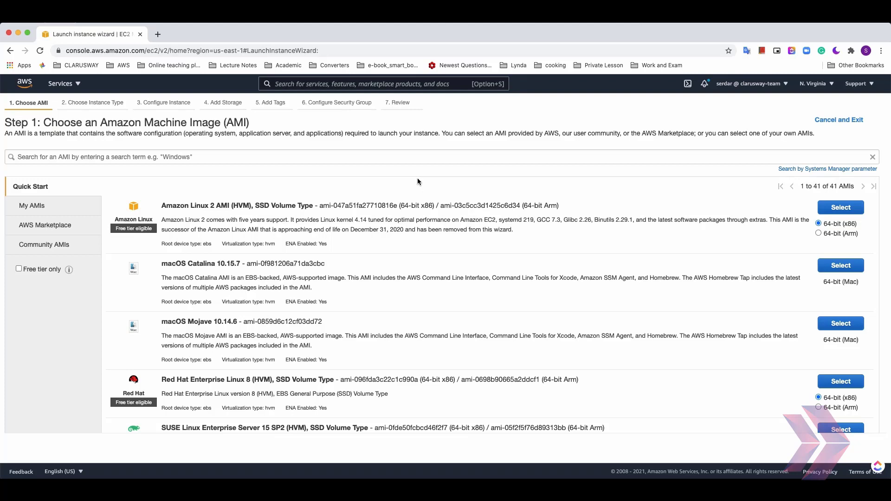
{"action": "mouse_move", "coordinate": [414, 182]}
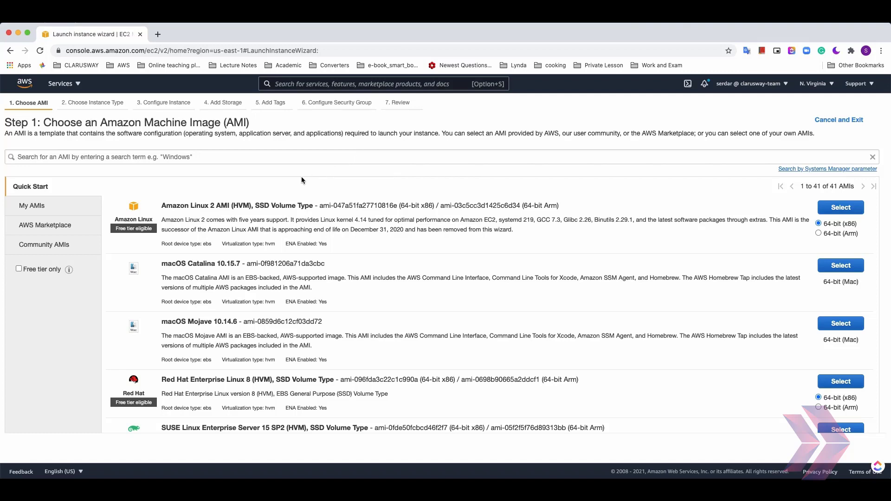
{"action": "mouse_move", "coordinate": [342, 169]}
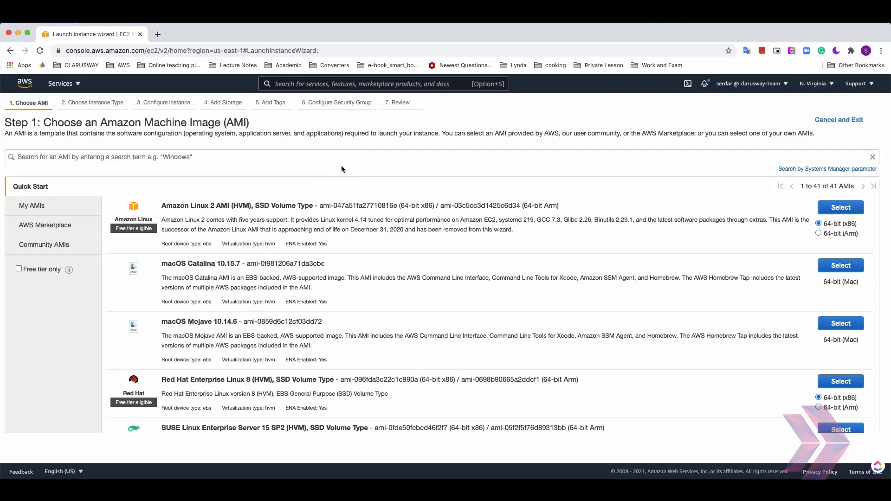
{"action": "mouse_move", "coordinate": [121, 214]}
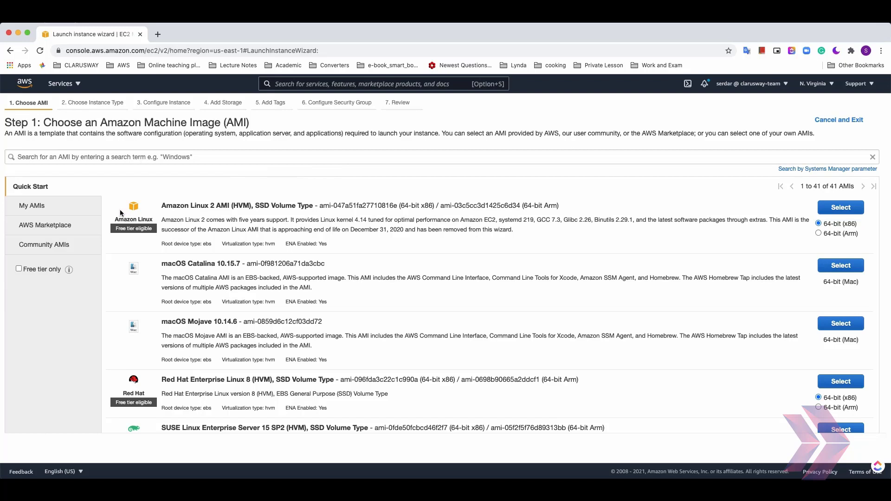
{"action": "mouse_move", "coordinate": [80, 247]}
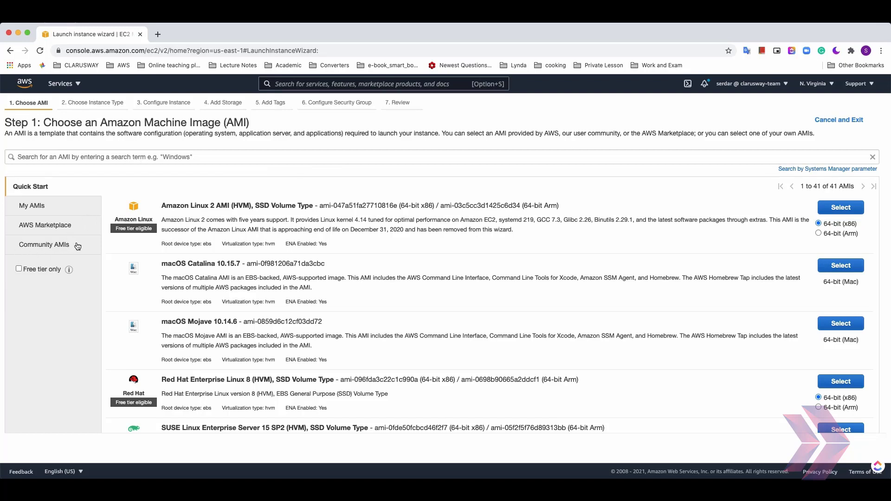
{"action": "mouse_move", "coordinate": [50, 242]}
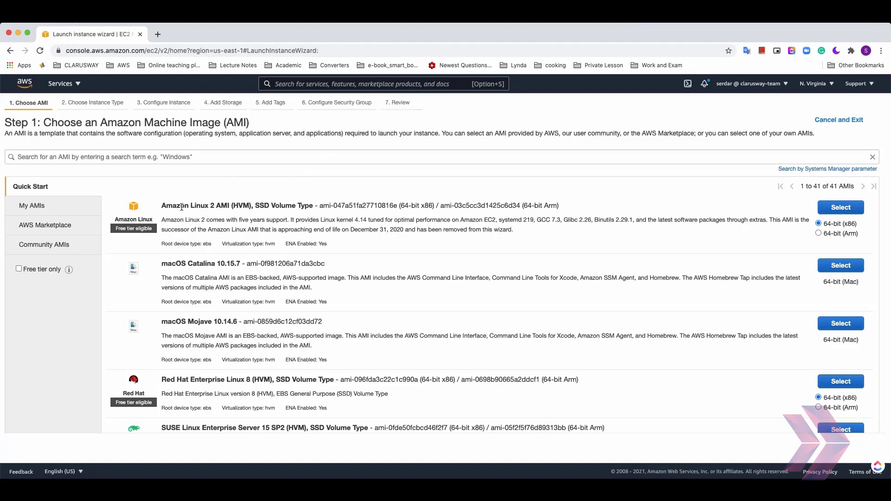
{"action": "mouse_move", "coordinate": [190, 210]}
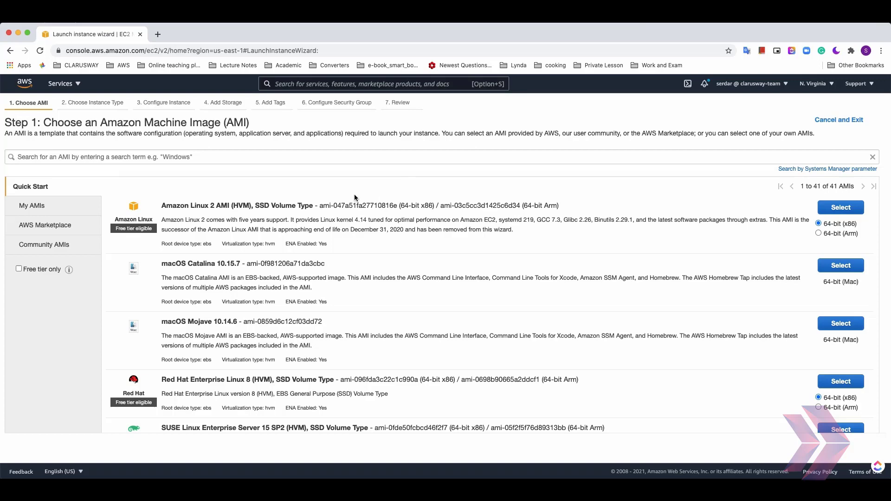
- Select the Amazon Linux 2 image and the free-tier eligible t2.micro instance type
{"action": "left_click", "coordinate": [840, 207]}
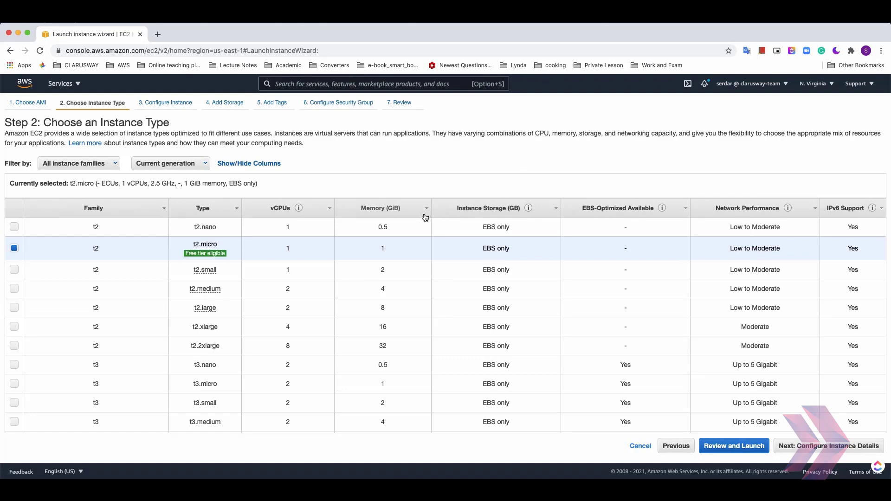
{"action": "mouse_move", "coordinate": [273, 274]}
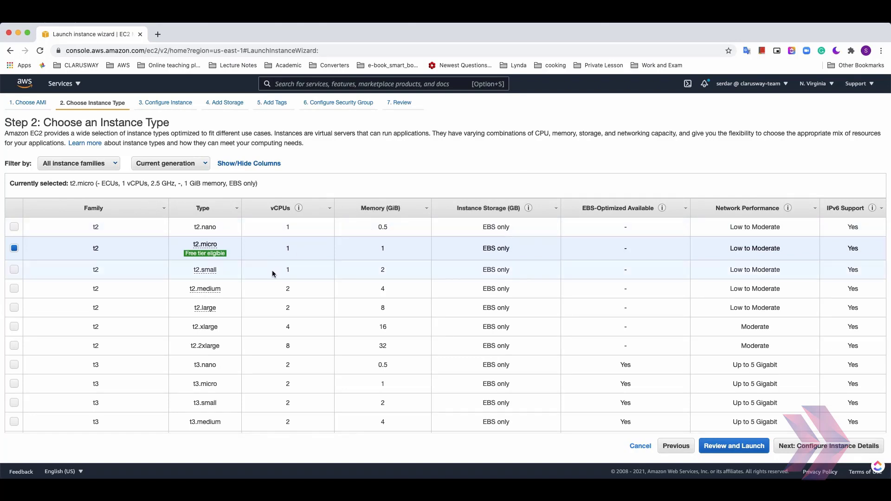
{"action": "mouse_move", "coordinate": [271, 270]}
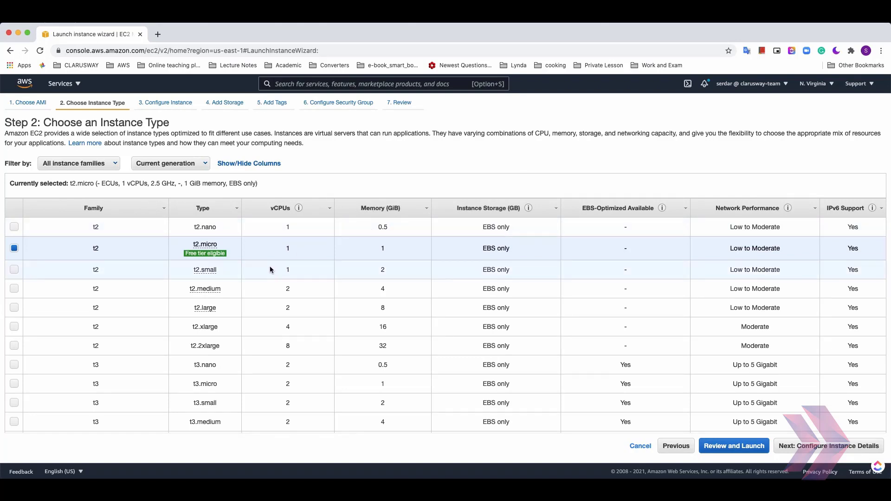
{"action": "mouse_move", "coordinate": [258, 393]}
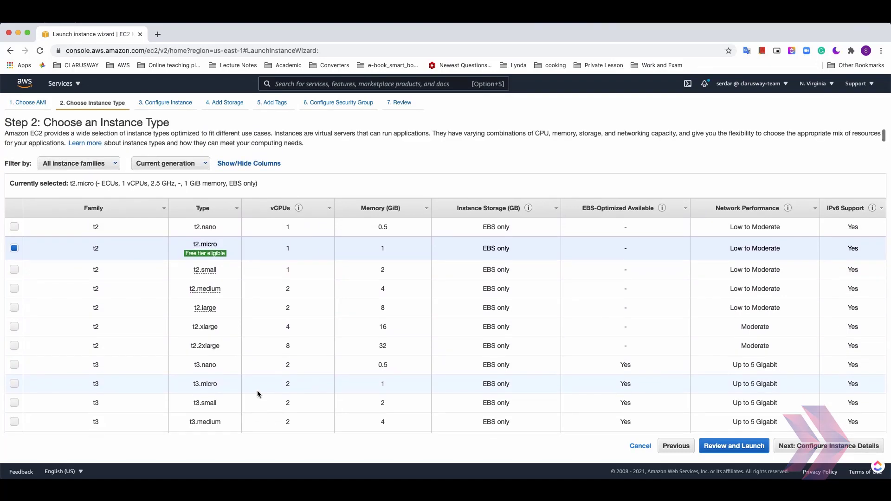
{"action": "scroll", "scroll_direction": "down", "scroll_amount": 3}
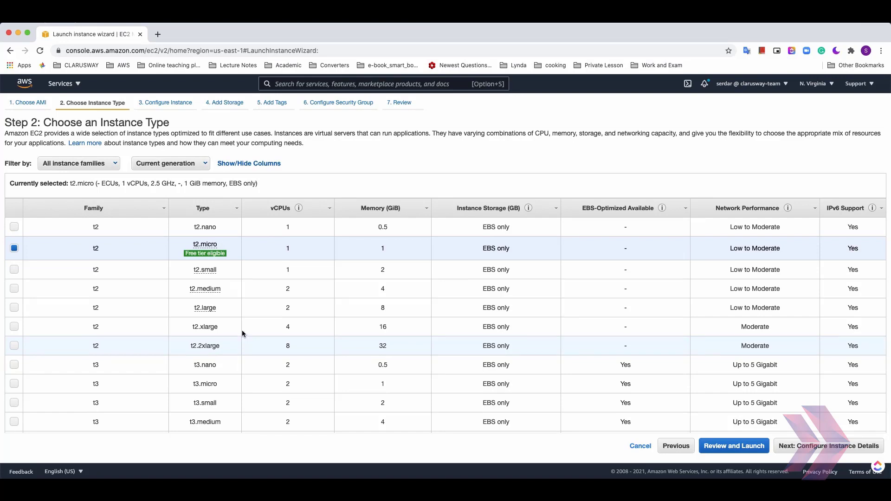
{"action": "mouse_move", "coordinate": [205, 254]}
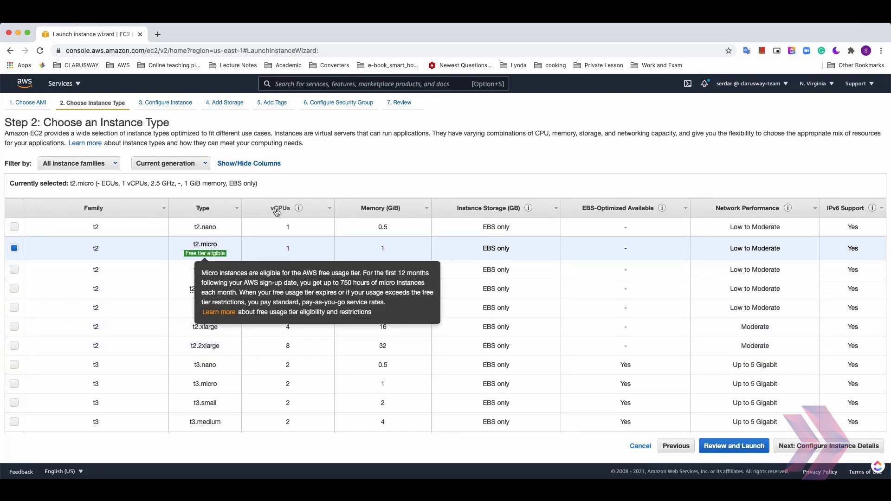
{"action": "mouse_move", "coordinate": [372, 214]}
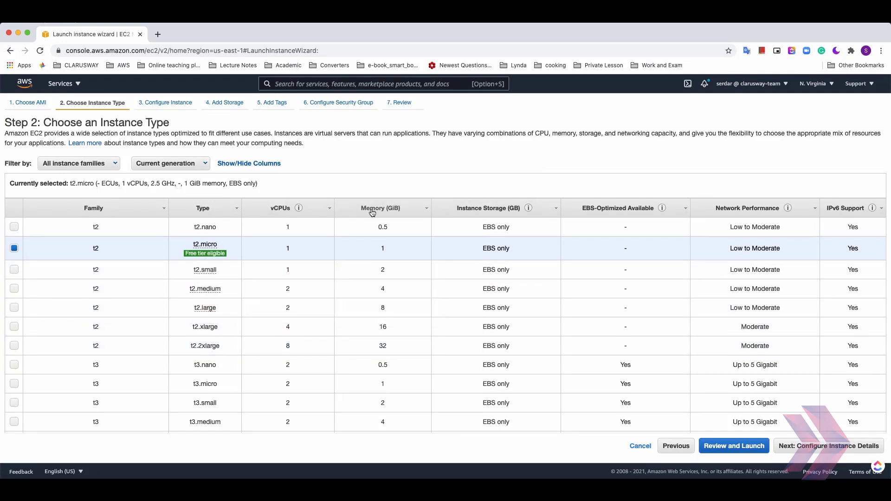
{"action": "mouse_move", "coordinate": [500, 216]}
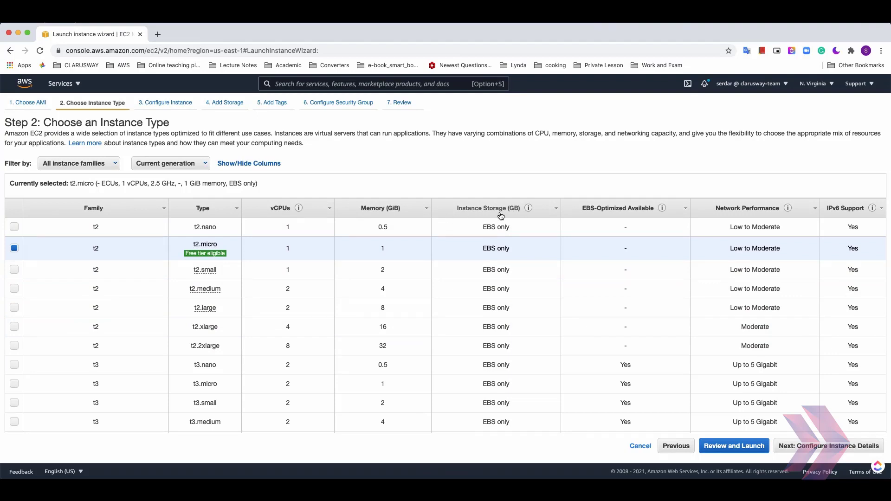
{"action": "mouse_move", "coordinate": [718, 182]}
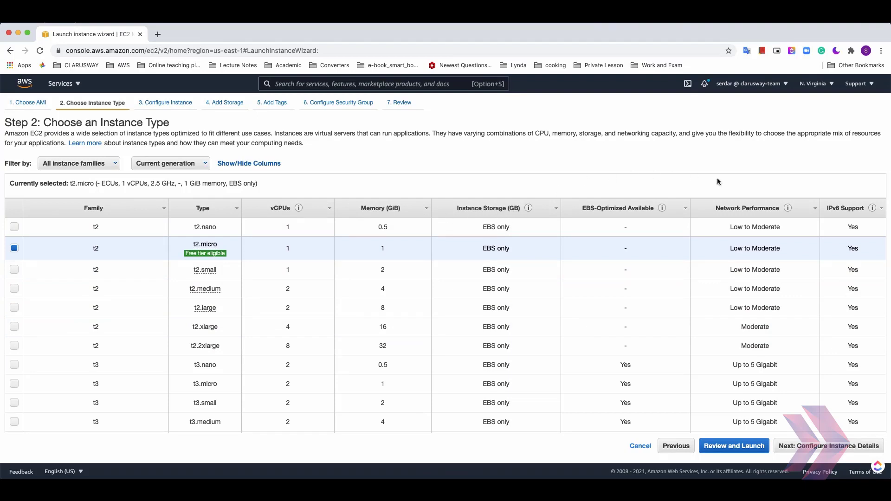
{"action": "mouse_move", "coordinate": [730, 199]}
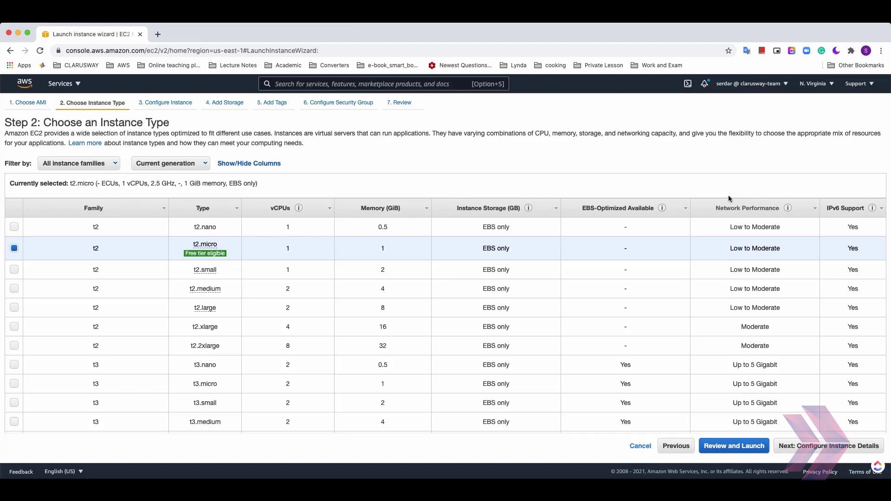
{"action": "mouse_move", "coordinate": [239, 254]}
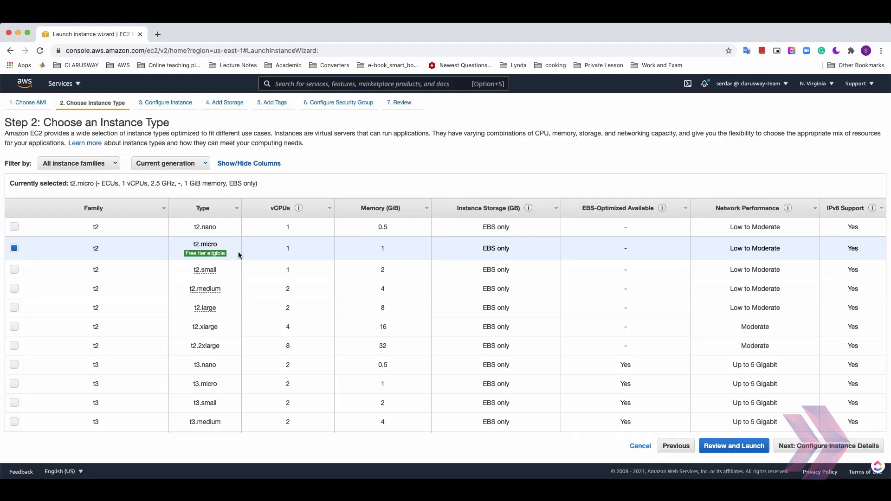
{"action": "mouse_move", "coordinate": [91, 263]}
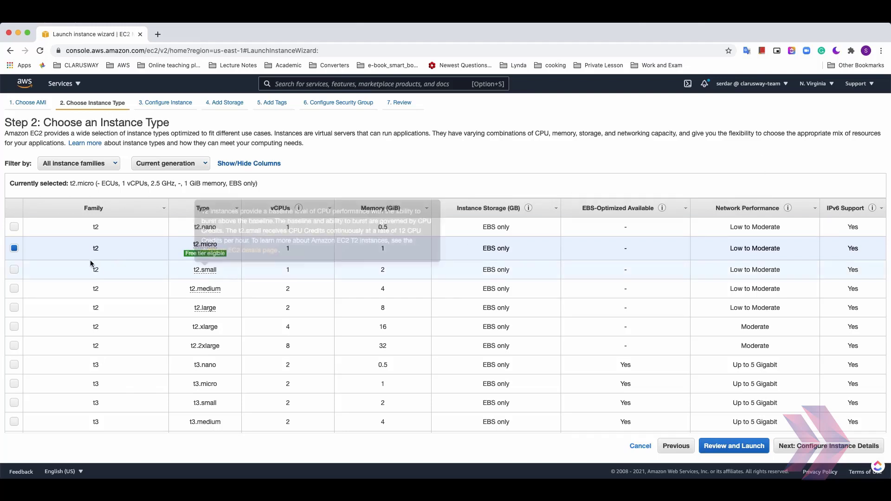
{"action": "mouse_move", "coordinate": [213, 254]}
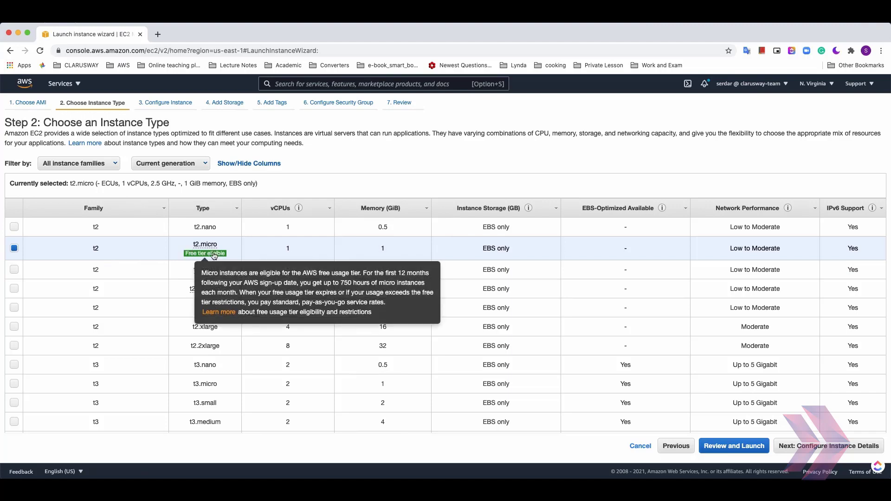
{"action": "mouse_move", "coordinate": [236, 247]}
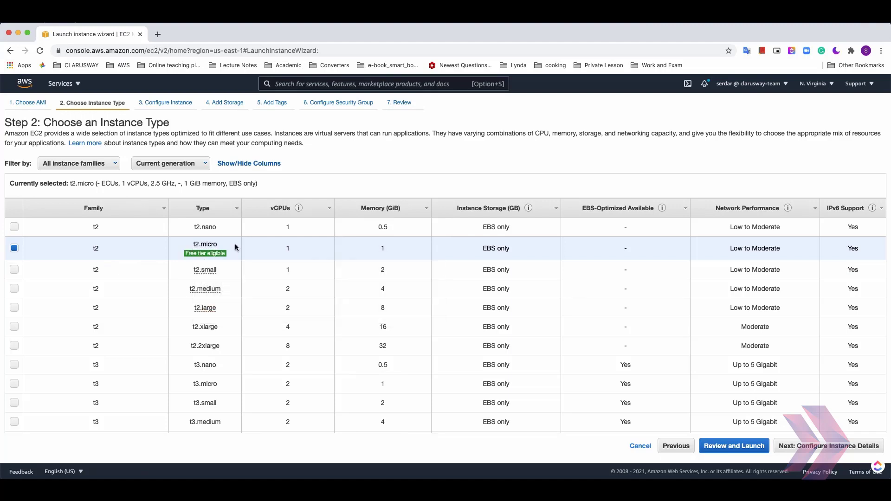
{"action": "mouse_move", "coordinate": [577, 326]}
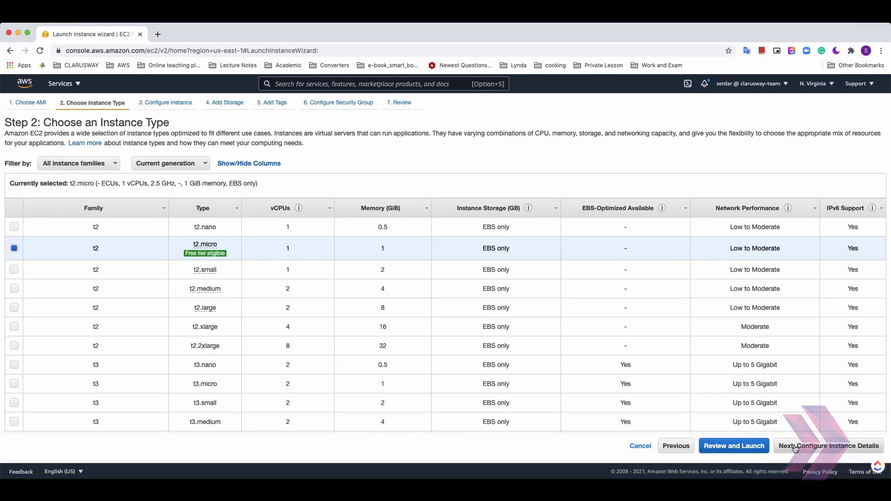
- Advance to Configure Instance Details, keeping one instance in the default VPC
{"action": "left_click", "coordinate": [830, 446]}
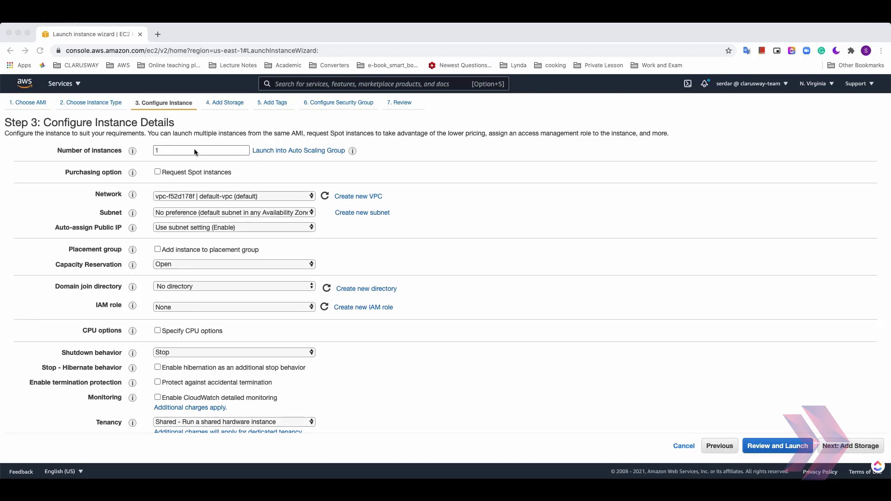
{"action": "mouse_move", "coordinate": [228, 150]}
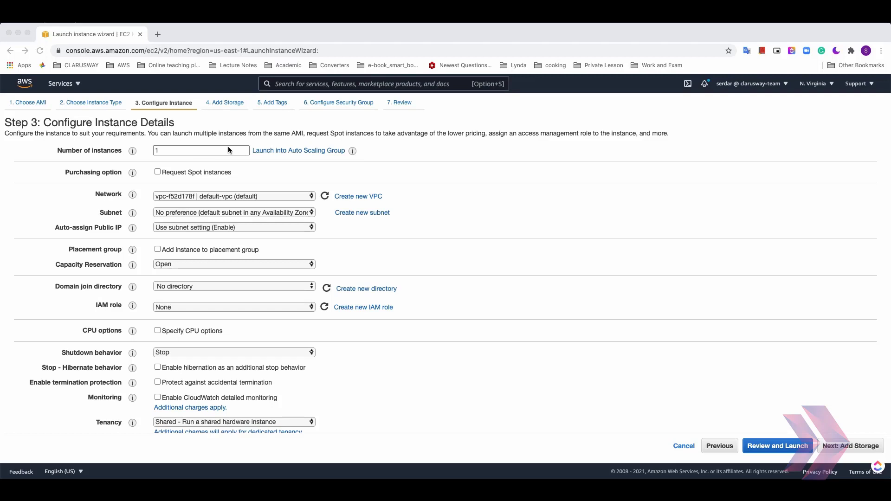
{"action": "mouse_move", "coordinate": [213, 167]}
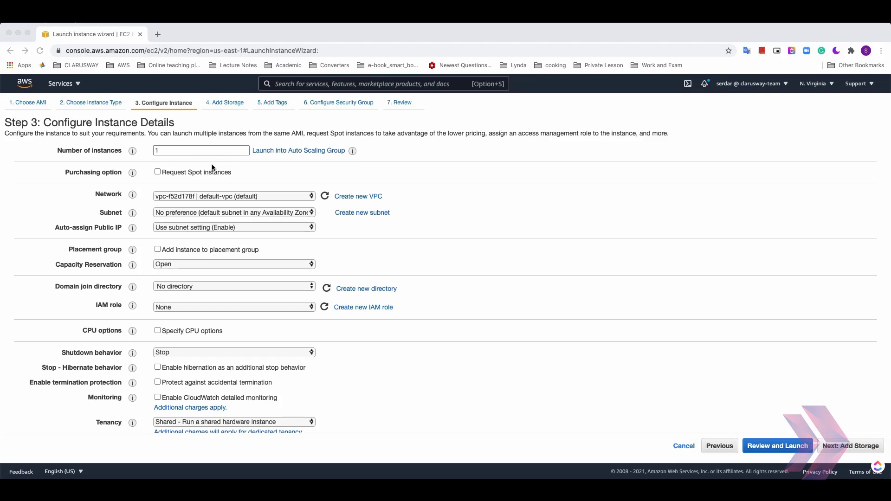
{"action": "mouse_move", "coordinate": [212, 177]}
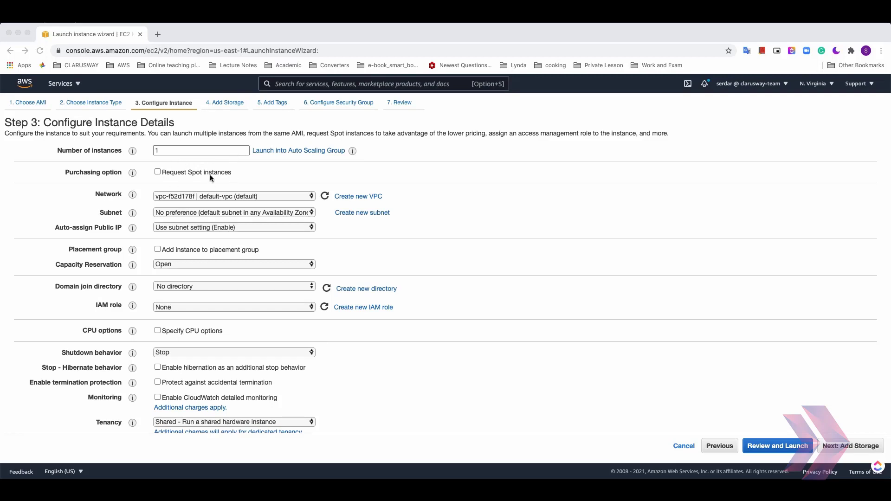
{"action": "mouse_move", "coordinate": [219, 177]}
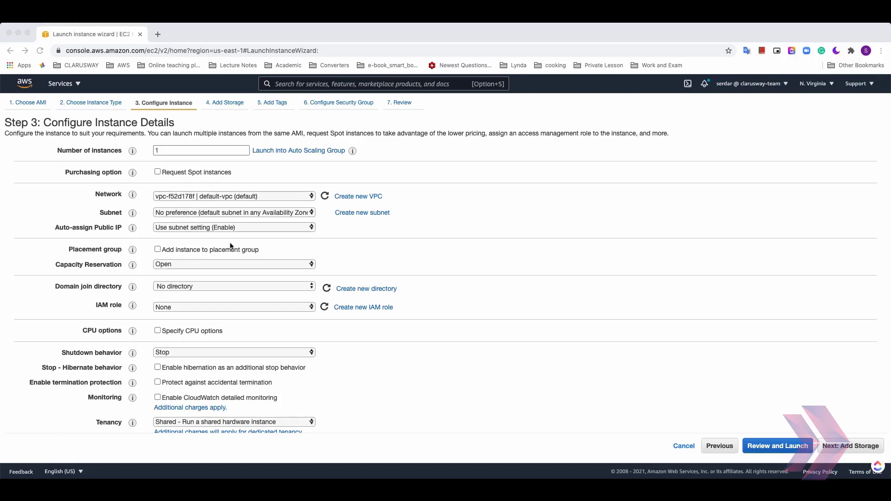
{"action": "mouse_move", "coordinate": [200, 234]}
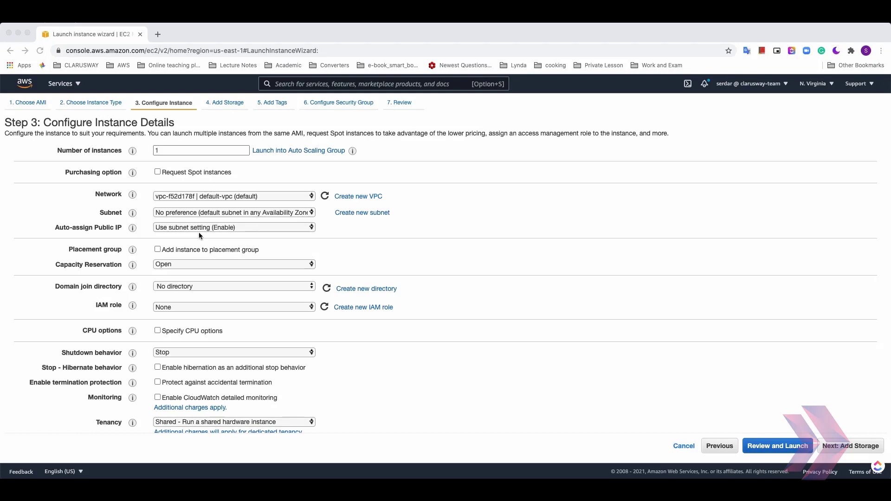
{"action": "mouse_move", "coordinate": [182, 197]}
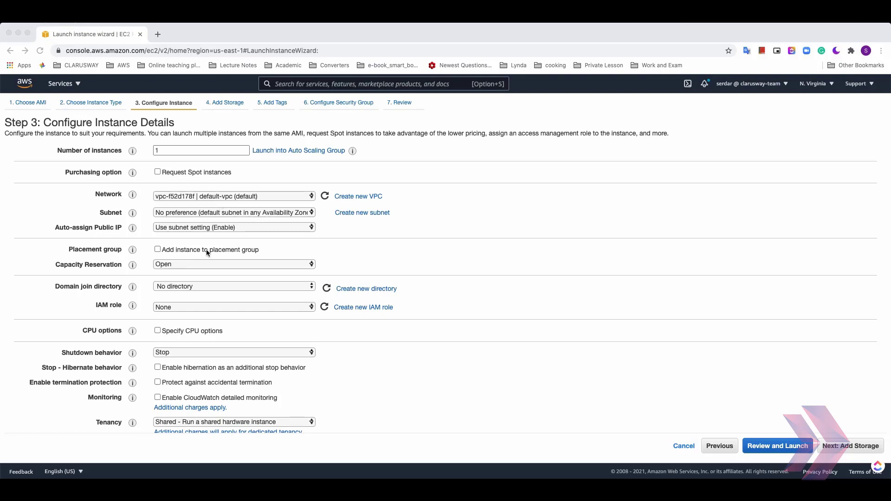
{"action": "mouse_move", "coordinate": [235, 251]}
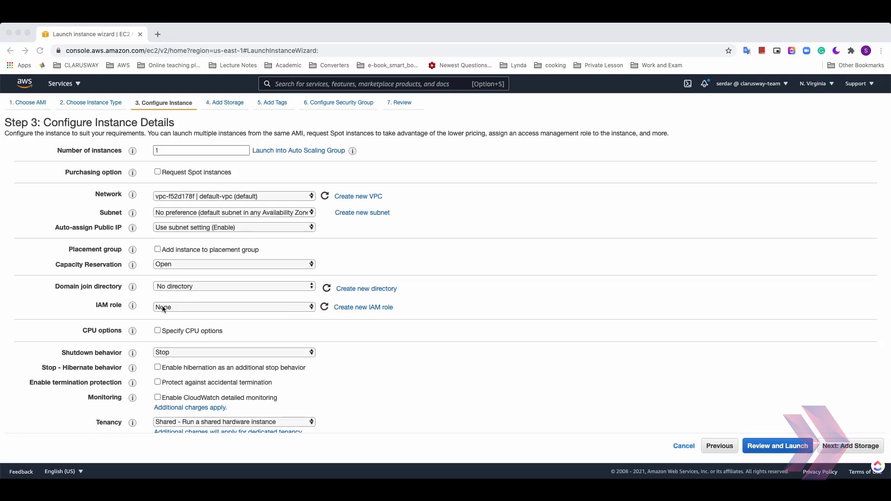
{"action": "mouse_move", "coordinate": [207, 310]}
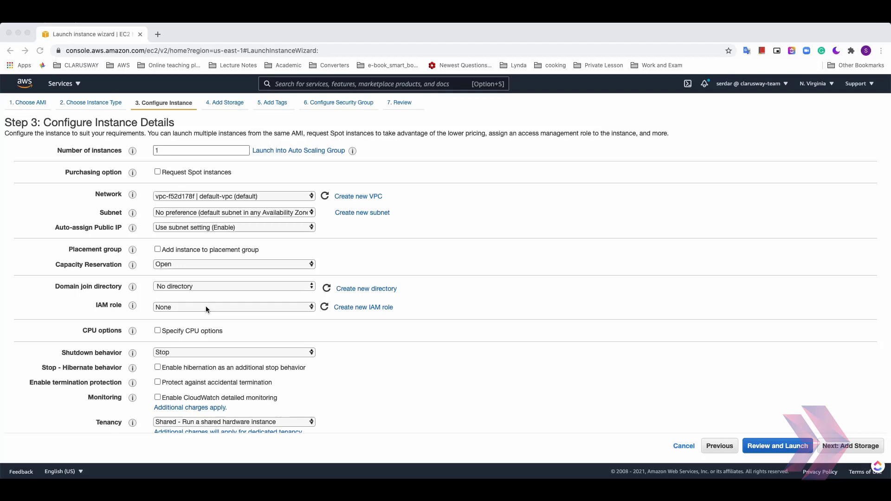
{"action": "mouse_move", "coordinate": [174, 307]}
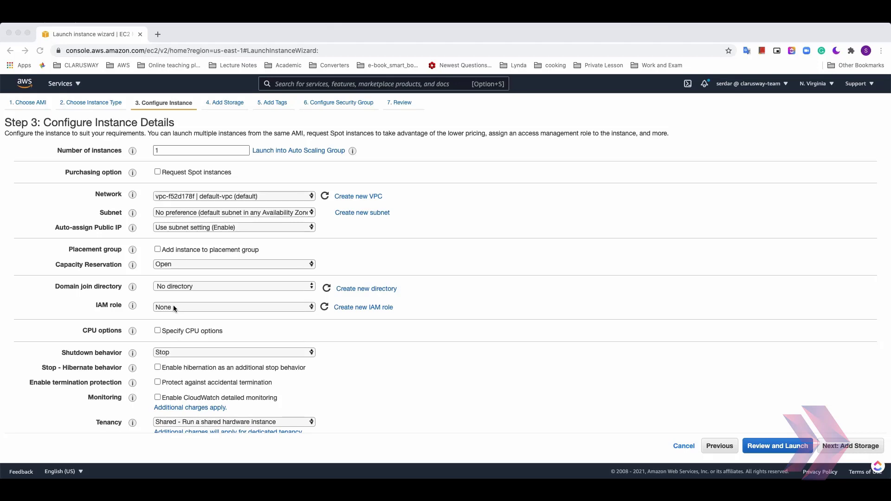
{"action": "mouse_move", "coordinate": [178, 309]}
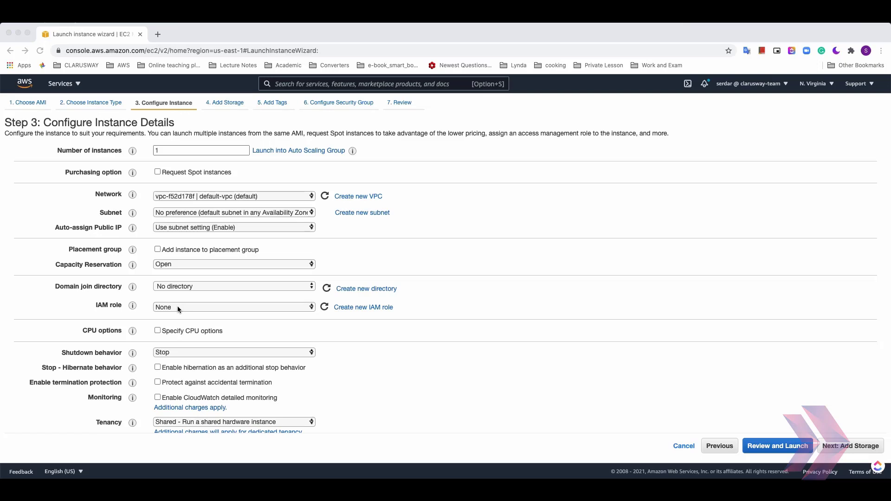
{"action": "mouse_move", "coordinate": [182, 308]}
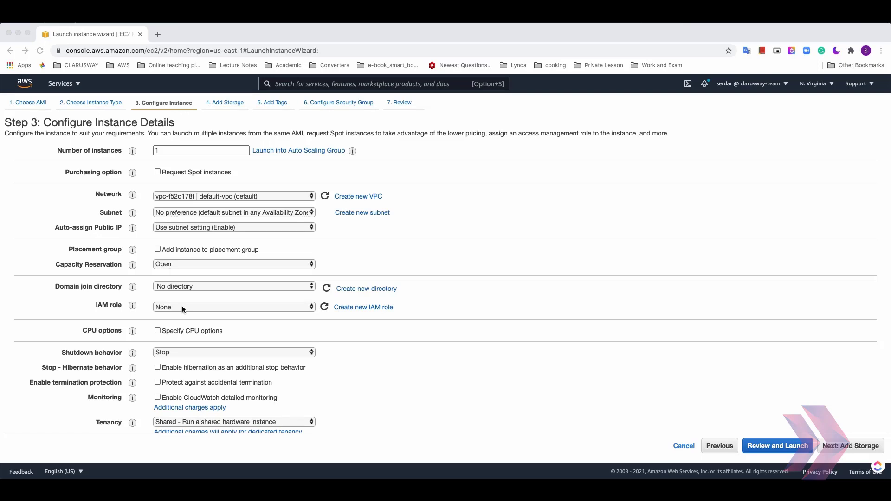
{"action": "mouse_move", "coordinate": [170, 314]}
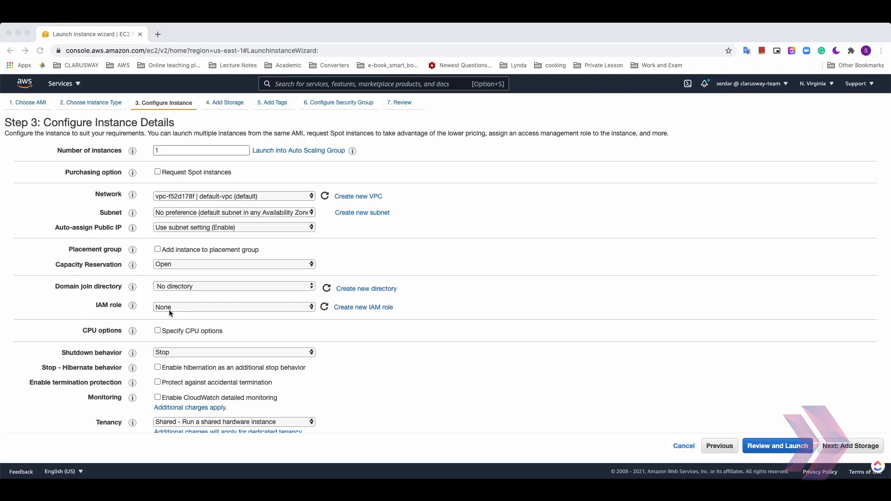
{"action": "mouse_move", "coordinate": [162, 352]}
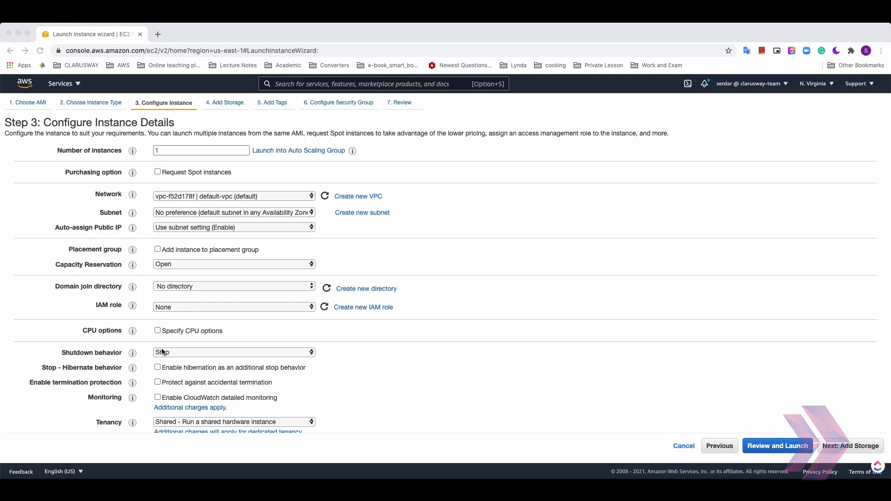
{"action": "mouse_move", "coordinate": [178, 355]}
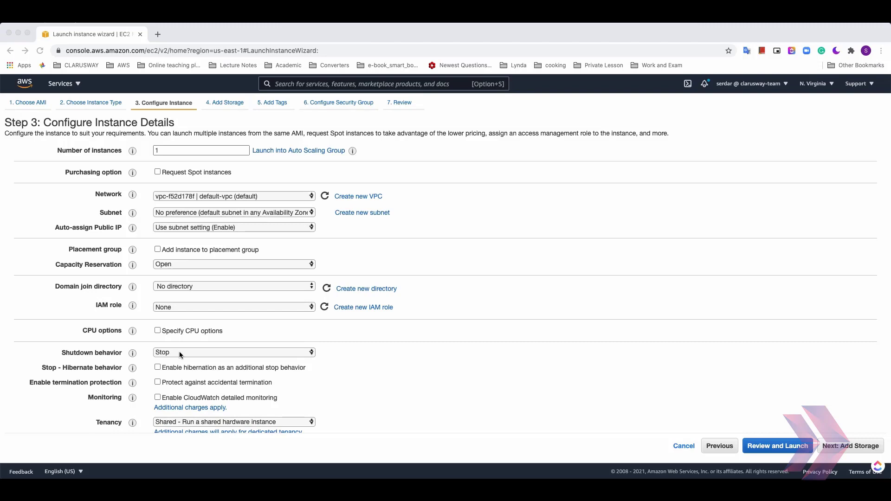
{"action": "mouse_move", "coordinate": [186, 355]}
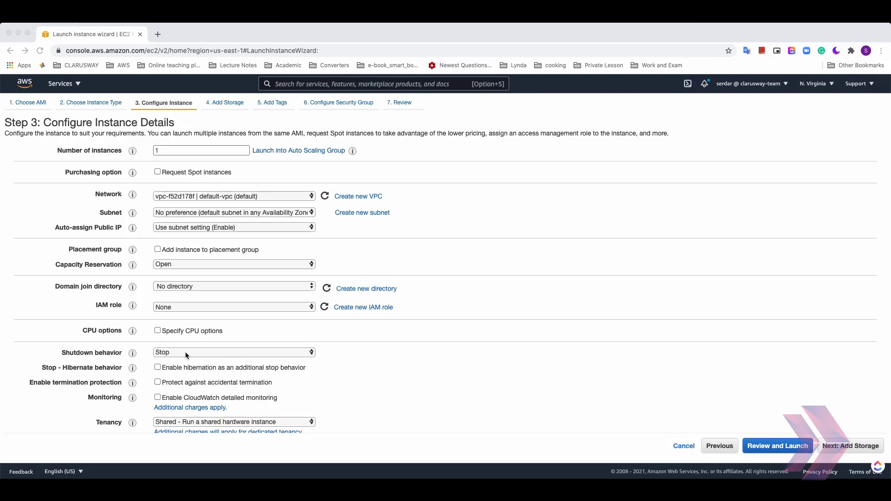
{"action": "mouse_move", "coordinate": [273, 374]}
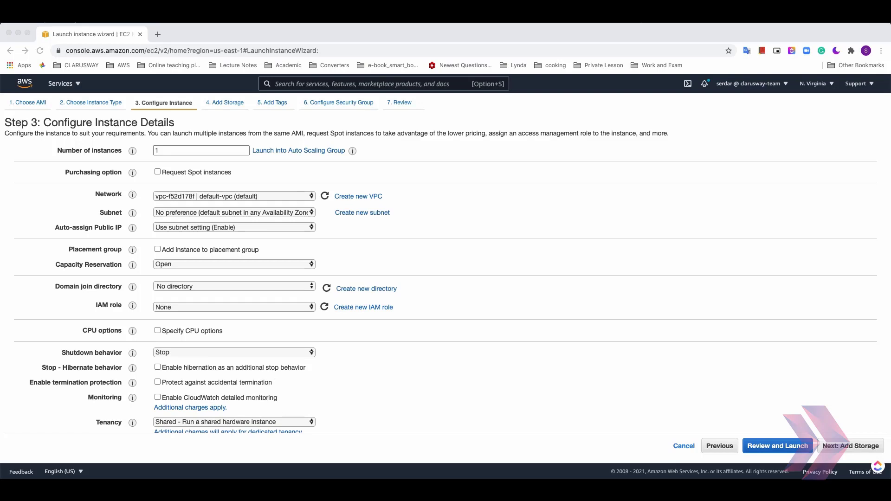
{"action": "mouse_move", "coordinate": [325, 208]}
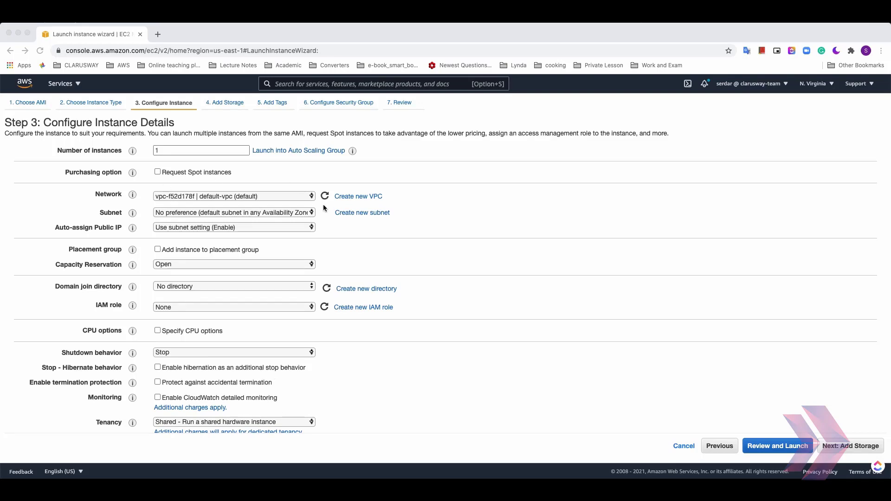
- Enter user data as text beginning with '#!/bin/bash' for a yum update on first boot
{"action": "scroll", "scroll_direction": "down", "scroll_amount": 3}
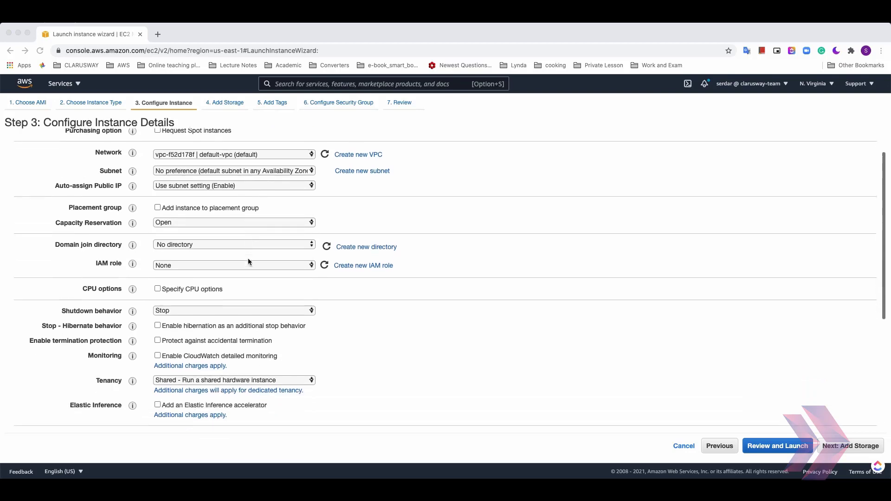
{"action": "scroll", "scroll_direction": "down", "scroll_amount": 3}
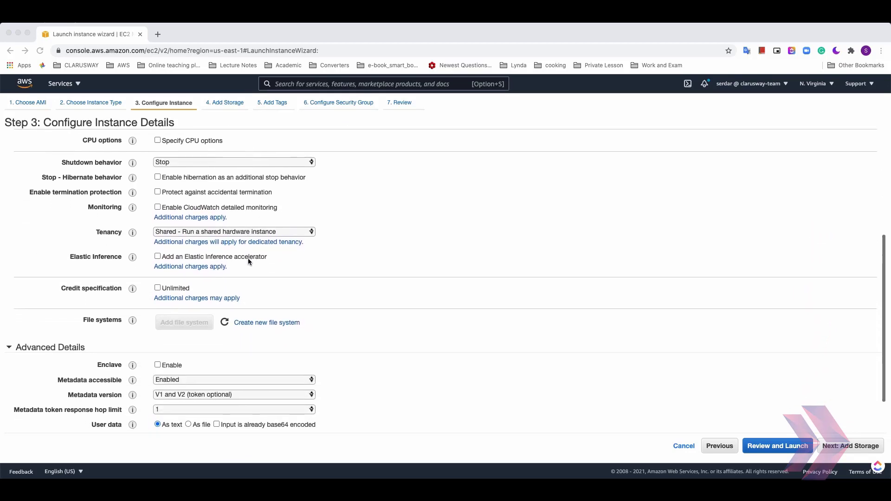
{"action": "scroll", "scroll_direction": "down", "scroll_amount": 3}
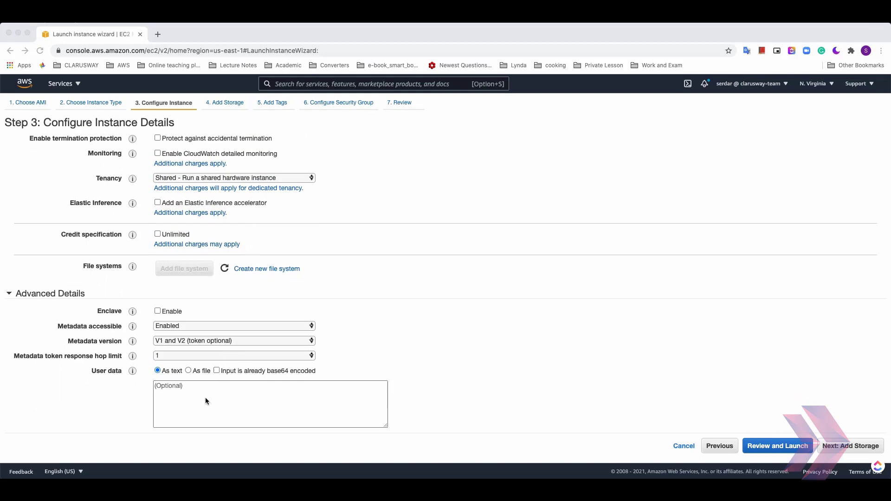
{"action": "mouse_move", "coordinate": [208, 430]}
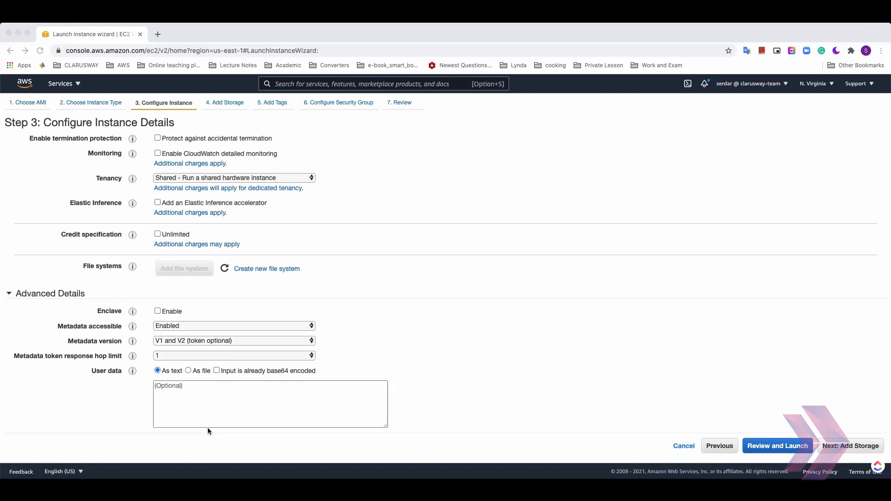
{"action": "mouse_move", "coordinate": [209, 436]}
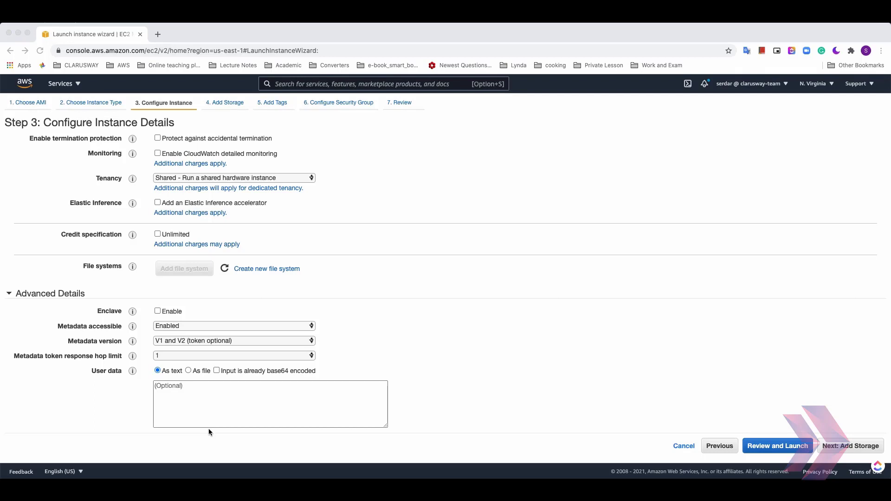
{"action": "mouse_move", "coordinate": [207, 436]}
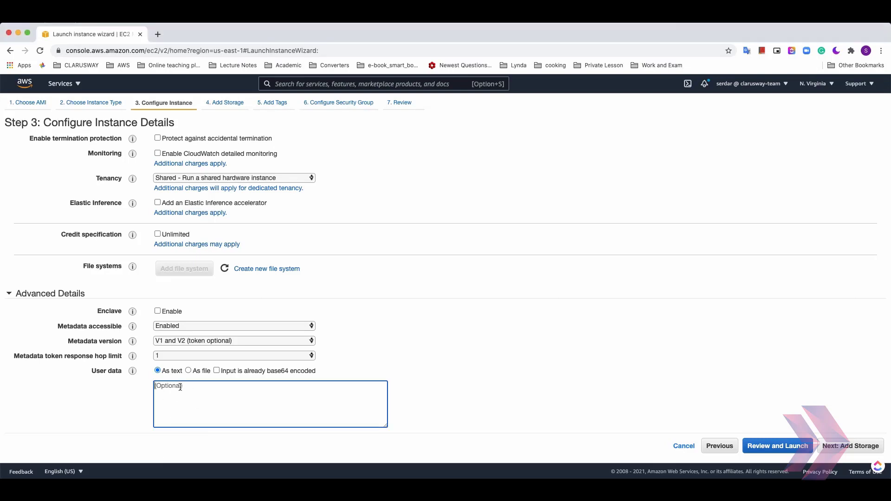
{"action": "type", "text": "#!/bin/bash"}
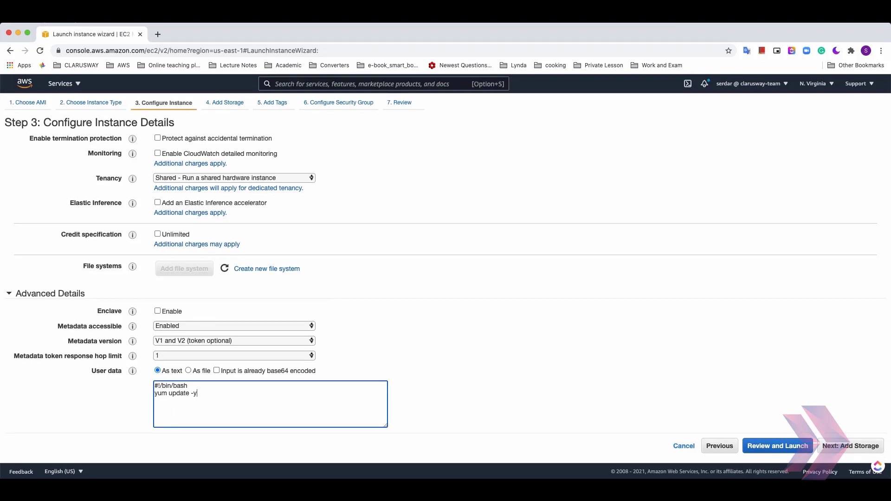
{"action": "mouse_move", "coordinate": [282, 368]}
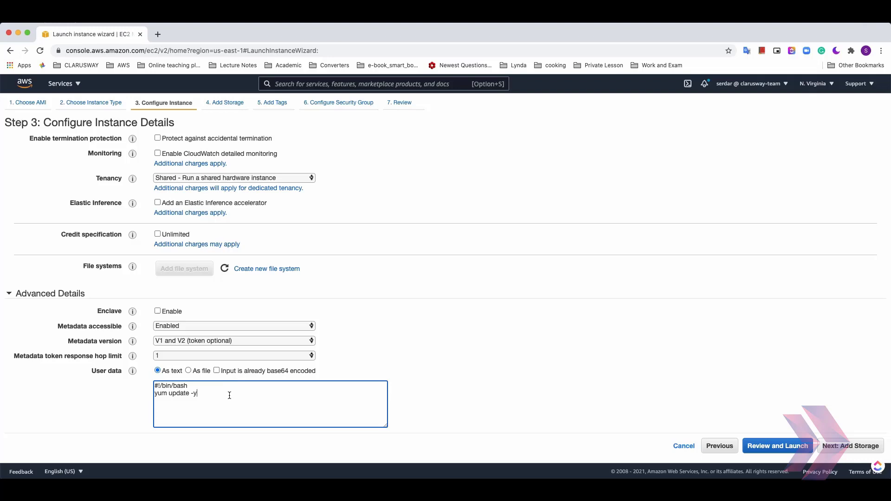
{"action": "mouse_move", "coordinate": [781, 382]}
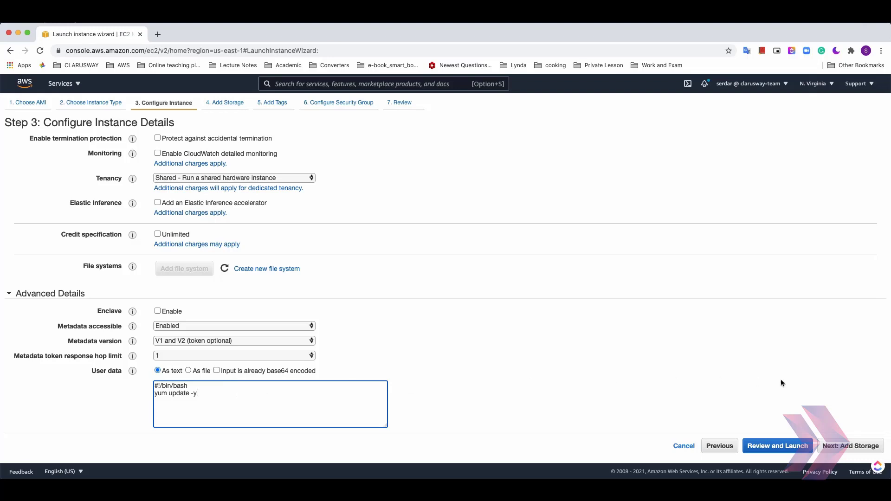
- Advance to Step 4: Add Storage with the default 8 GiB General Purpose SSD root volume
{"action": "left_click", "coordinate": [850, 445]}
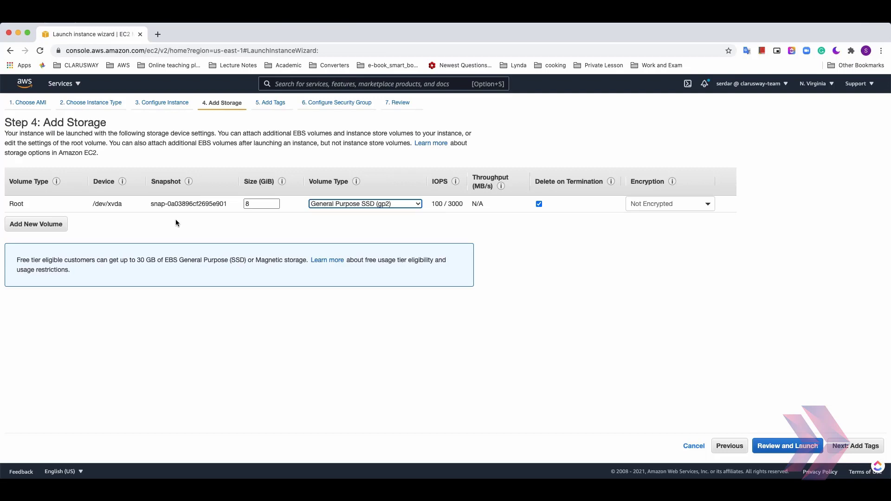
{"action": "mouse_move", "coordinate": [33, 189]}
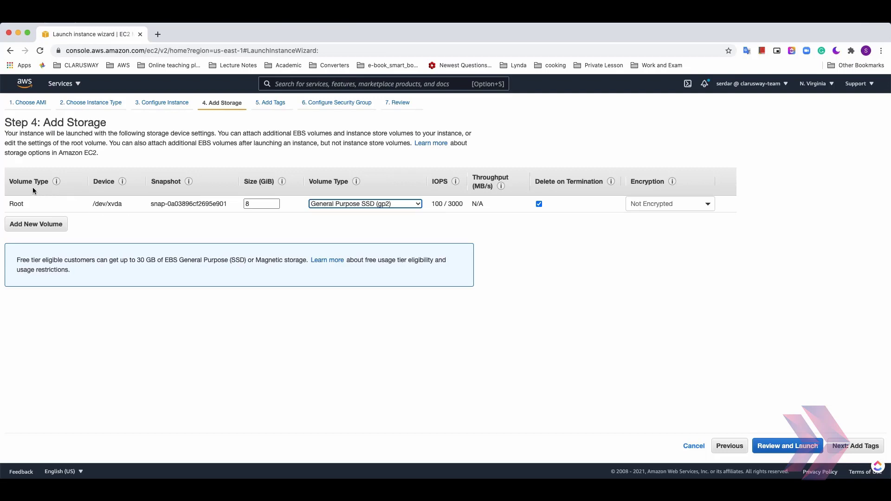
{"action": "mouse_move", "coordinate": [143, 207]}
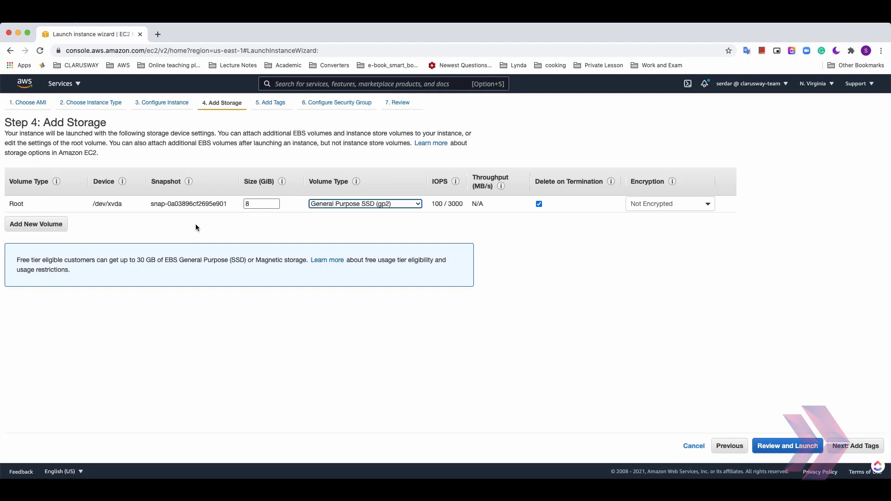
{"action": "mouse_move", "coordinate": [199, 227]}
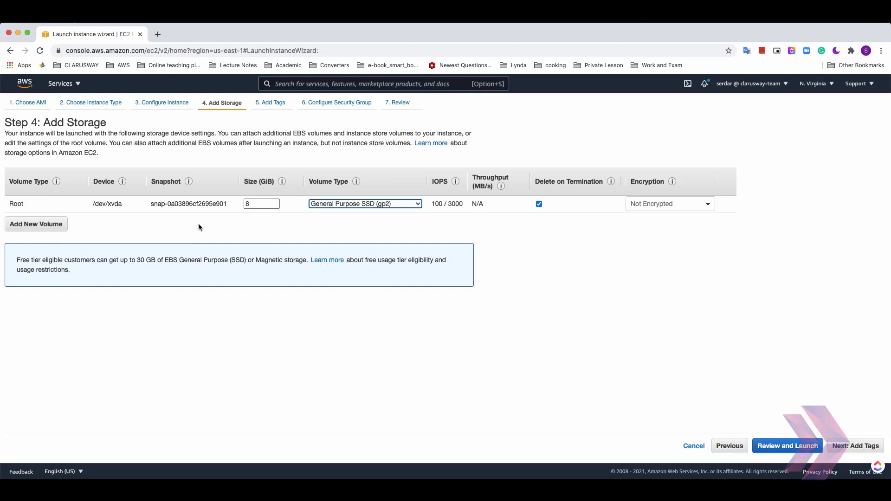
{"action": "mouse_move", "coordinate": [269, 216]}
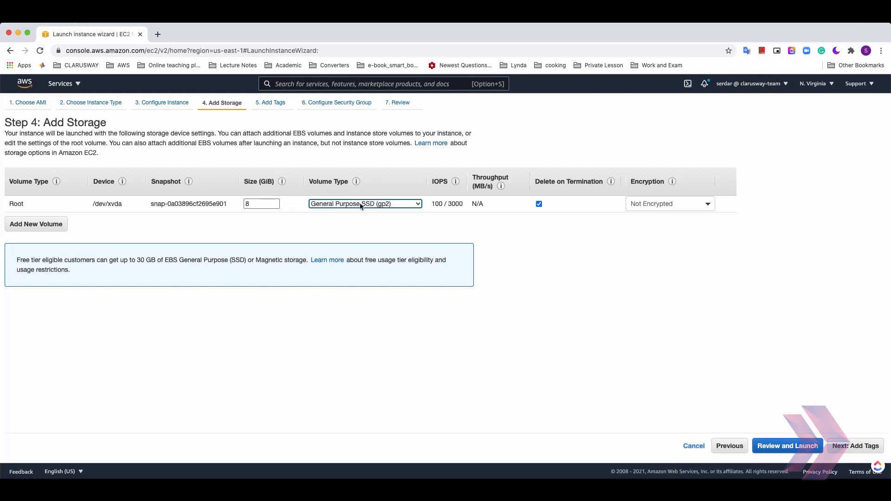
{"action": "mouse_move", "coordinate": [365, 206]}
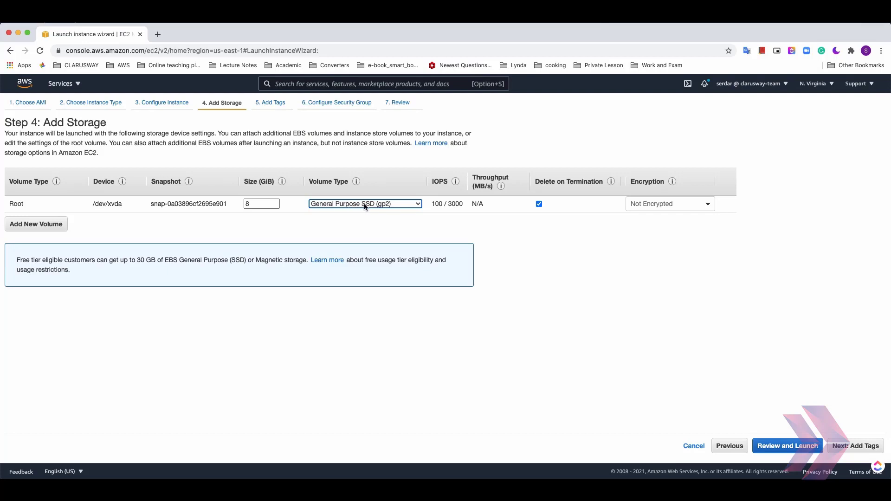
{"action": "left_click", "coordinate": [364, 203]}
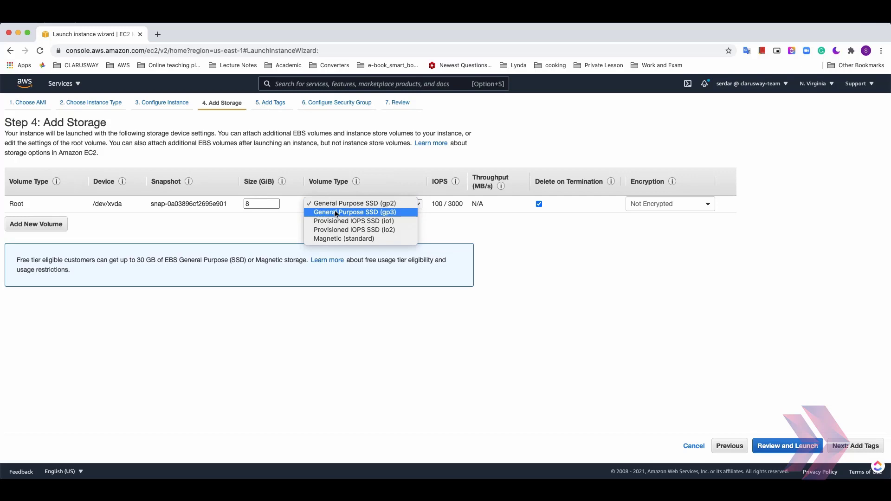
{"action": "mouse_move", "coordinate": [337, 223]}
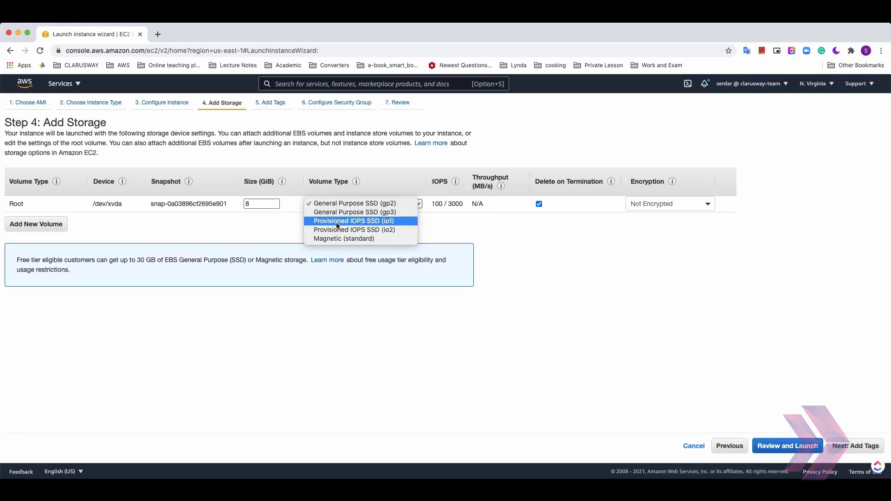
{"action": "mouse_move", "coordinate": [360, 224]}
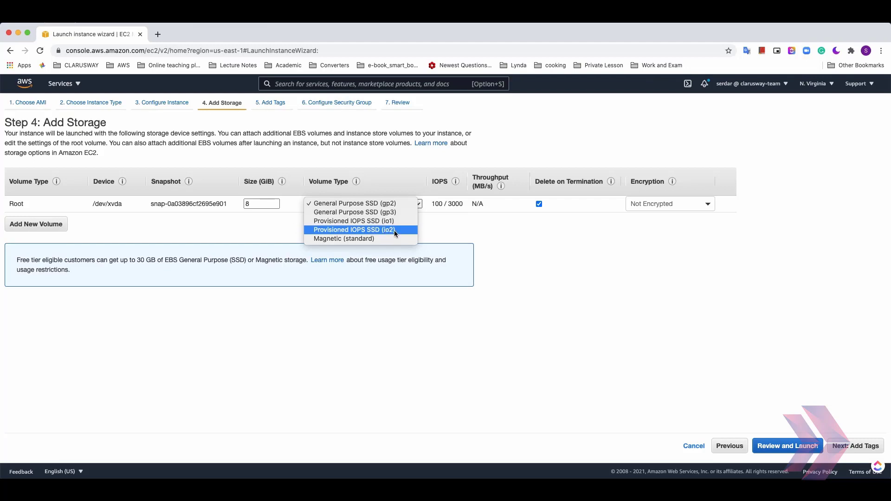
{"action": "mouse_move", "coordinate": [361, 238]}
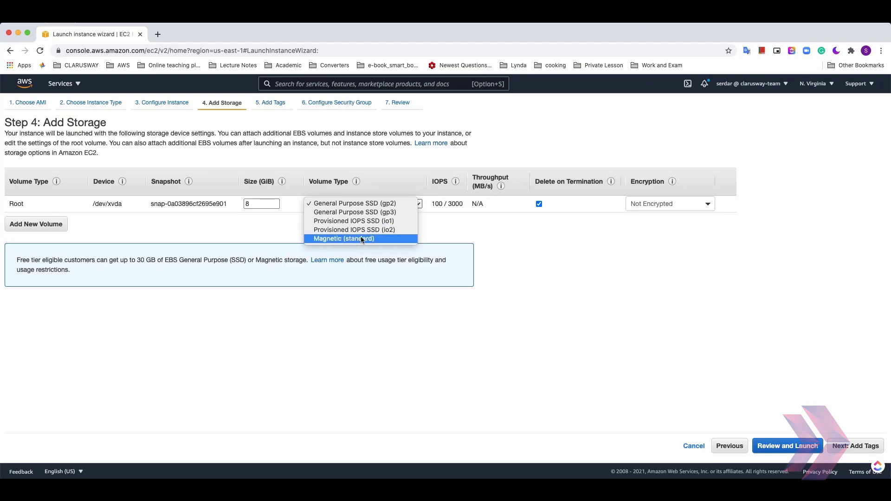
{"action": "left_click", "coordinate": [353, 203]}
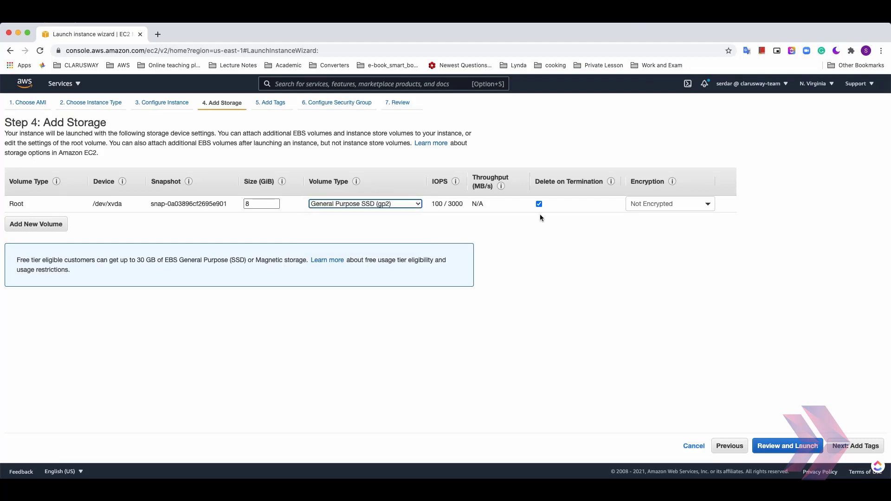
{"action": "mouse_move", "coordinate": [554, 210]}
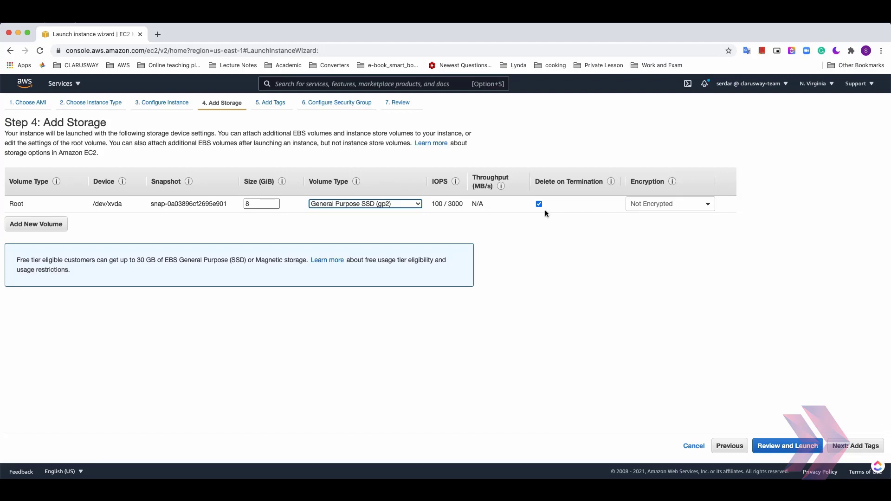
{"action": "mouse_move", "coordinate": [542, 215]}
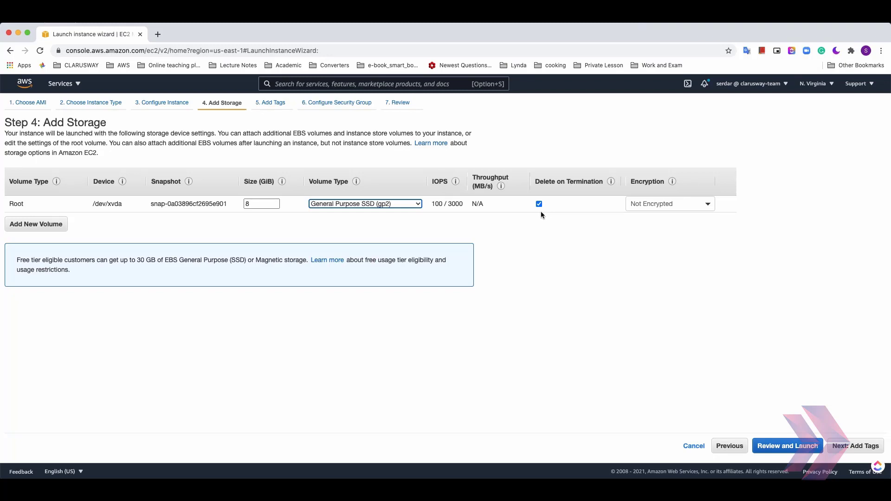
{"action": "mouse_move", "coordinate": [527, 224]}
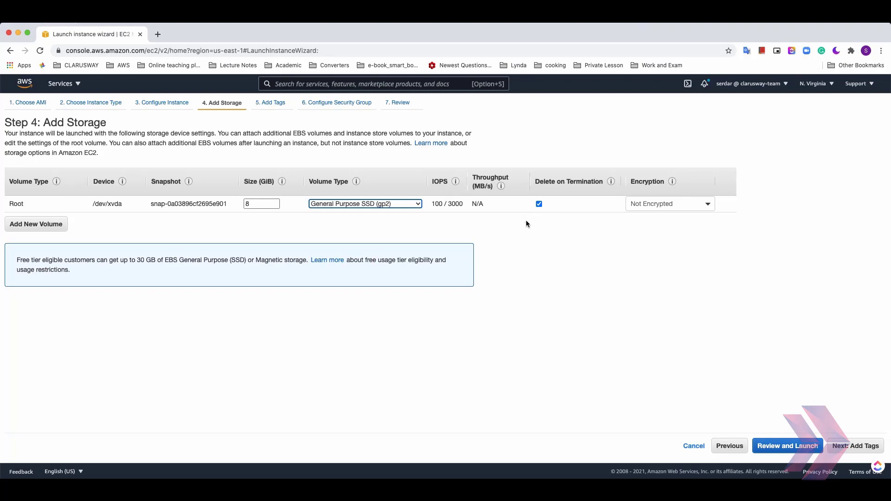
{"action": "mouse_move", "coordinate": [870, 455]}
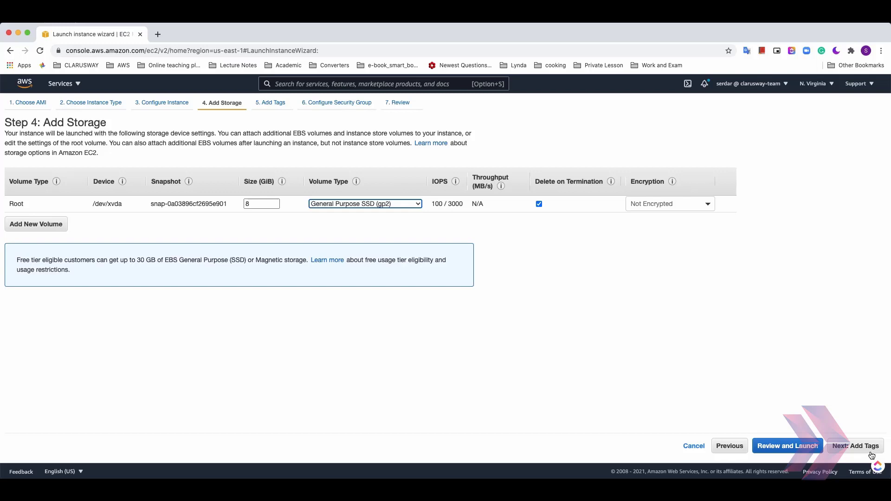
- Add a Name tag of My_instance and continue to Configure Security Group
{"action": "left_click", "coordinate": [855, 445]}
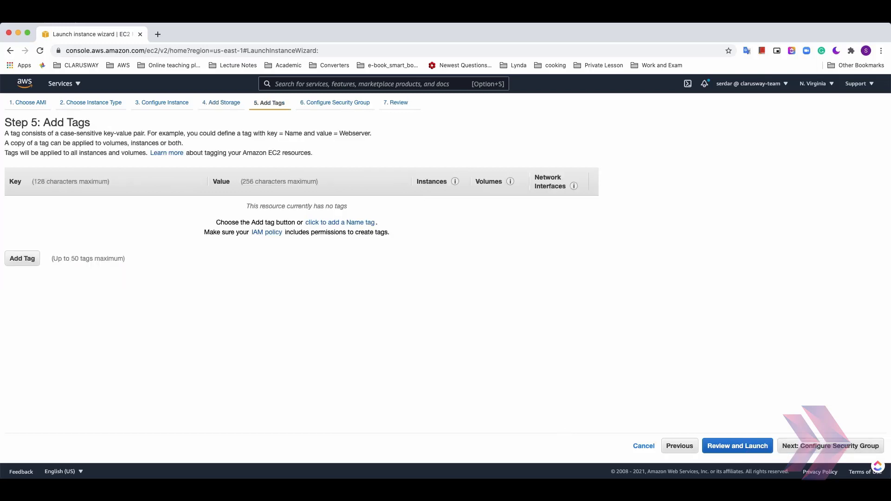
{"action": "mouse_move", "coordinate": [318, 277]}
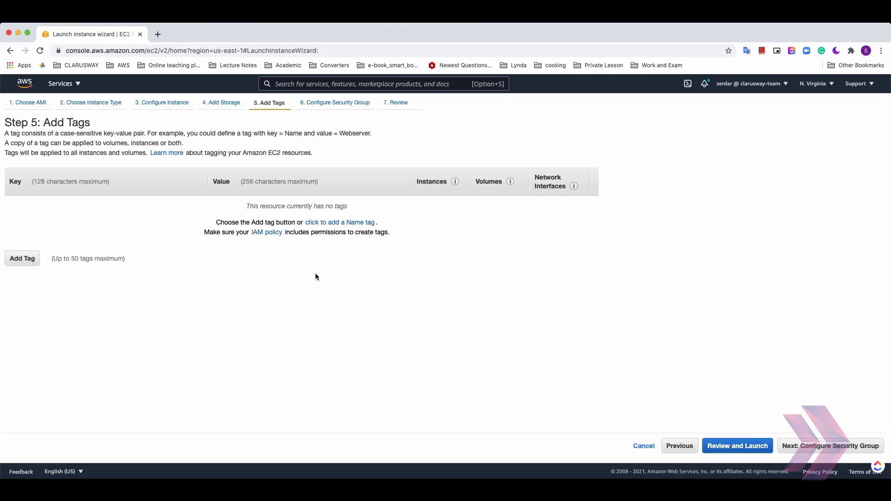
{"action": "mouse_move", "coordinate": [146, 212]}
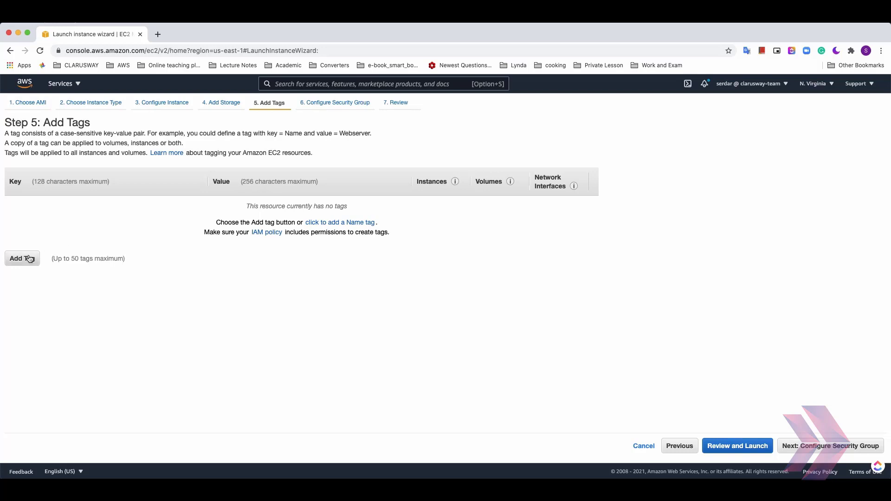
{"action": "left_click", "coordinate": [22, 258]}
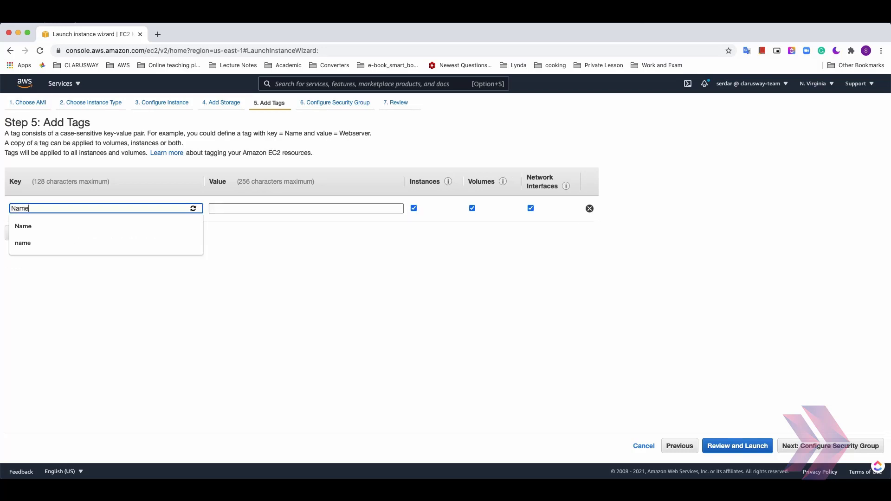
{"action": "type", "text": "My_in"}
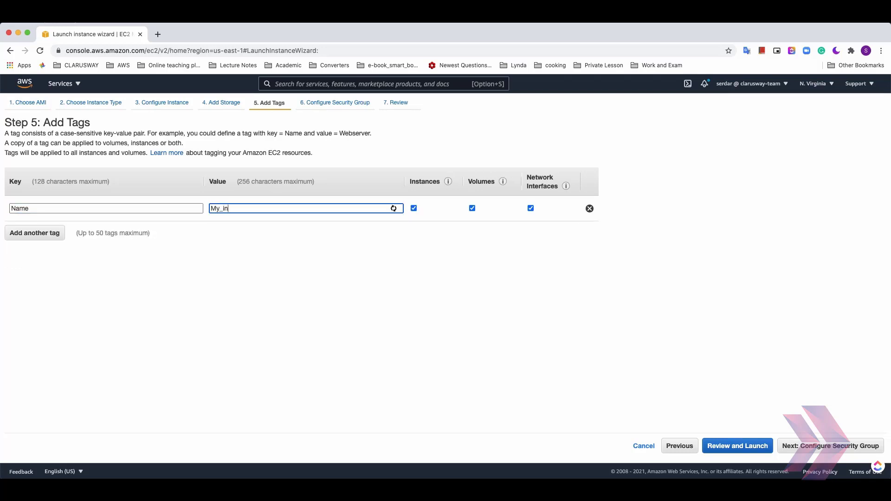
{"action": "type", "text": "stance"}
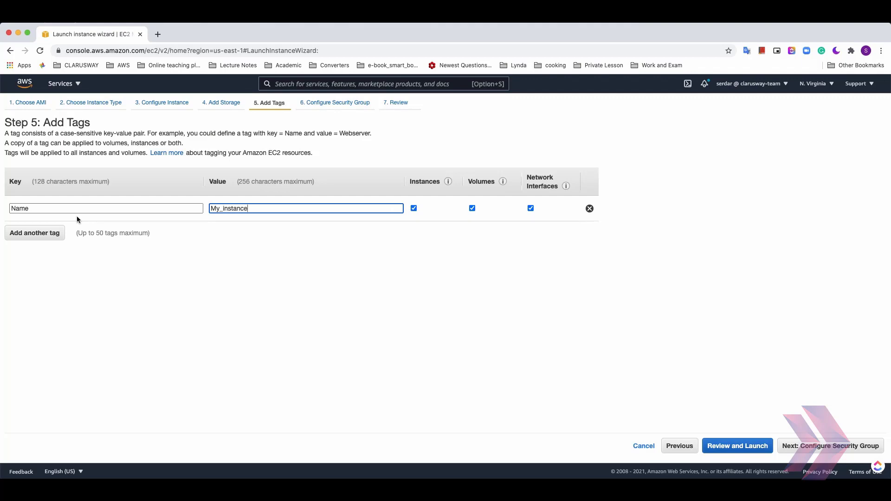
{"action": "mouse_move", "coordinate": [82, 206]}
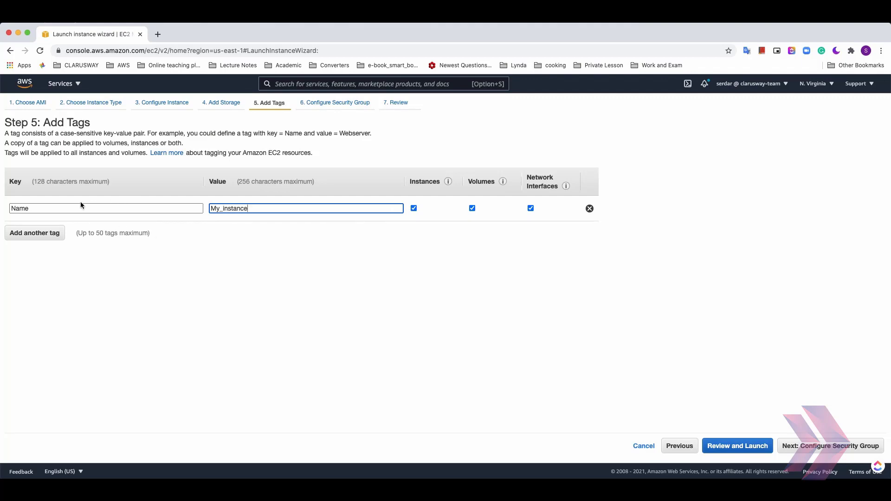
{"action": "mouse_move", "coordinate": [265, 216]}
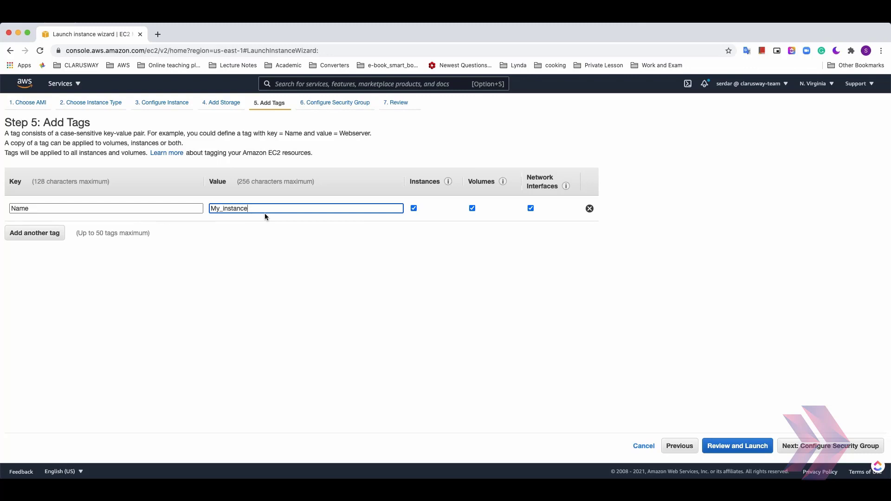
{"action": "mouse_move", "coordinate": [249, 271]}
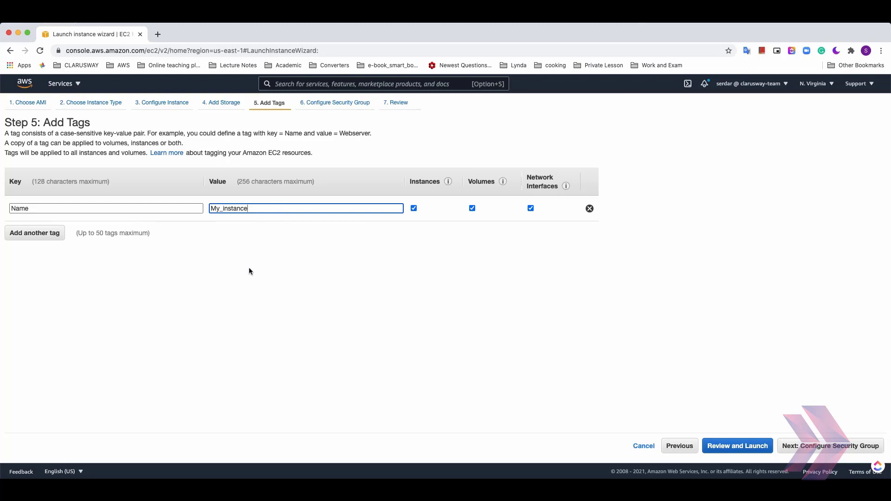
{"action": "mouse_move", "coordinate": [258, 273]}
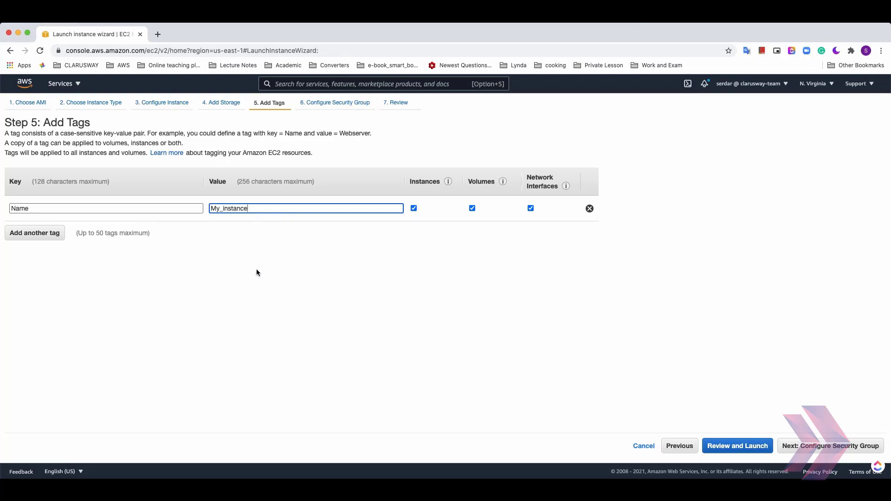
{"action": "mouse_move", "coordinate": [95, 251]}
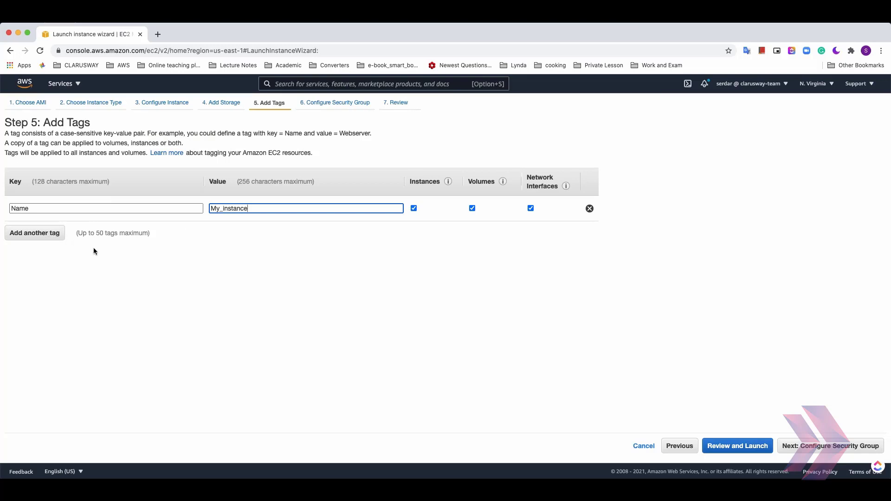
{"action": "mouse_move", "coordinate": [196, 265]}
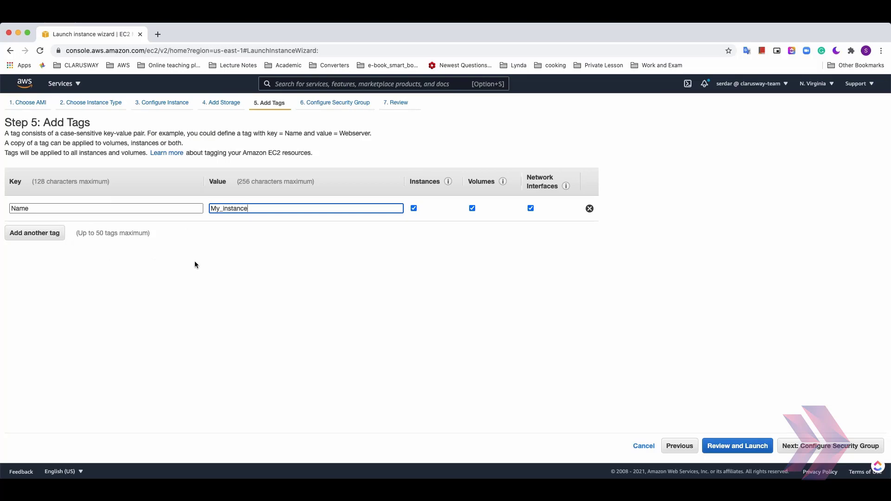
{"action": "mouse_move", "coordinate": [800, 428]}
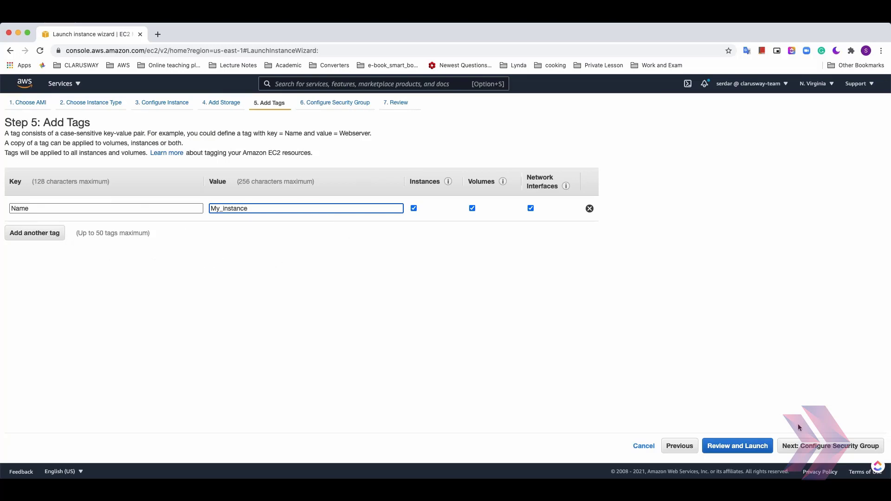
{"action": "mouse_move", "coordinate": [814, 449]}
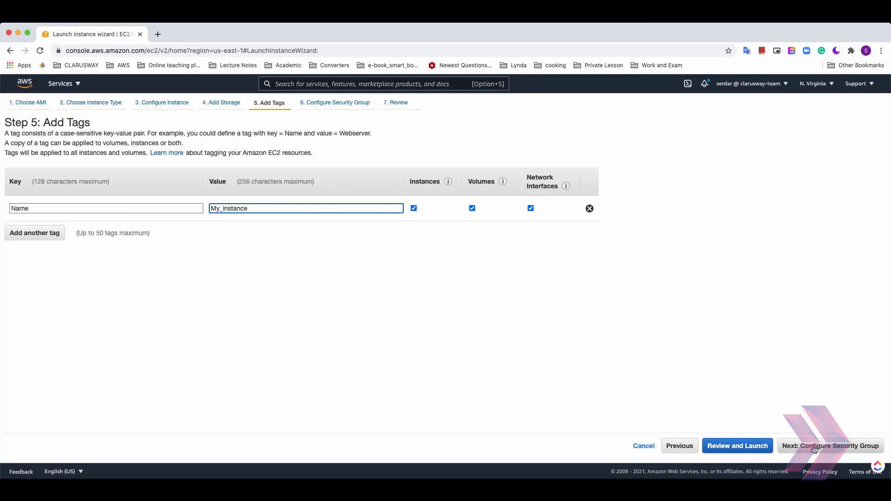
{"action": "left_click", "coordinate": [830, 446]}
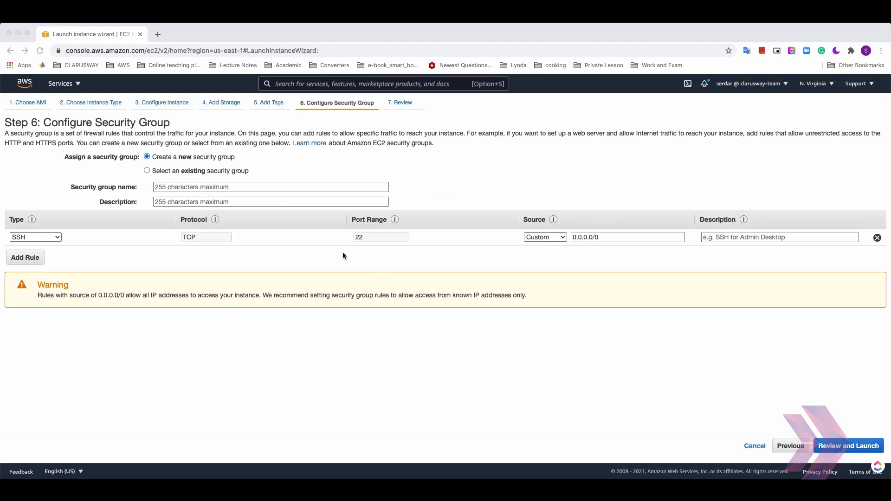
{"action": "mouse_move", "coordinate": [246, 253]}
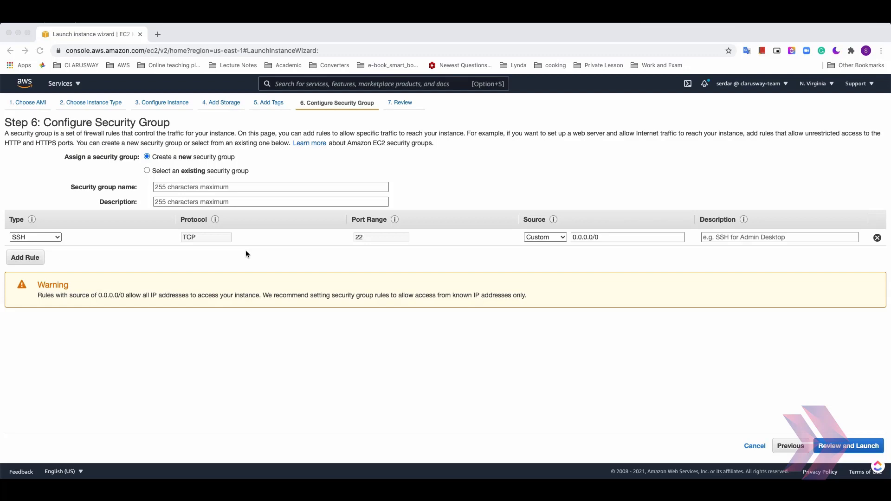
{"action": "mouse_move", "coordinate": [195, 257]}
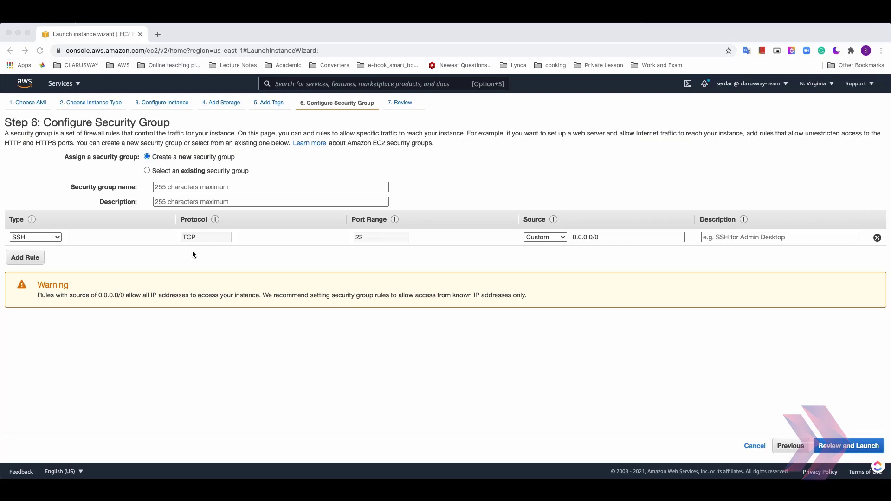
{"action": "mouse_move", "coordinate": [191, 253]}
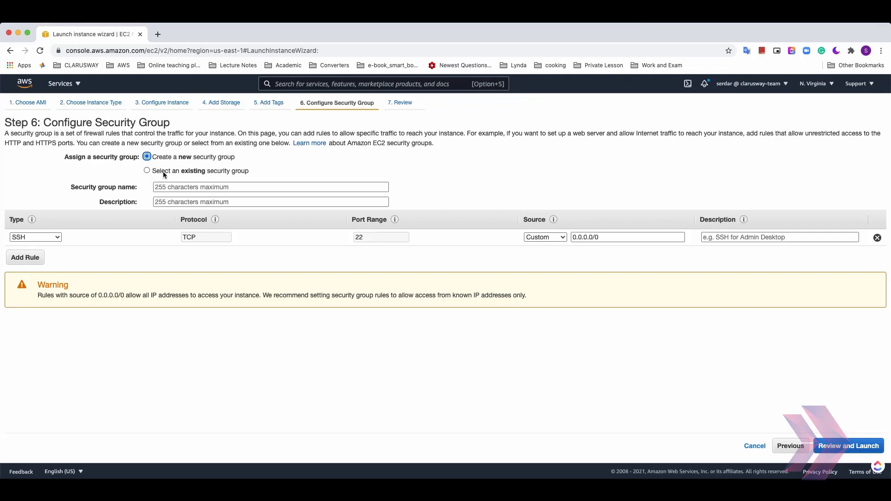
{"action": "mouse_move", "coordinate": [226, 175]}
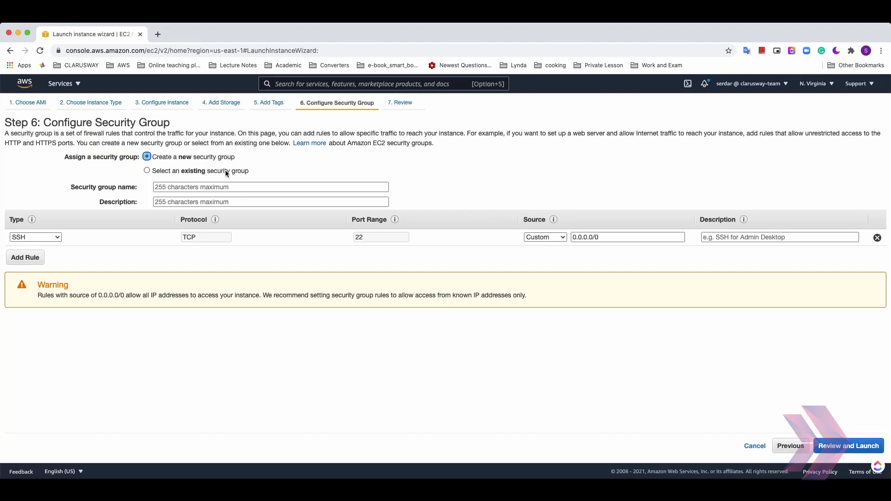
{"action": "mouse_move", "coordinate": [169, 173]}
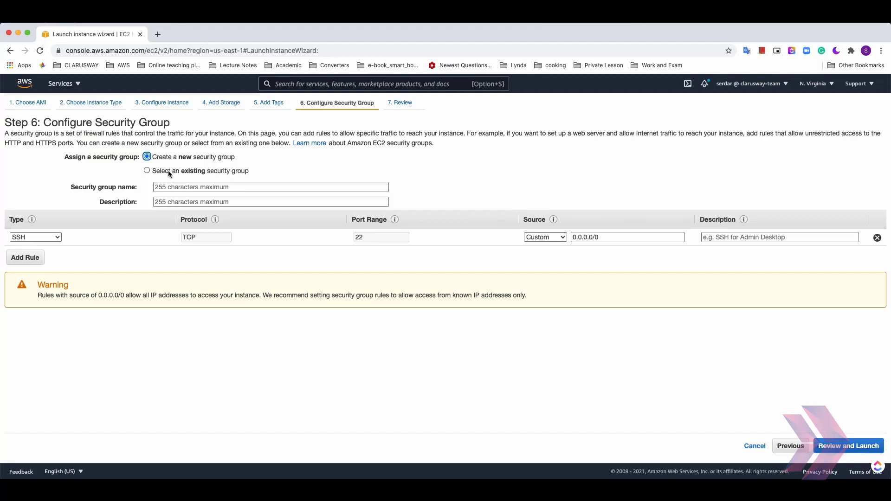
{"action": "mouse_move", "coordinate": [173, 171]}
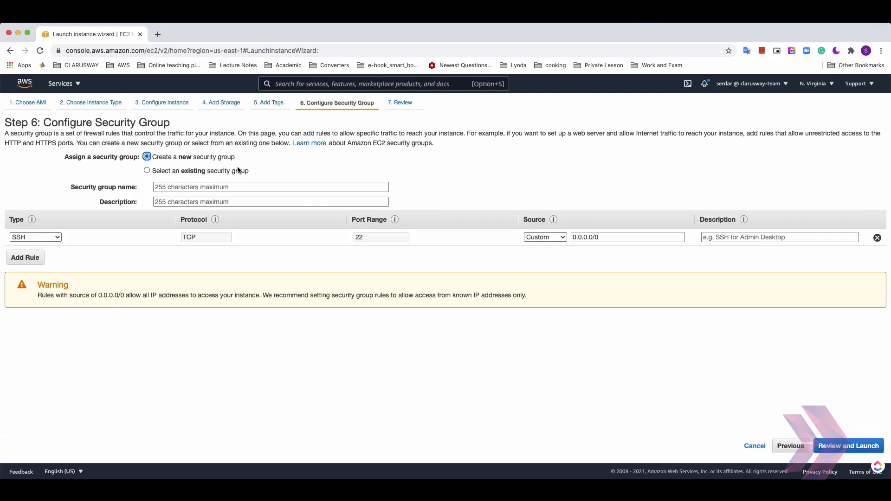
{"action": "mouse_move", "coordinate": [188, 172]}
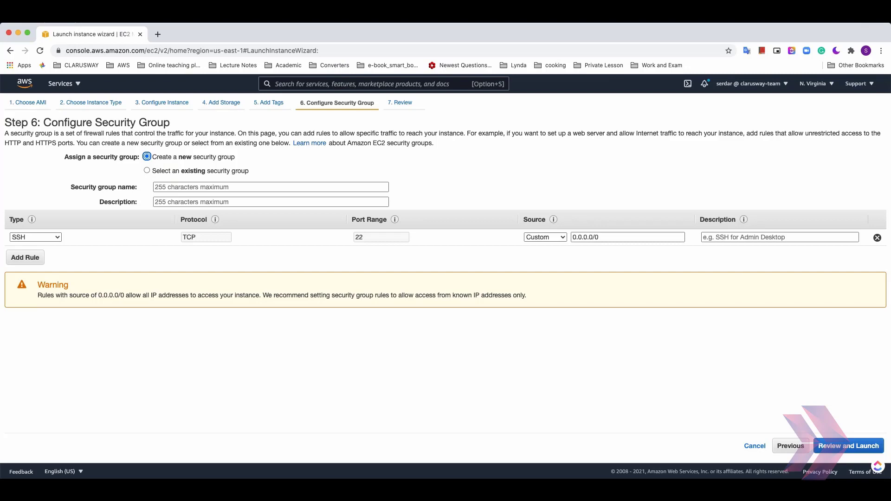
{"action": "mouse_move", "coordinate": [215, 245]}
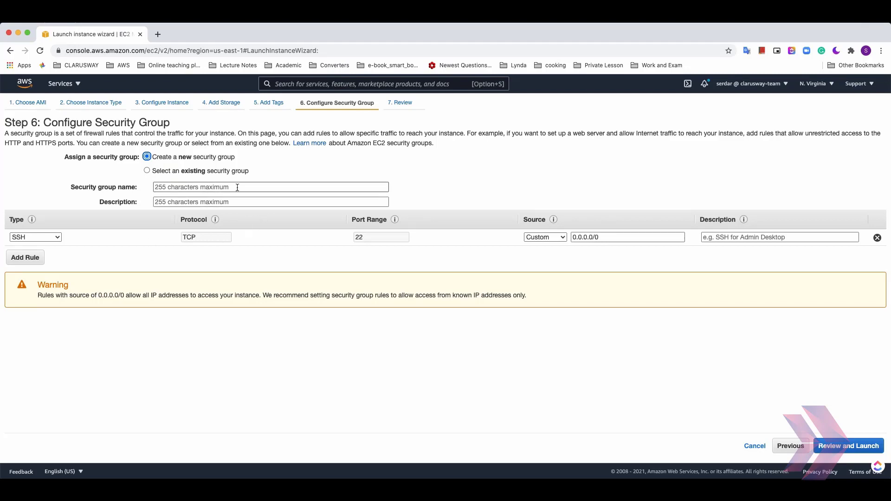
- Name the new security group My_Security_Group
{"action": "type", "text": "My_Security"}
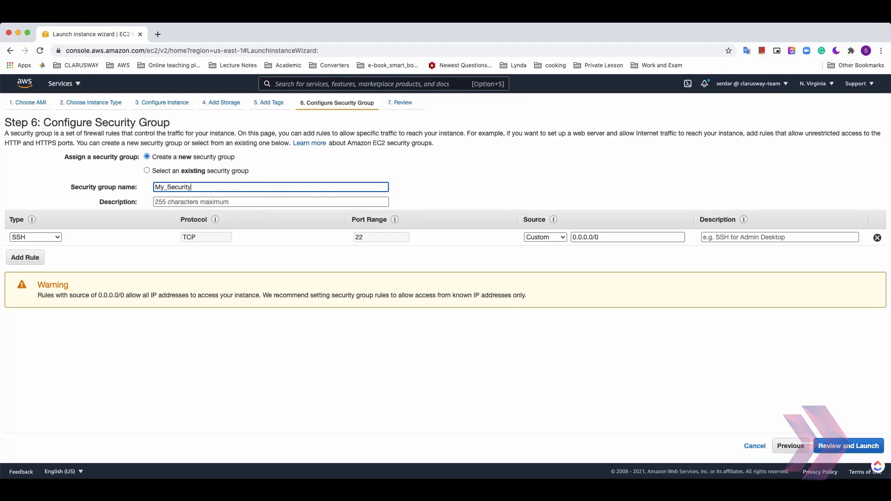
{"action": "type", "text": "_Group"}
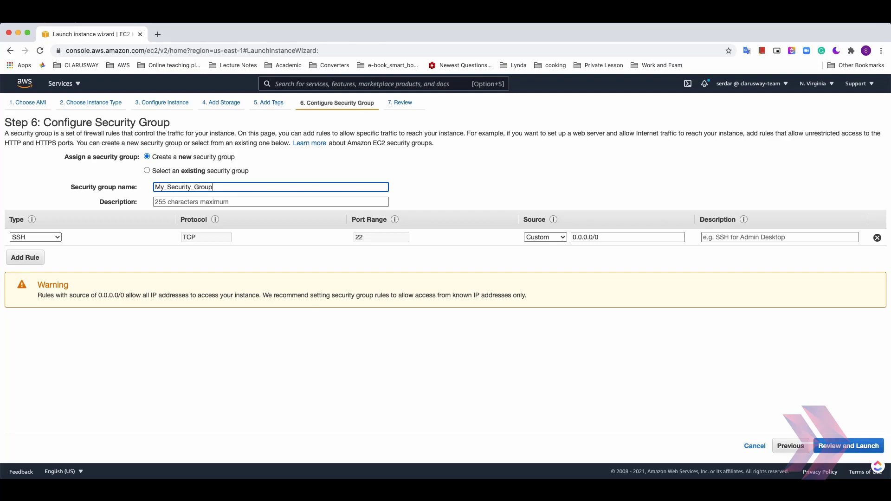
- Describe the security group as 'New Sec_group for my website'
{"action": "left_click", "coordinate": [270, 202]}
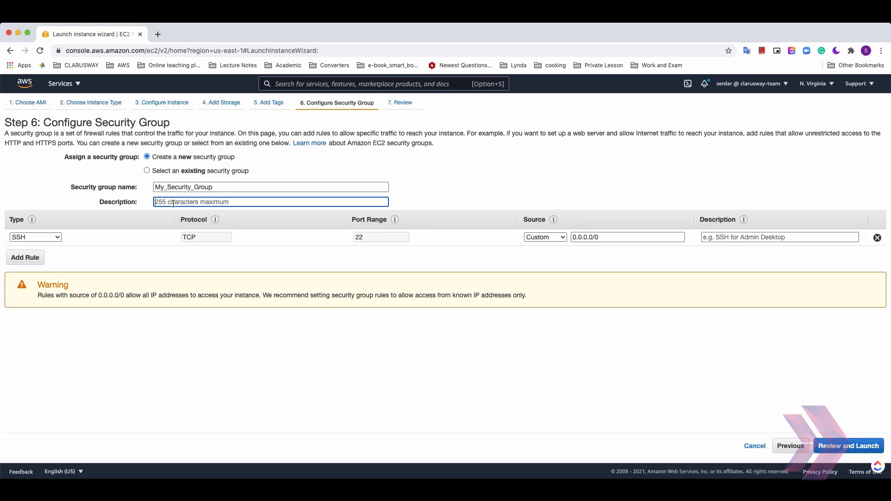
{"action": "type", "text": "New Se"}
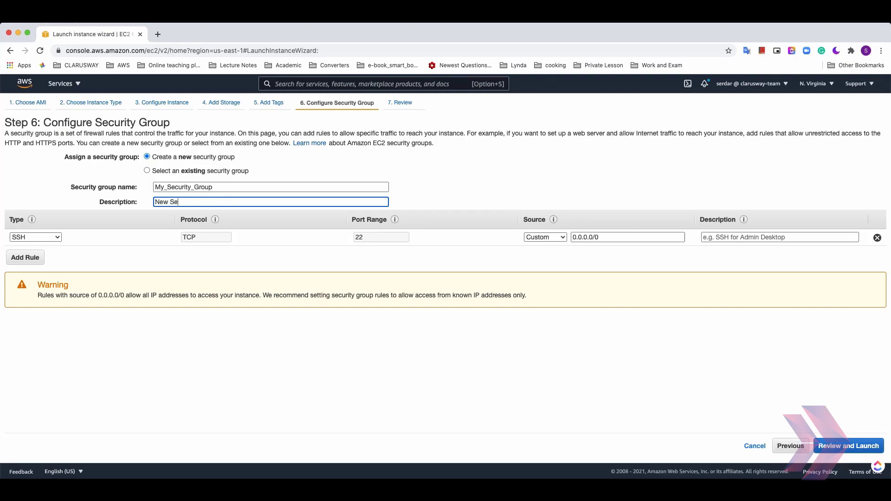
{"action": "type", "text": "c_group"}
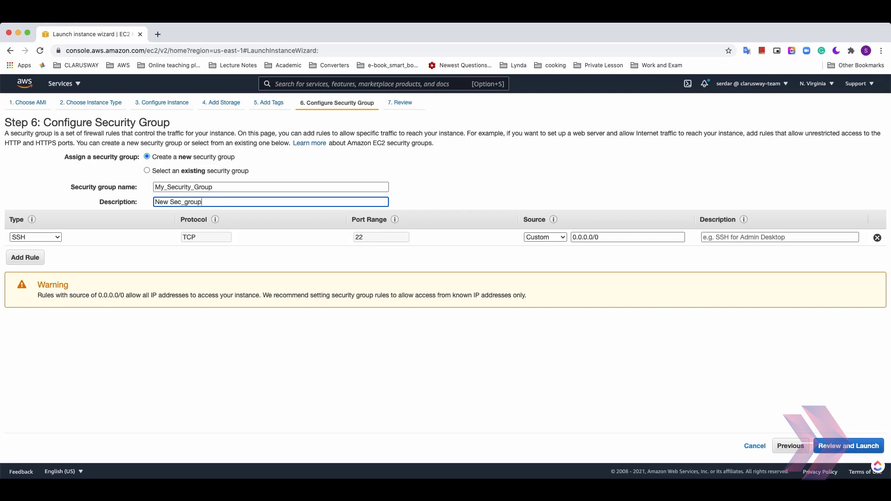
{"action": "type", "text": "for m"}
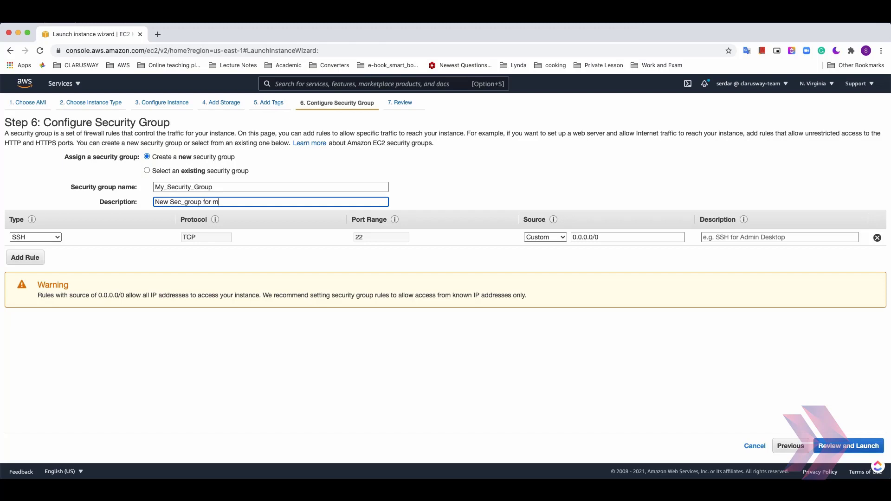
{"action": "type", "text": "y websi"}
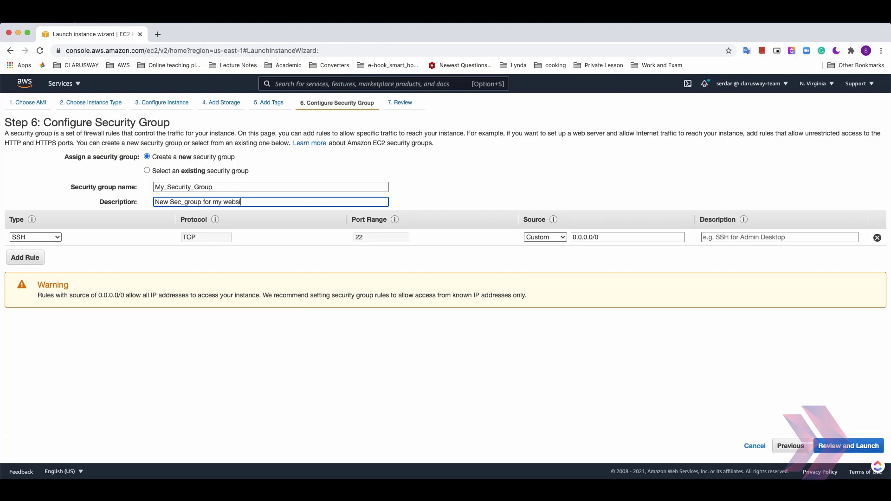
{"action": "type", "text": "e"}
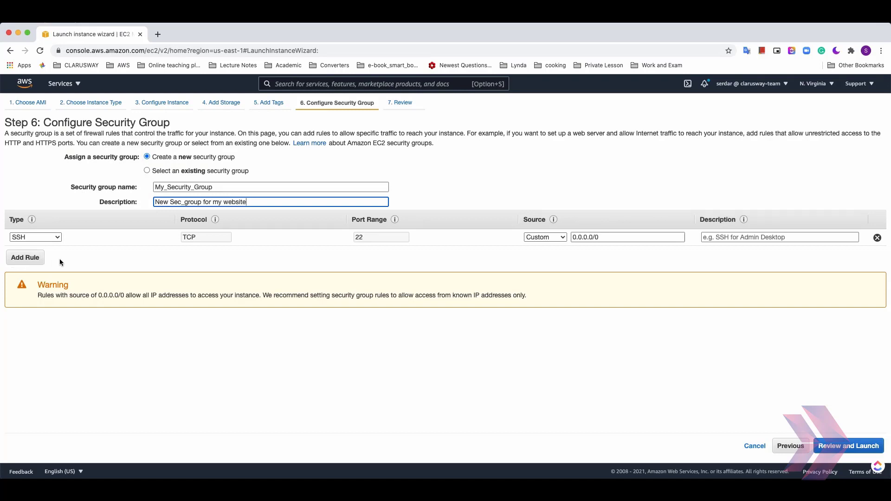
{"action": "mouse_move", "coordinate": [67, 250]}
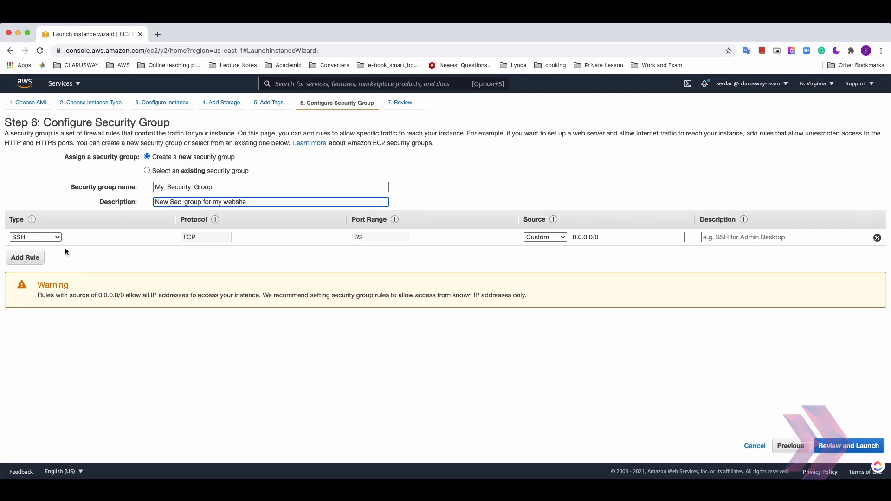
{"action": "mouse_move", "coordinate": [266, 242]}
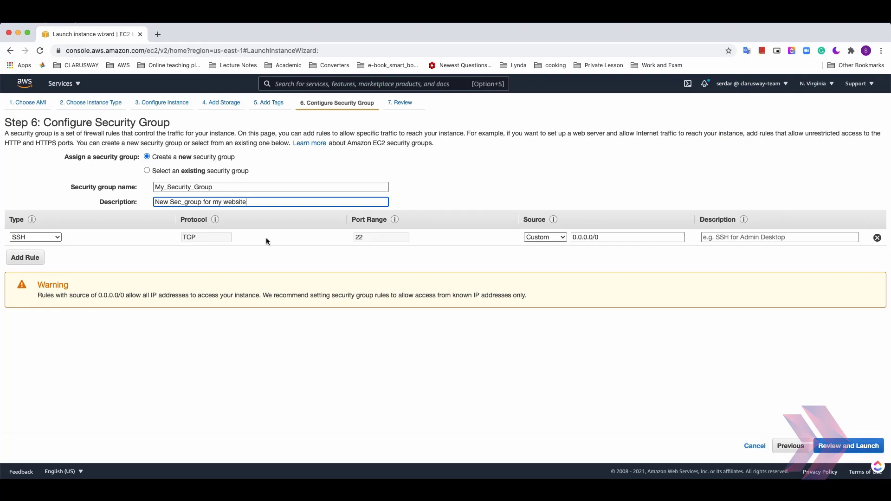
{"action": "mouse_move", "coordinate": [376, 237]}
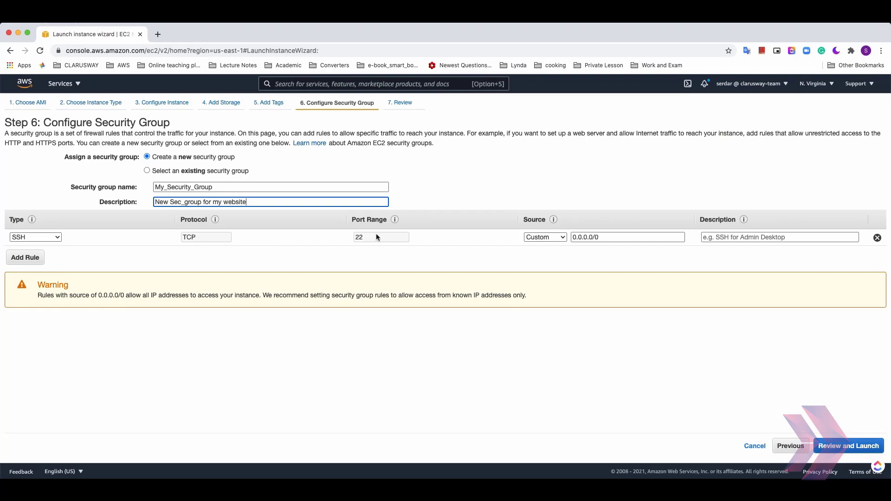
{"action": "mouse_move", "coordinate": [425, 241]}
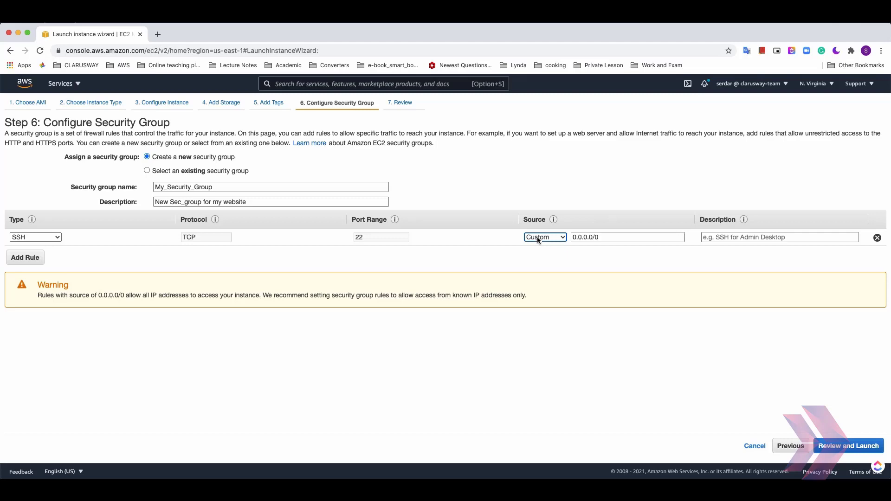
- Set the SSH rule's source to Anywhere (0.0.0.0/0 and ::/0)
{"action": "left_click", "coordinate": [544, 238]}
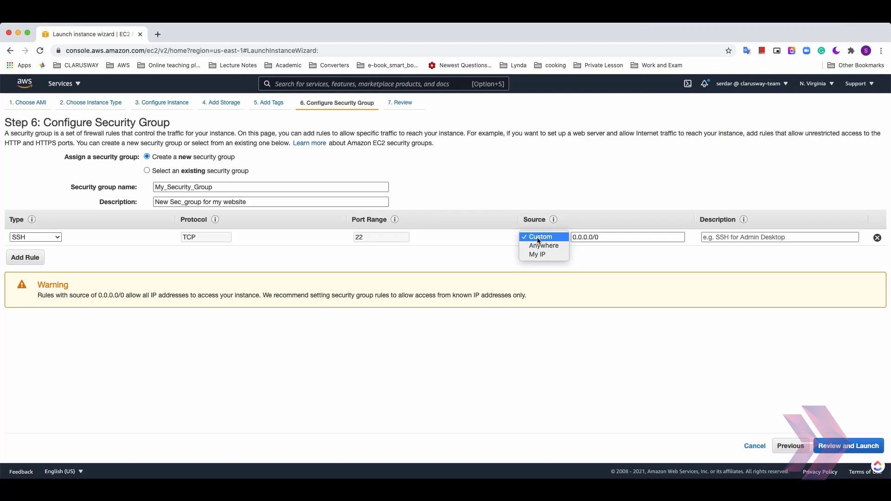
{"action": "mouse_move", "coordinate": [542, 246]}
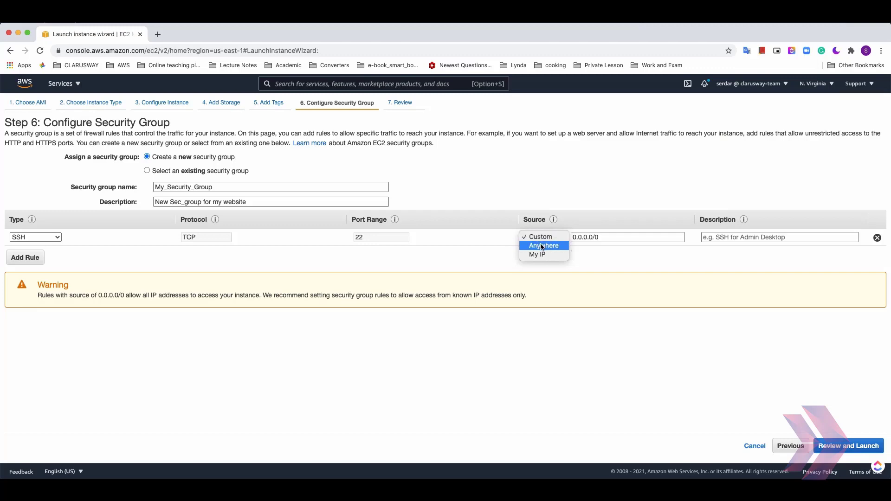
{"action": "mouse_move", "coordinate": [544, 238]}
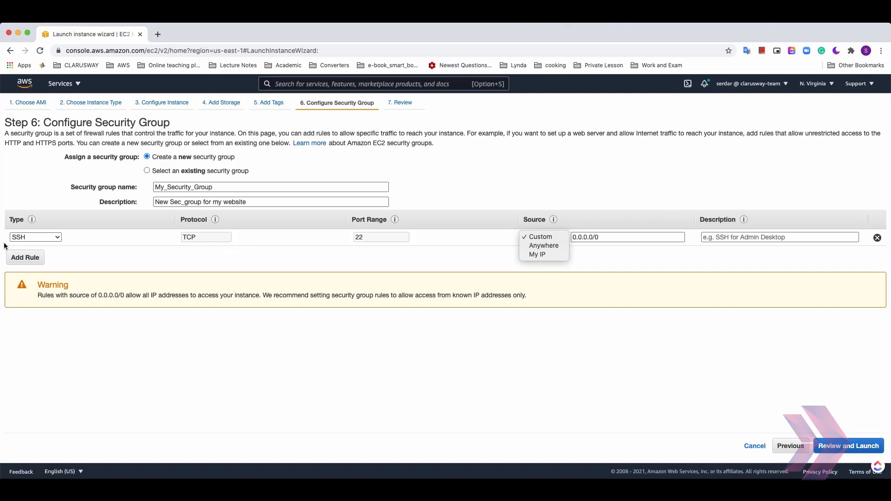
{"action": "mouse_move", "coordinate": [68, 240]}
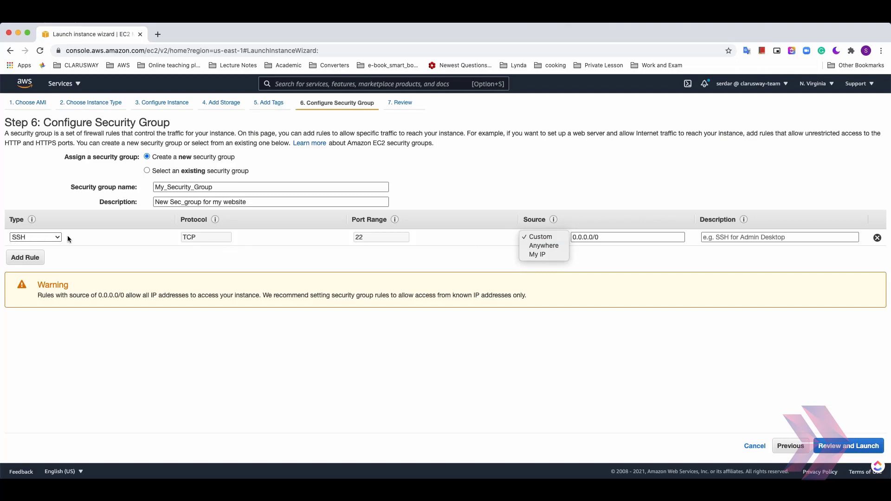
{"action": "mouse_move", "coordinate": [546, 236]}
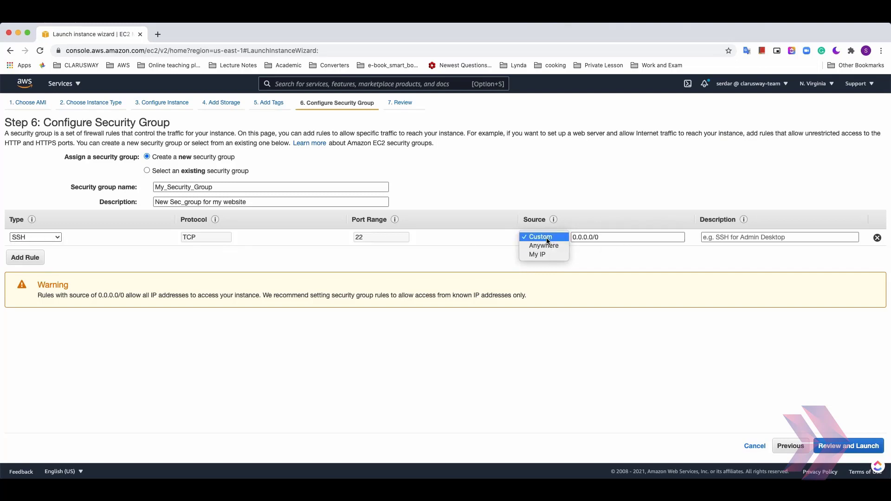
{"action": "mouse_move", "coordinate": [544, 254]}
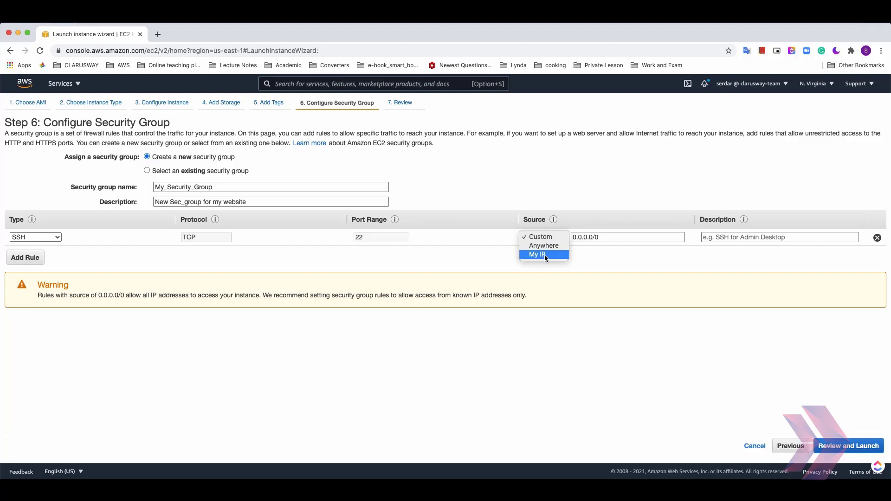
{"action": "mouse_move", "coordinate": [549, 256]}
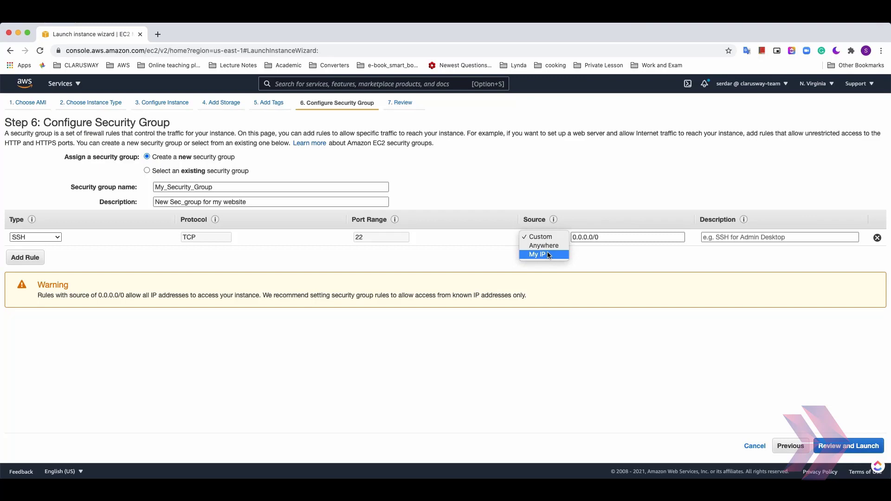
{"action": "mouse_move", "coordinate": [545, 245]}
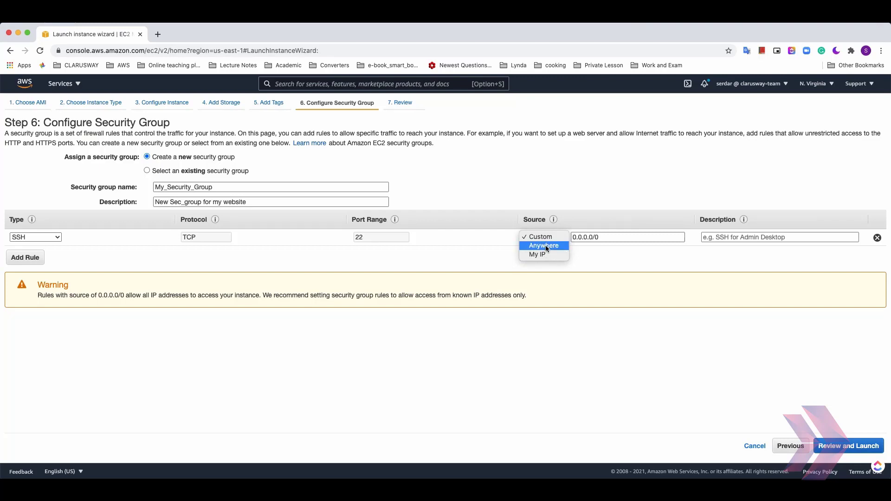
{"action": "left_click", "coordinate": [544, 245]}
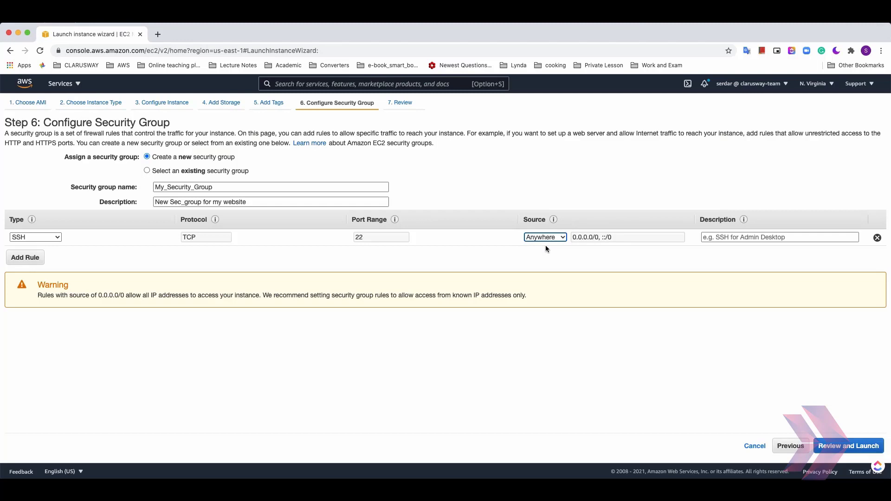
{"action": "mouse_move", "coordinate": [328, 235]}
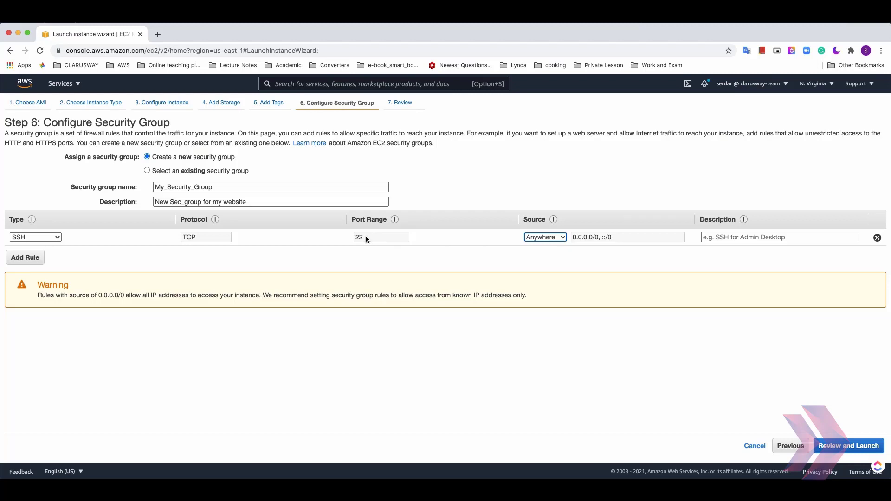
{"action": "mouse_move", "coordinate": [369, 239]}
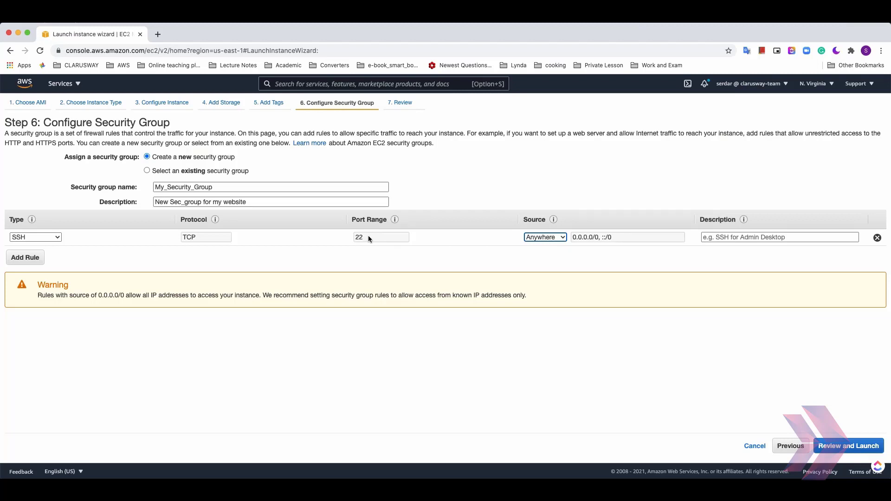
{"action": "mouse_move", "coordinate": [287, 246]}
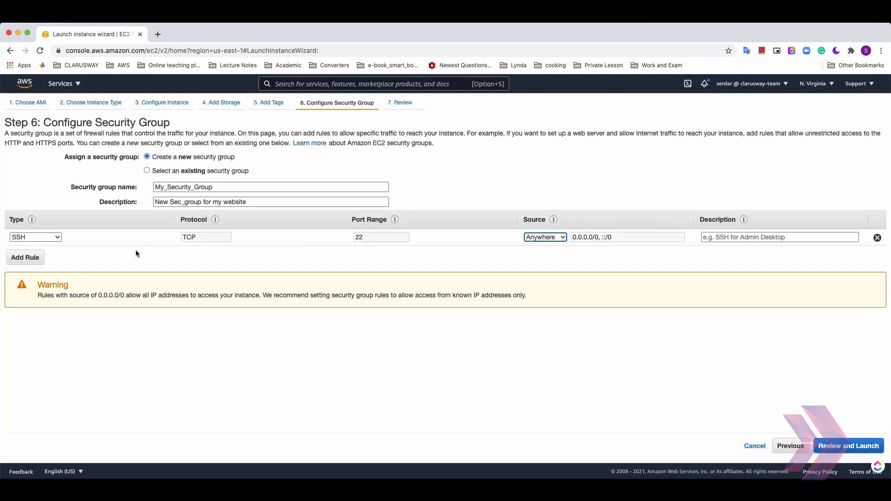
- Add an HTTP rule on port 80 with source Anywhere
{"action": "left_click", "coordinate": [25, 257]}
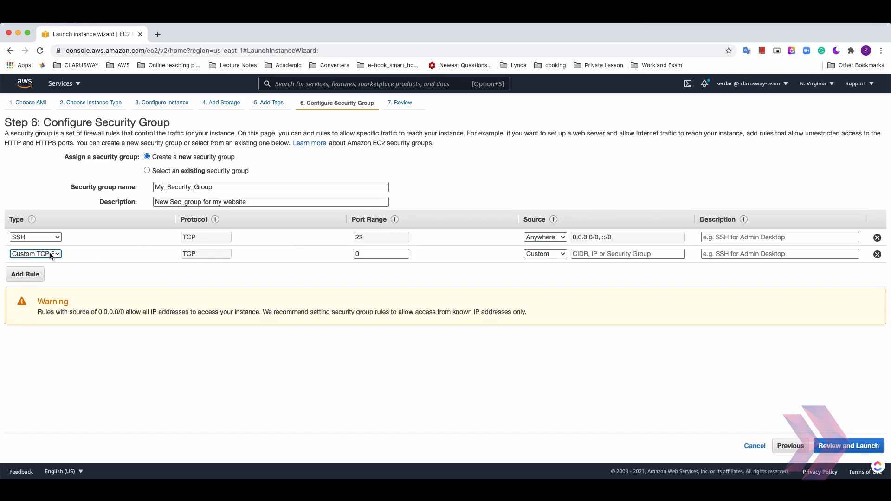
{"action": "left_click", "coordinate": [36, 254]}
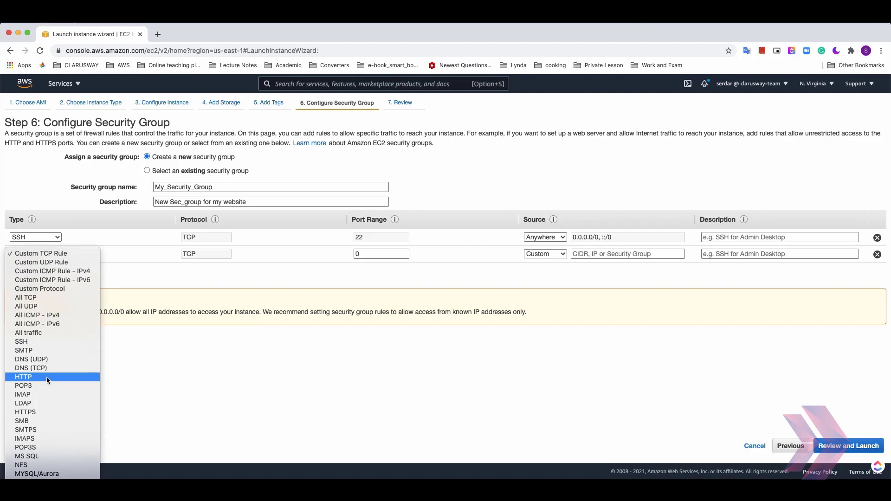
{"action": "left_click", "coordinate": [22, 377]}
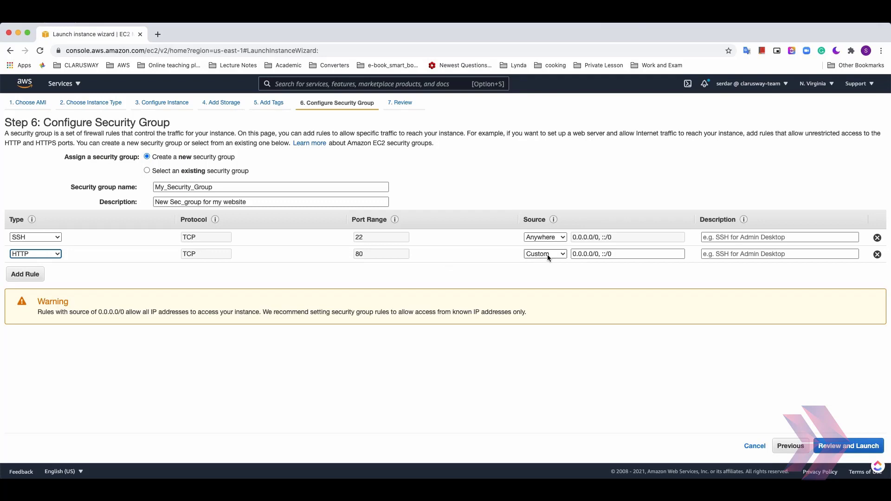
{"action": "left_click", "coordinate": [545, 253]}
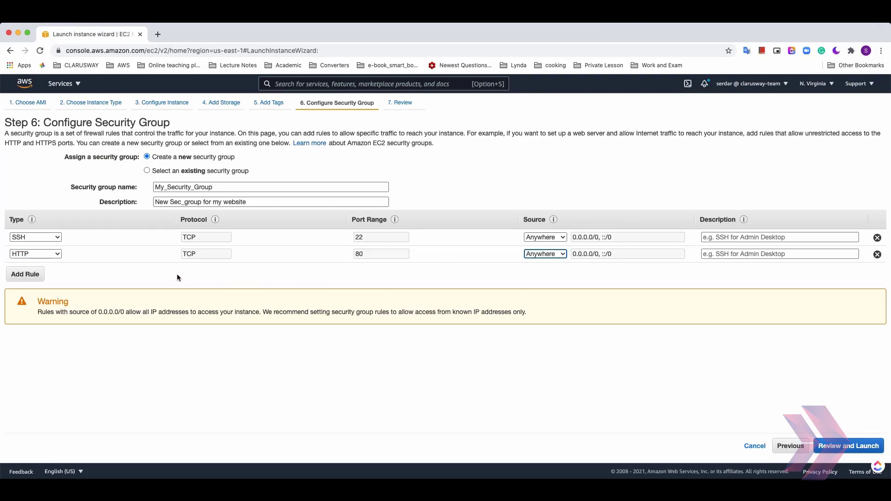
- Add an HTTPS rule on port 443 with source Anywhere and proceed to Review Instance Launch
{"action": "left_click", "coordinate": [24, 273]}
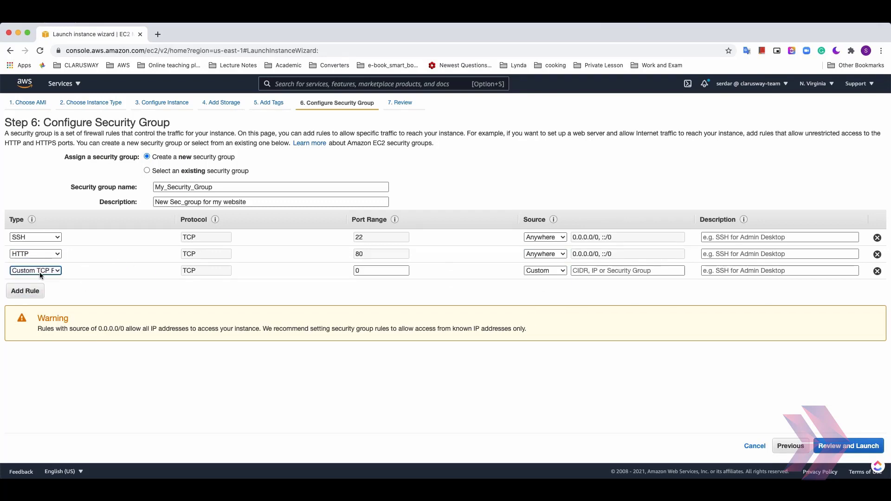
{"action": "left_click", "coordinate": [35, 271]}
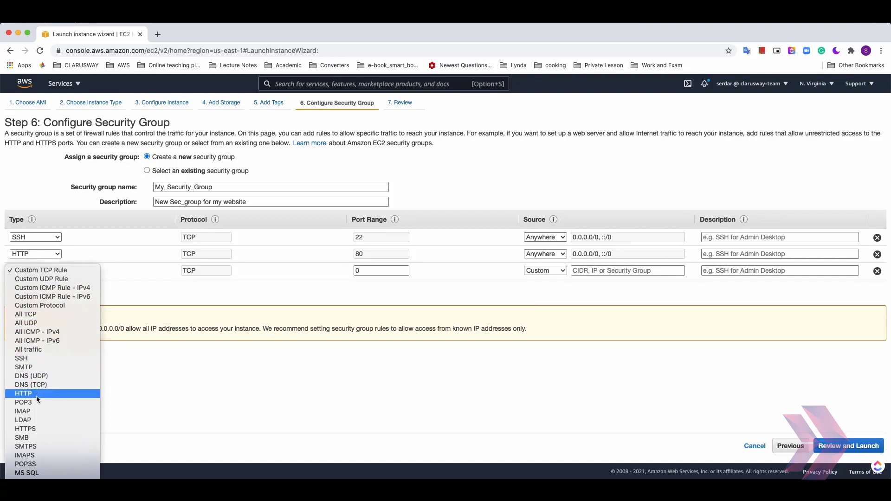
{"action": "left_click", "coordinate": [25, 429]}
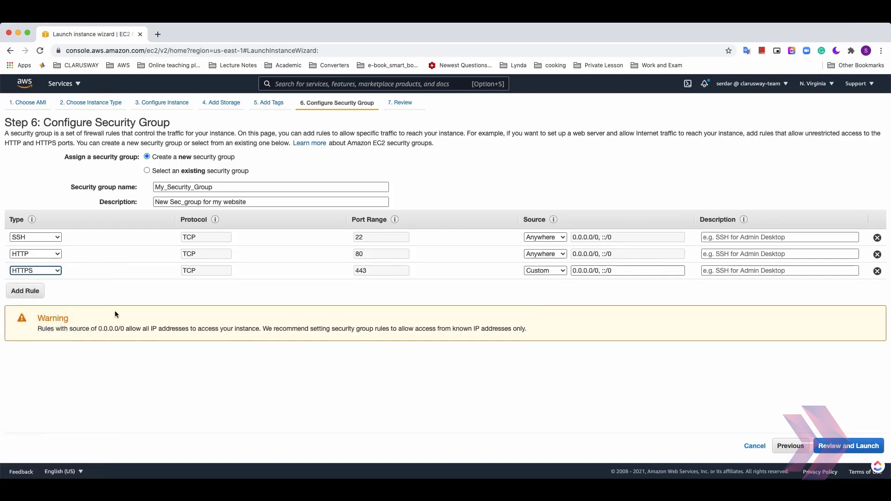
{"action": "mouse_move", "coordinate": [265, 281]}
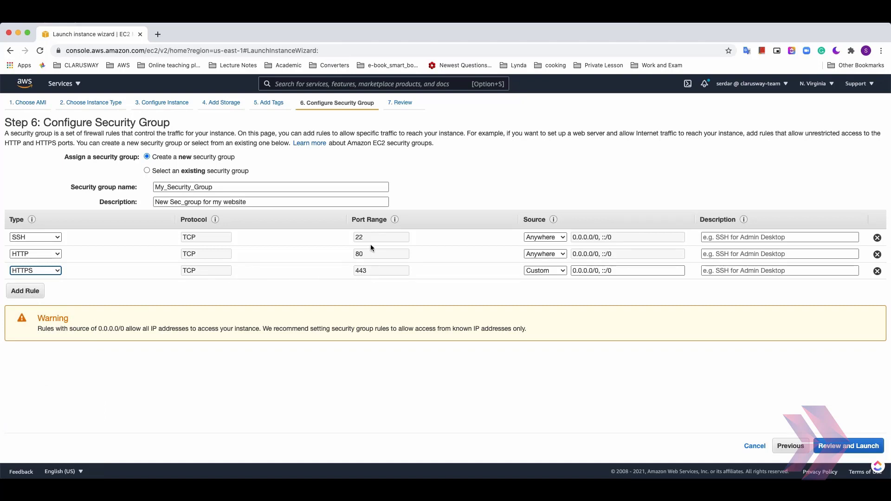
{"action": "left_click", "coordinate": [544, 270]}
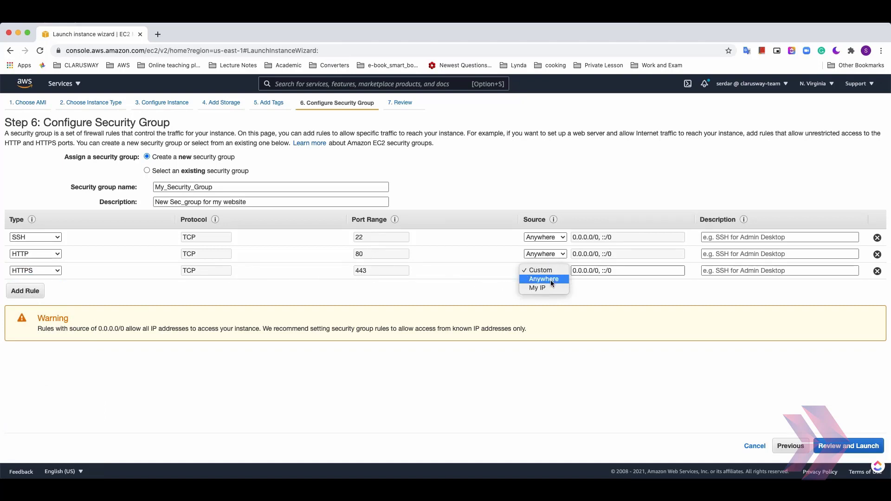
{"action": "left_click", "coordinate": [544, 279]}
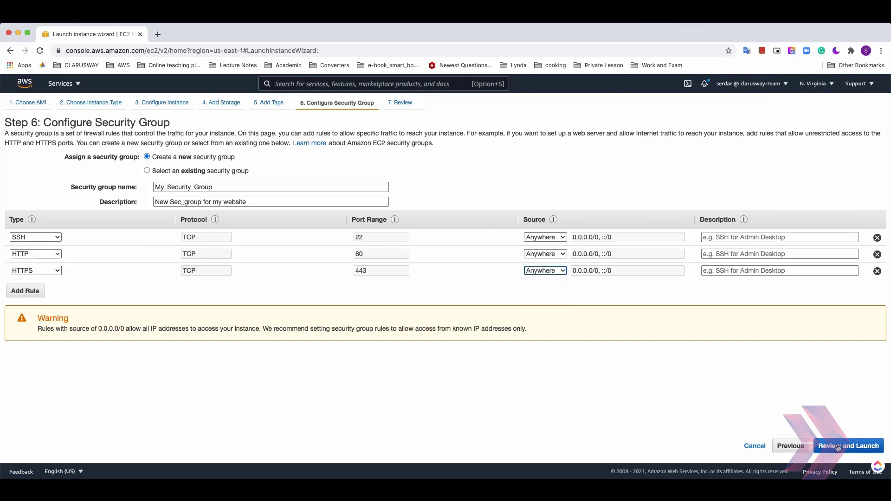
{"action": "left_click", "coordinate": [848, 445]}
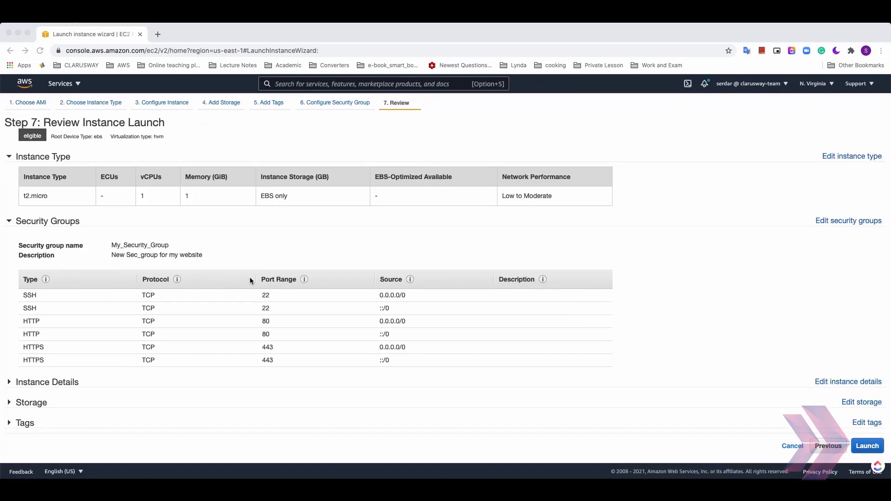
- Review the launch summary and proceed with Launch to reach the key pair prompt
{"action": "scroll", "scroll_direction": "up", "scroll_amount": 3}
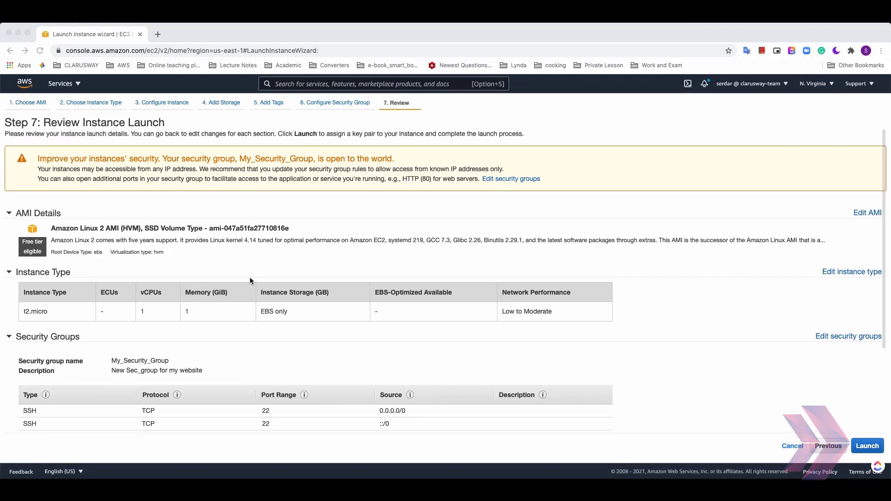
{"action": "mouse_move", "coordinate": [783, 373]}
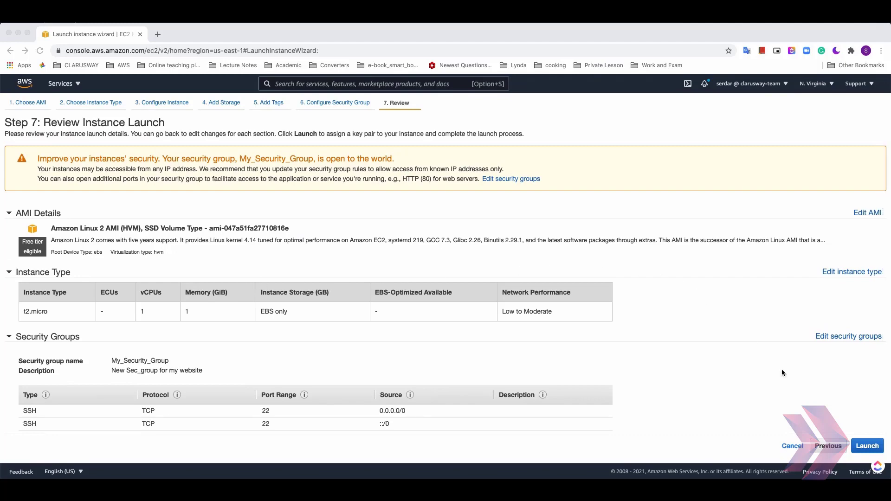
{"action": "left_click", "coordinate": [867, 446]}
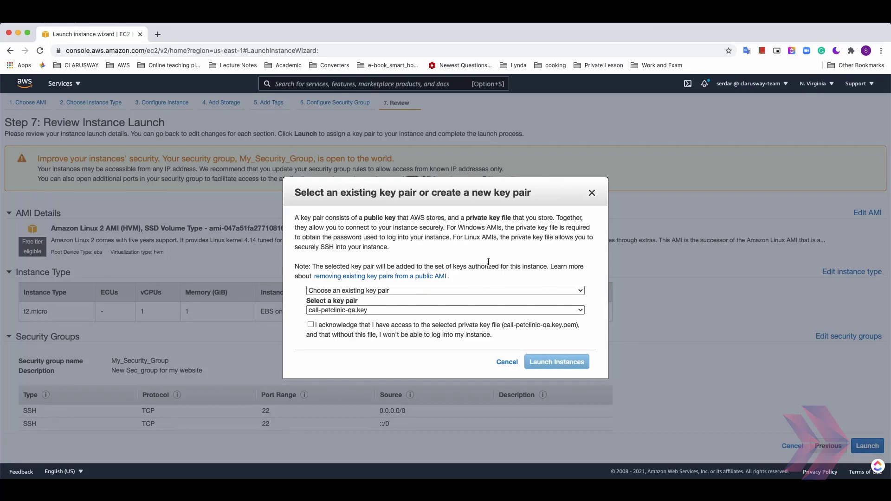
{"action": "mouse_move", "coordinate": [440, 245]}
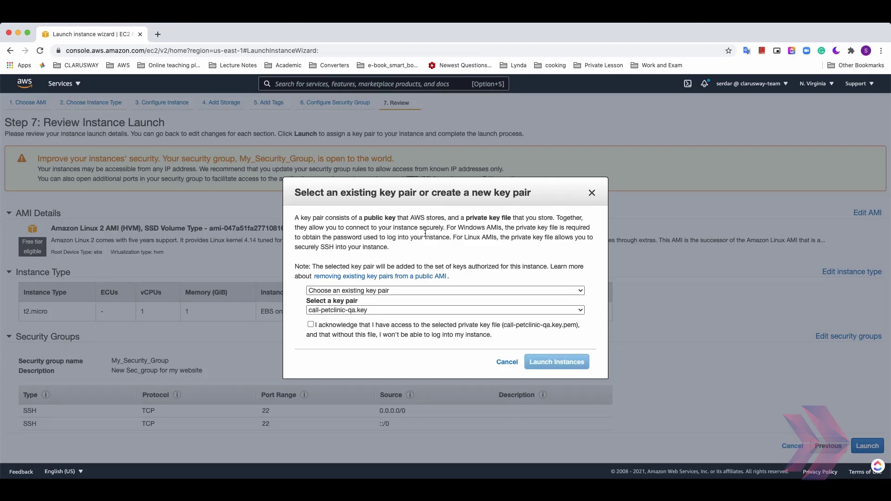
{"action": "mouse_move", "coordinate": [367, 232]}
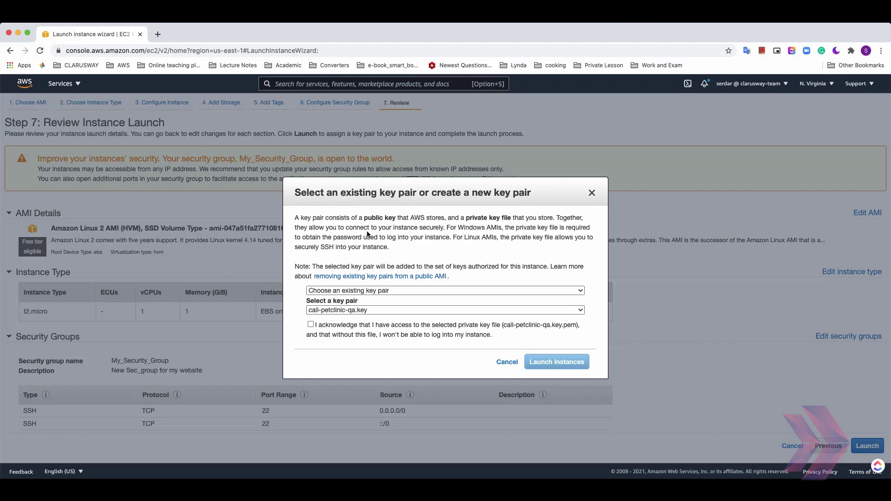
{"action": "mouse_move", "coordinate": [357, 229]}
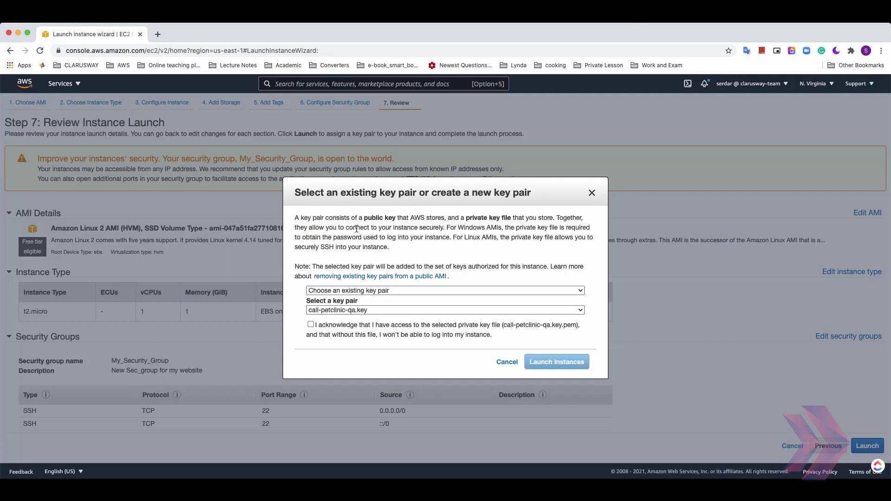
{"action": "mouse_move", "coordinate": [442, 217]}
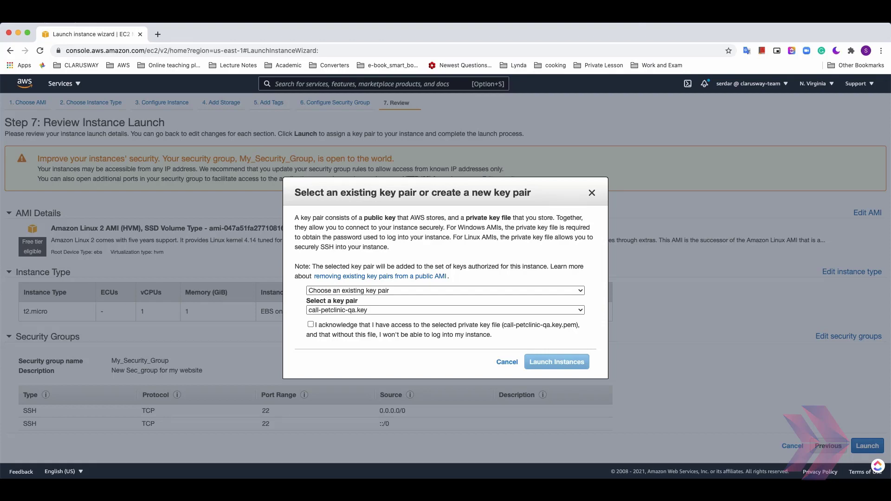
{"action": "mouse_move", "coordinate": [488, 158]}
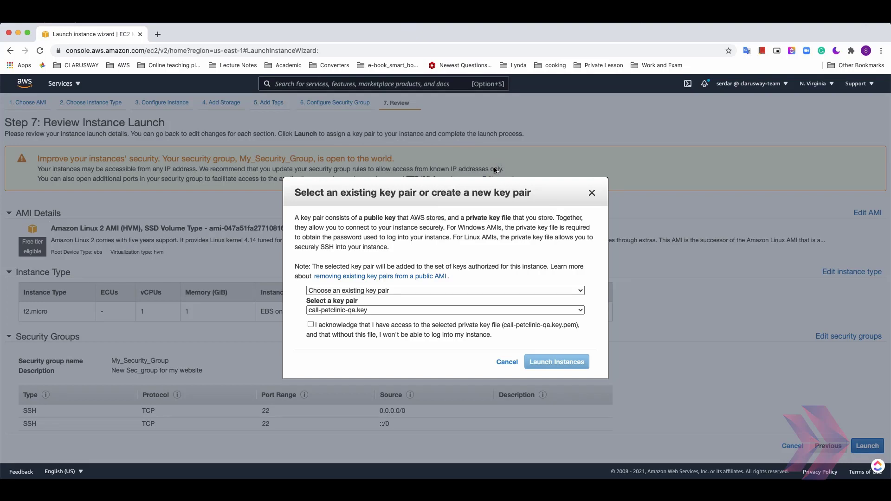
{"action": "mouse_move", "coordinate": [453, 240]}
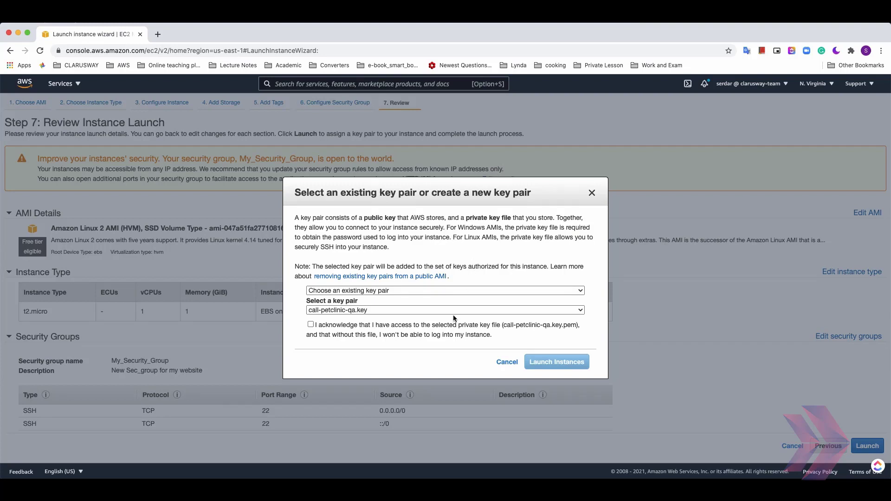
- Browse the existing key pairs, then choose 'Create a new key pair' instead
{"action": "left_click", "coordinate": [445, 291]}
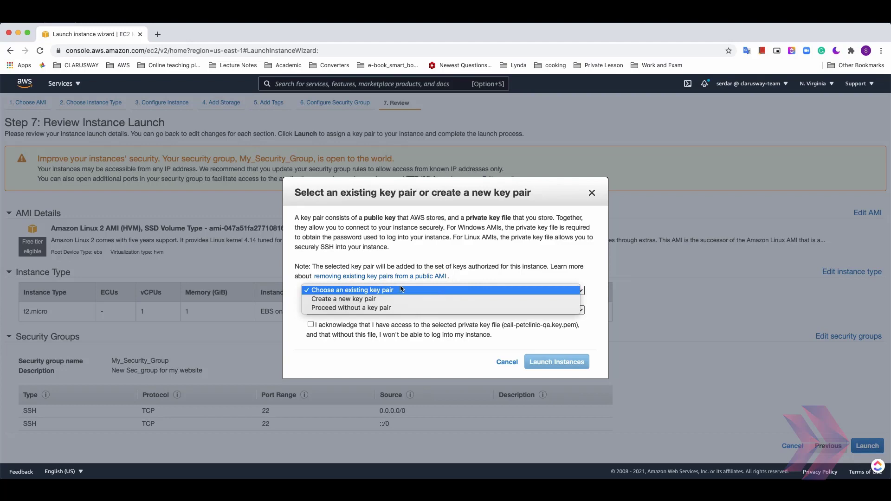
{"action": "mouse_move", "coordinate": [397, 299]}
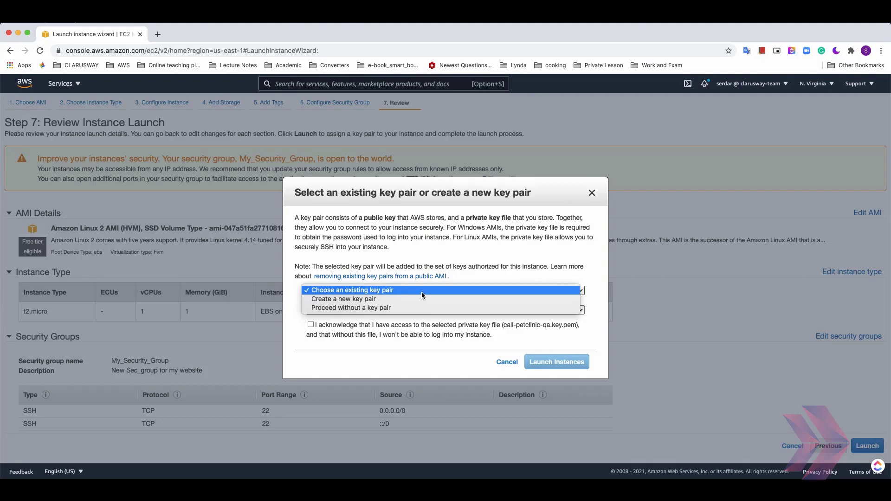
{"action": "left_click", "coordinate": [351, 290]}
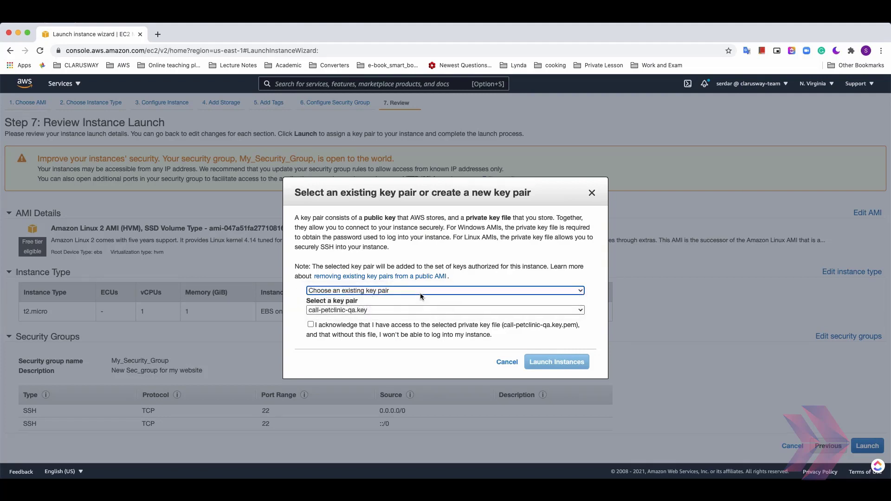
{"action": "mouse_move", "coordinate": [400, 307]}
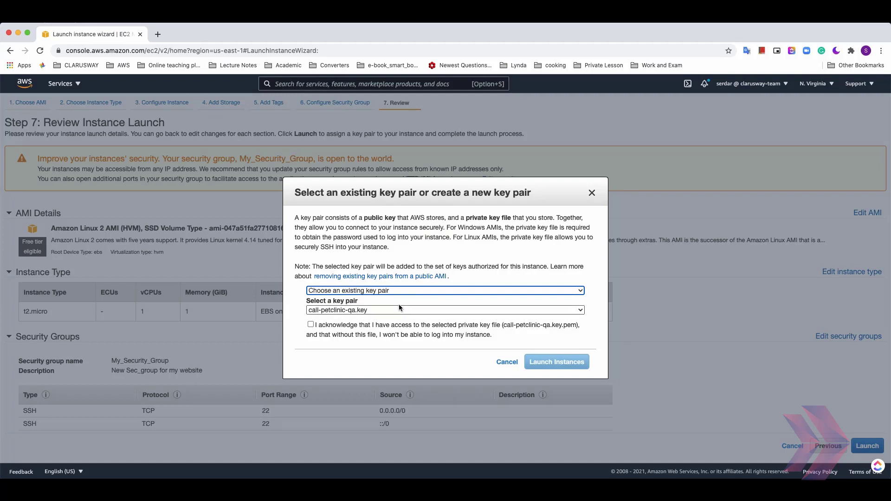
{"action": "mouse_move", "coordinate": [376, 312]}
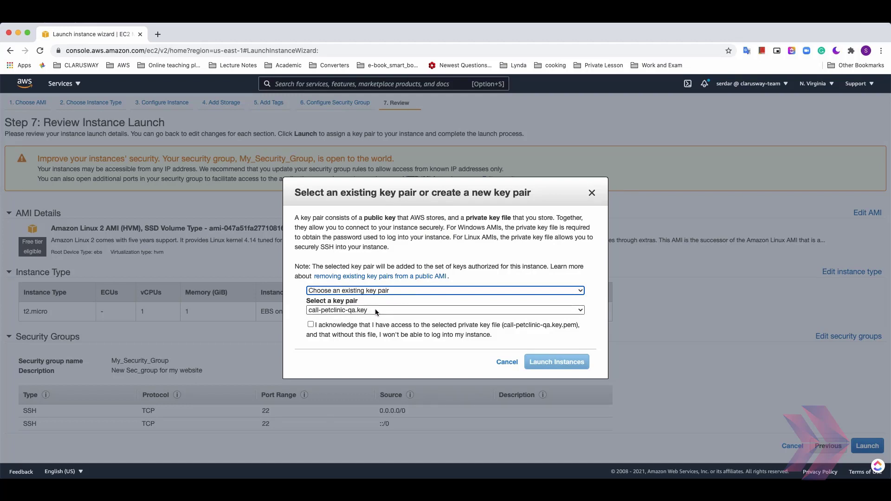
{"action": "left_click", "coordinate": [447, 310]}
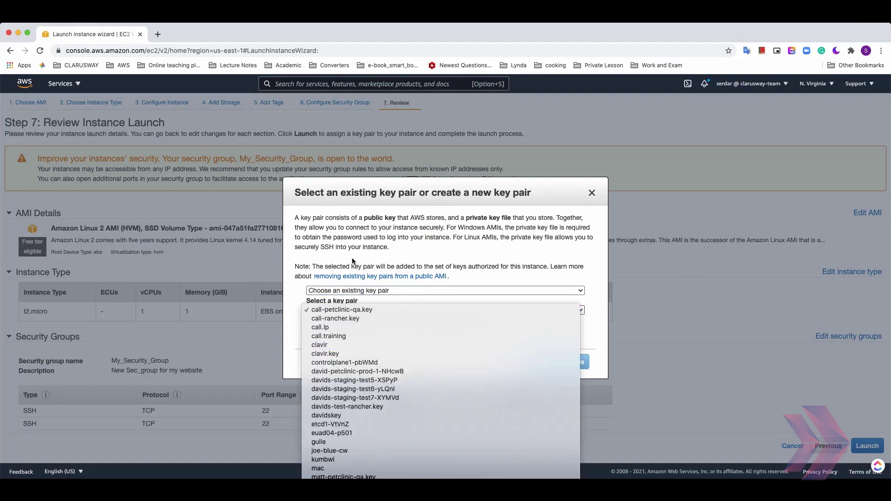
{"action": "left_click", "coordinate": [341, 310]}
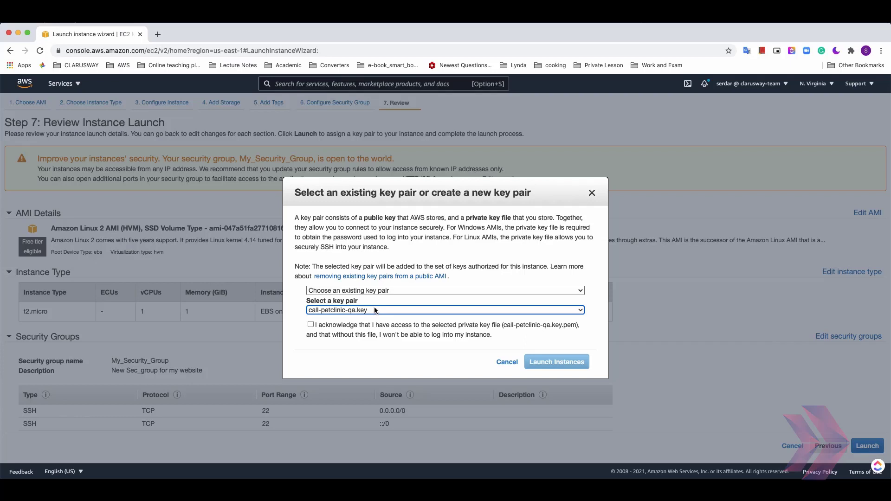
{"action": "left_click", "coordinate": [443, 290]}
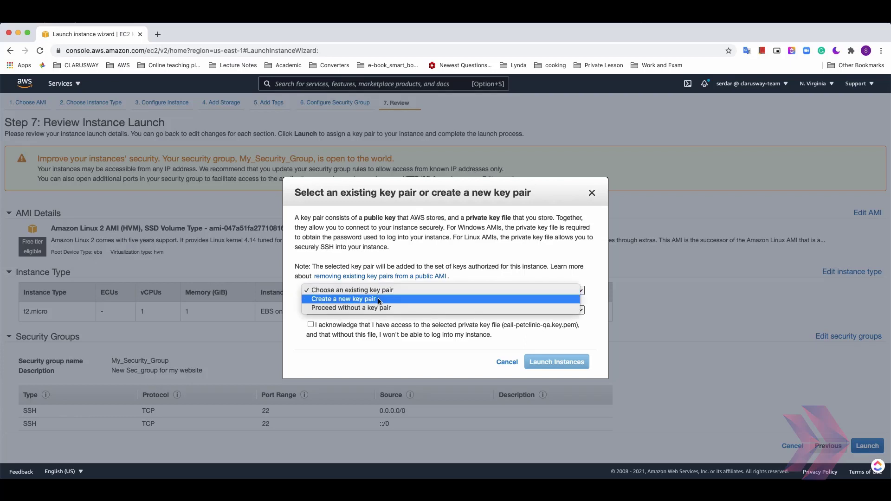
{"action": "left_click", "coordinate": [344, 299]}
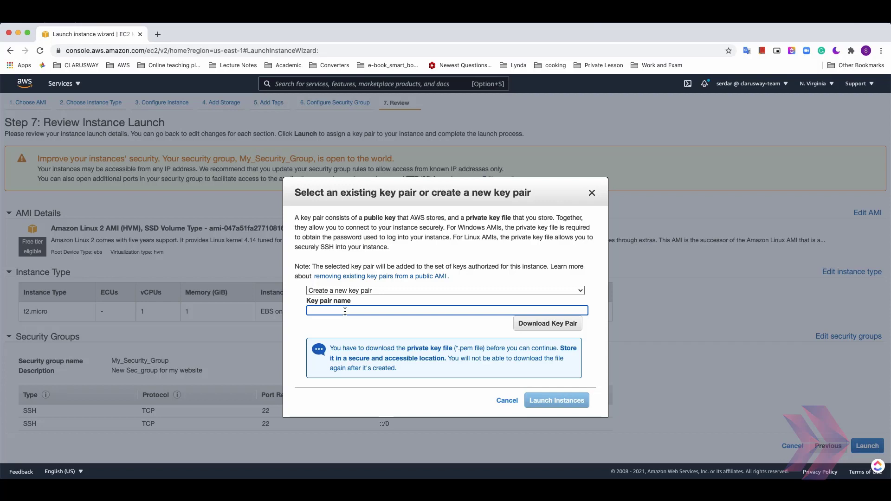
- Name the new key pair serdar_clarusway, download its .pem file and launch the instance
{"action": "type", "text": "serdar_clarusway"}
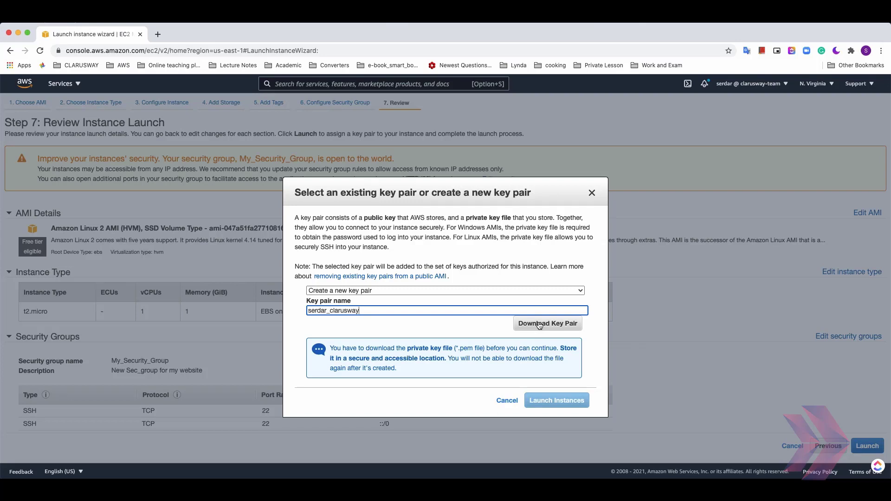
{"action": "left_click", "coordinate": [548, 323]}
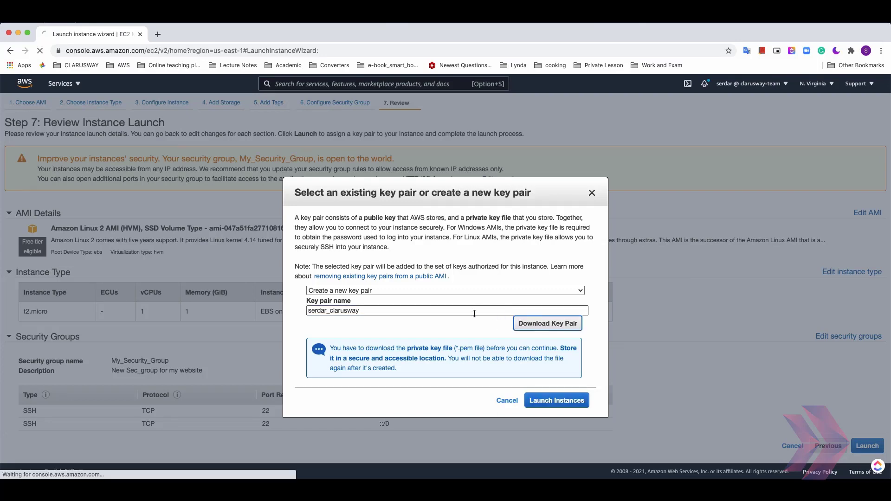
{"action": "left_click", "coordinate": [548, 323]}
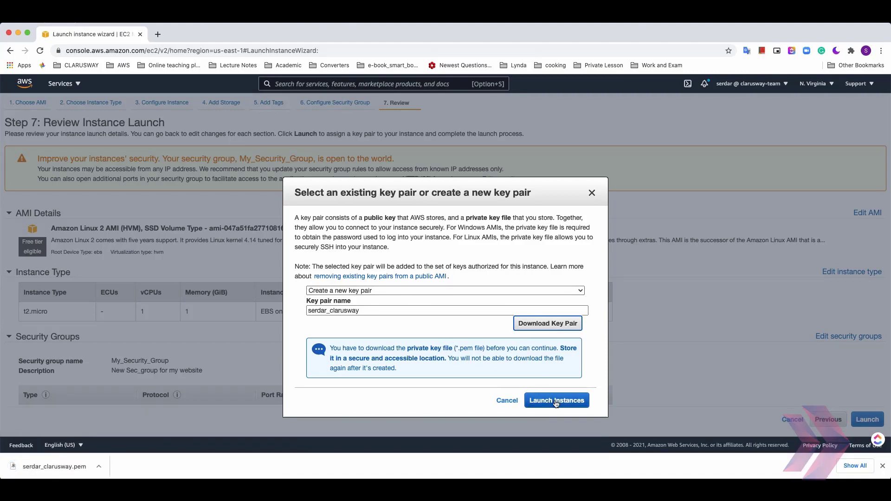
{"action": "left_click", "coordinate": [556, 401]}
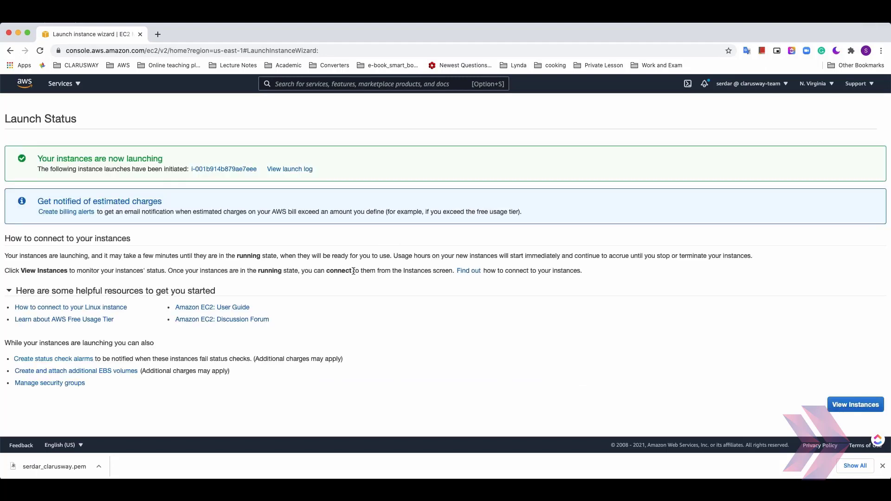
{"action": "mouse_move", "coordinate": [565, 296]}
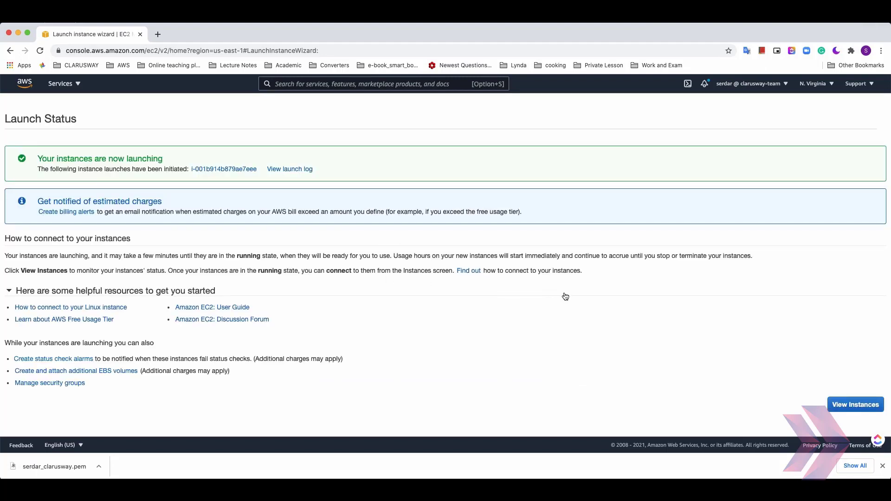
{"action": "mouse_move", "coordinate": [876, 357]}
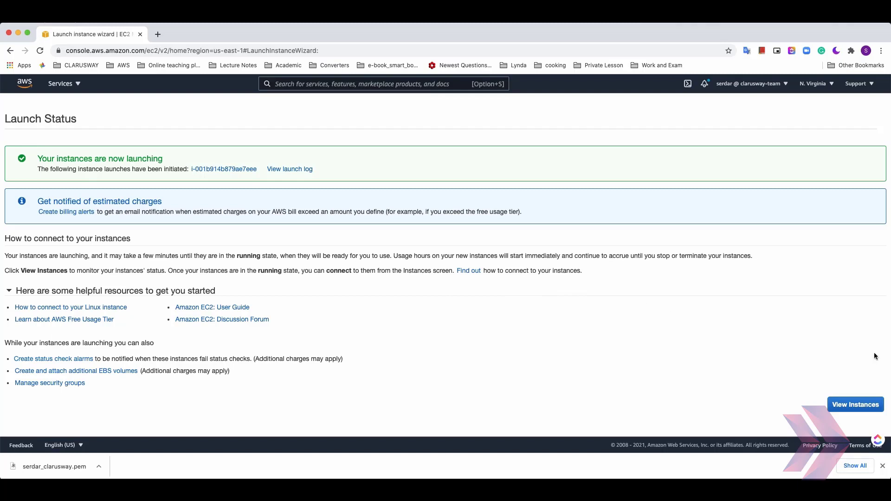
- Go from the launch status page to the EC2 instances list via View Instances
{"action": "left_click", "coordinate": [856, 405]}
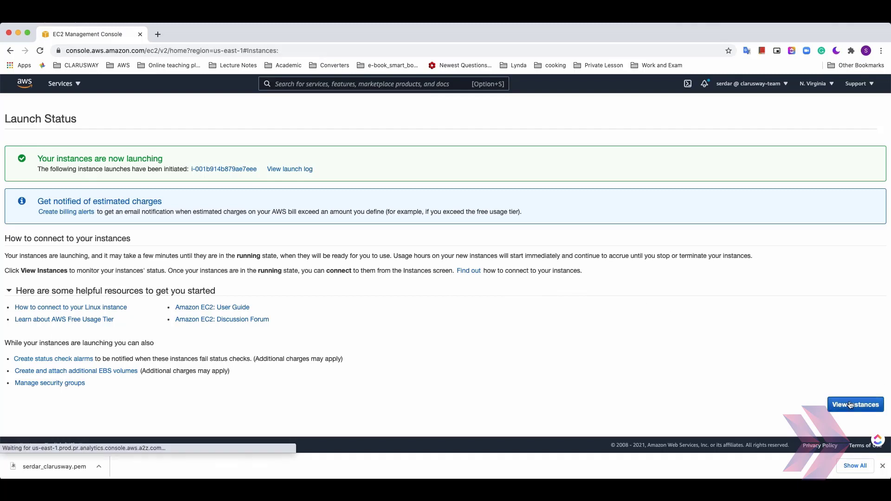
- Confirm My_instance is running as t2.micro with My_Security_Group and the new key pair
{"action": "left_click", "coordinate": [856, 404]}
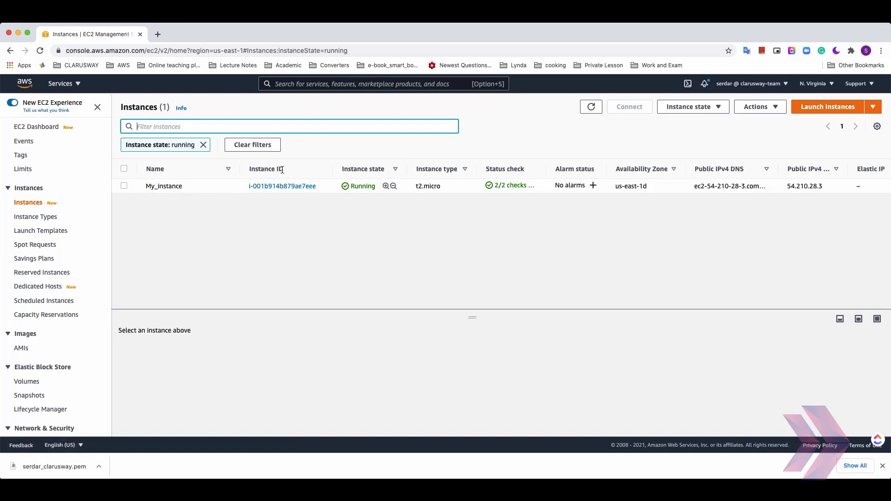
{"action": "mouse_move", "coordinate": [356, 182]}
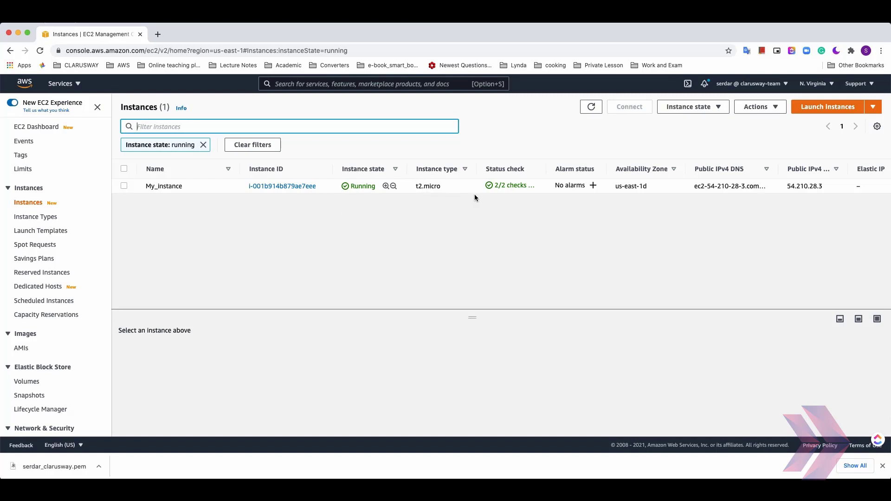
{"action": "mouse_move", "coordinate": [512, 187]}
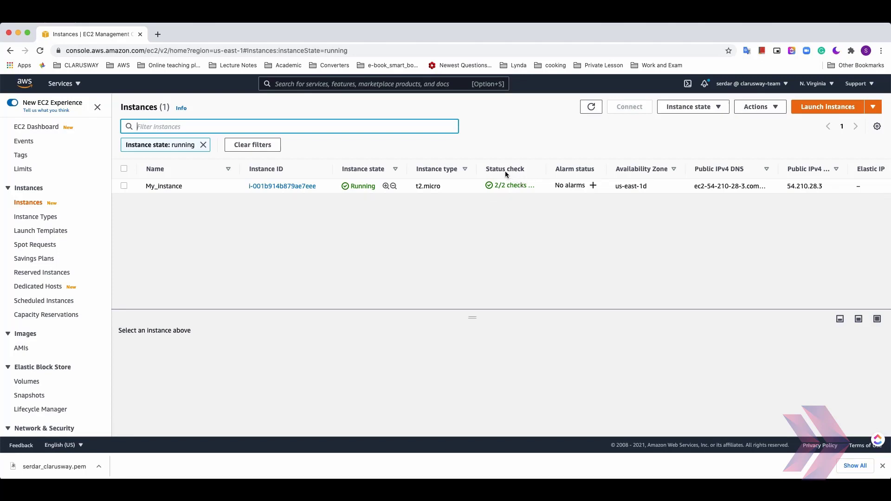
{"action": "mouse_move", "coordinate": [564, 161]}
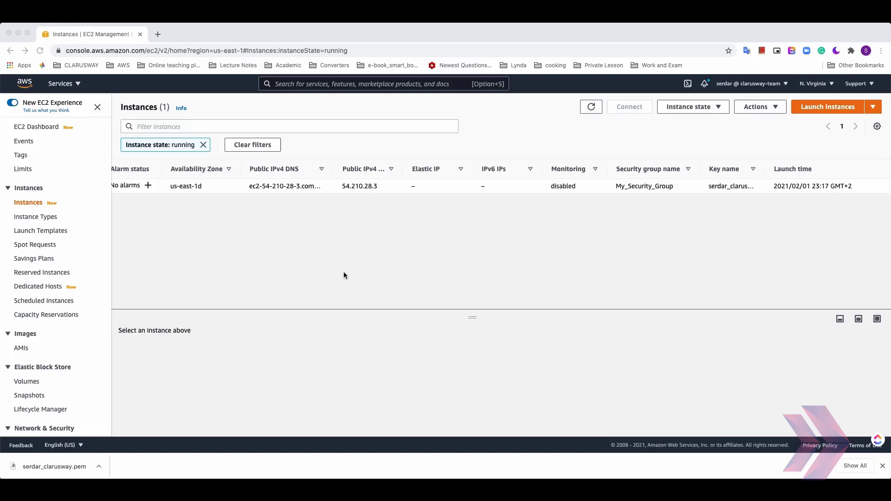
{"action": "mouse_move", "coordinate": [372, 260]}
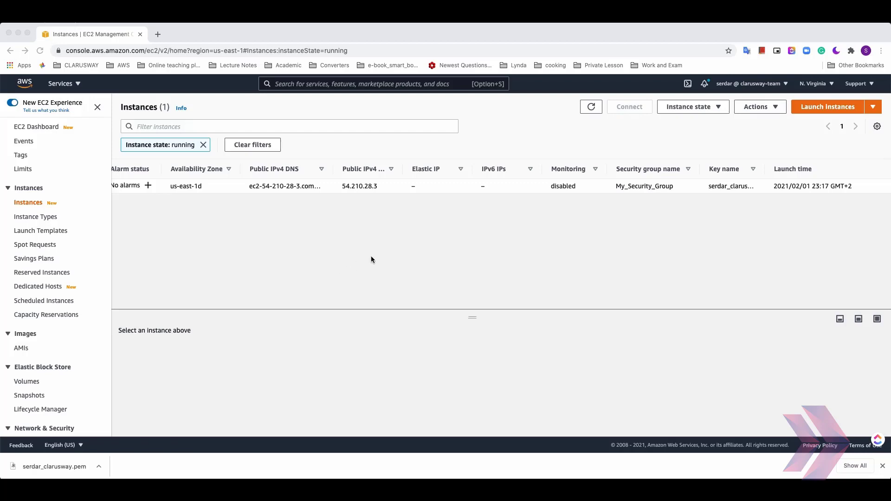
{"action": "mouse_move", "coordinate": [399, 252]}
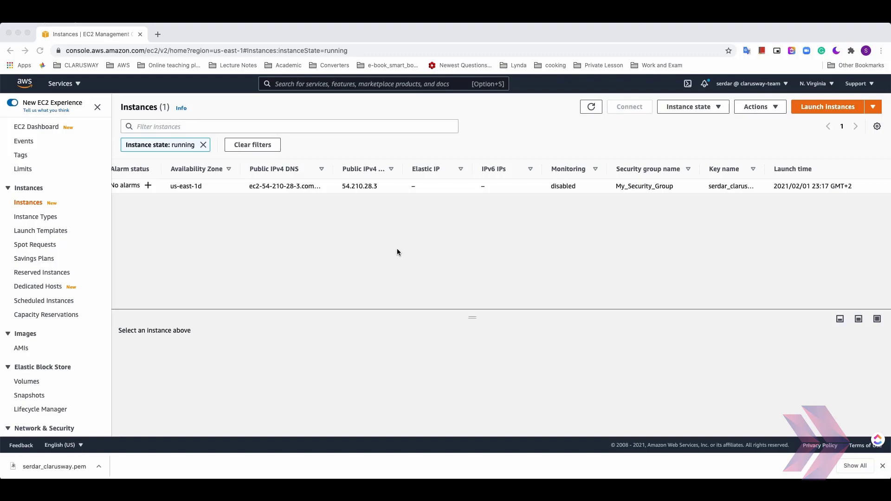